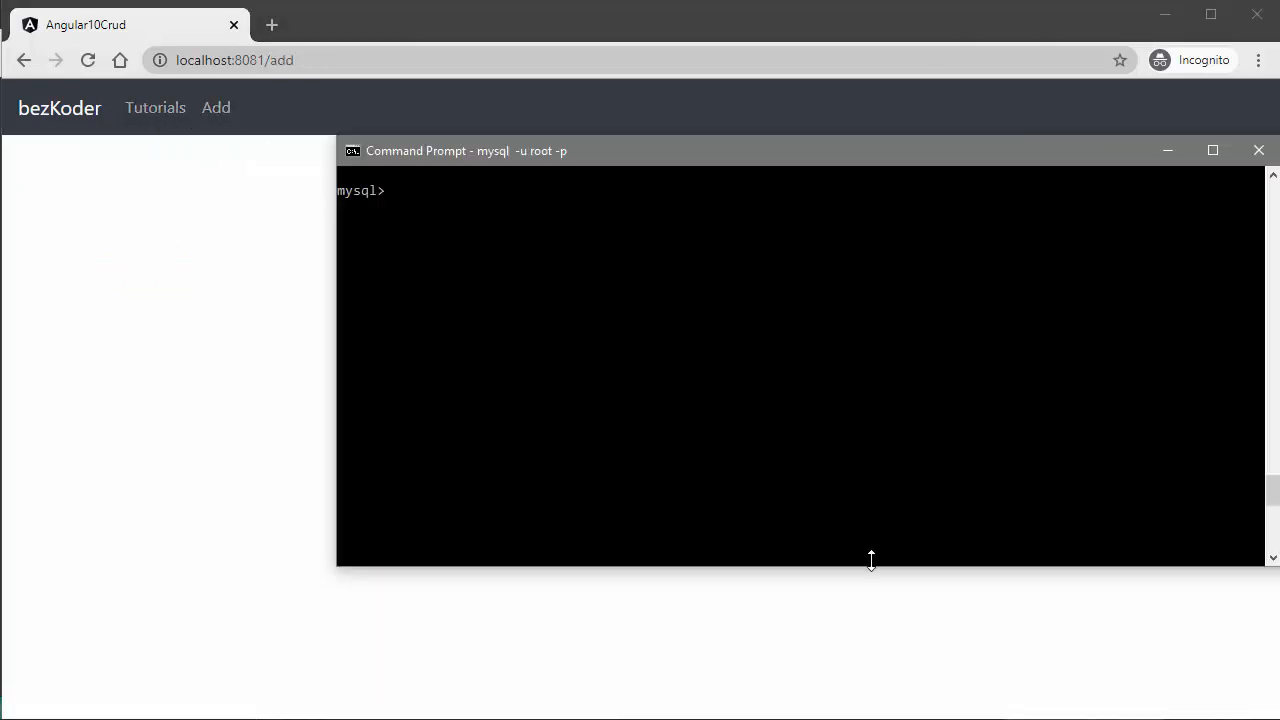
Step: Run 'desc tutorials;' in MySQL and begin typing 'select * from tutorials'
text(describe tutorial)
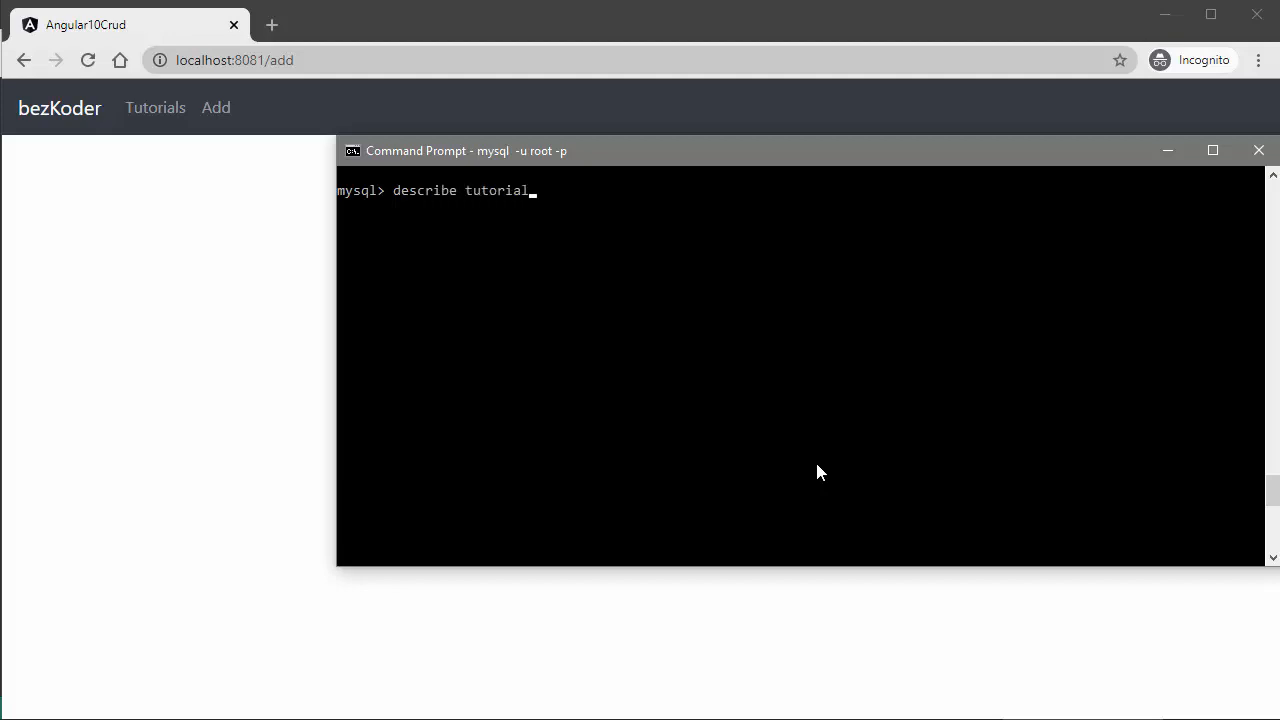
key(Enter)
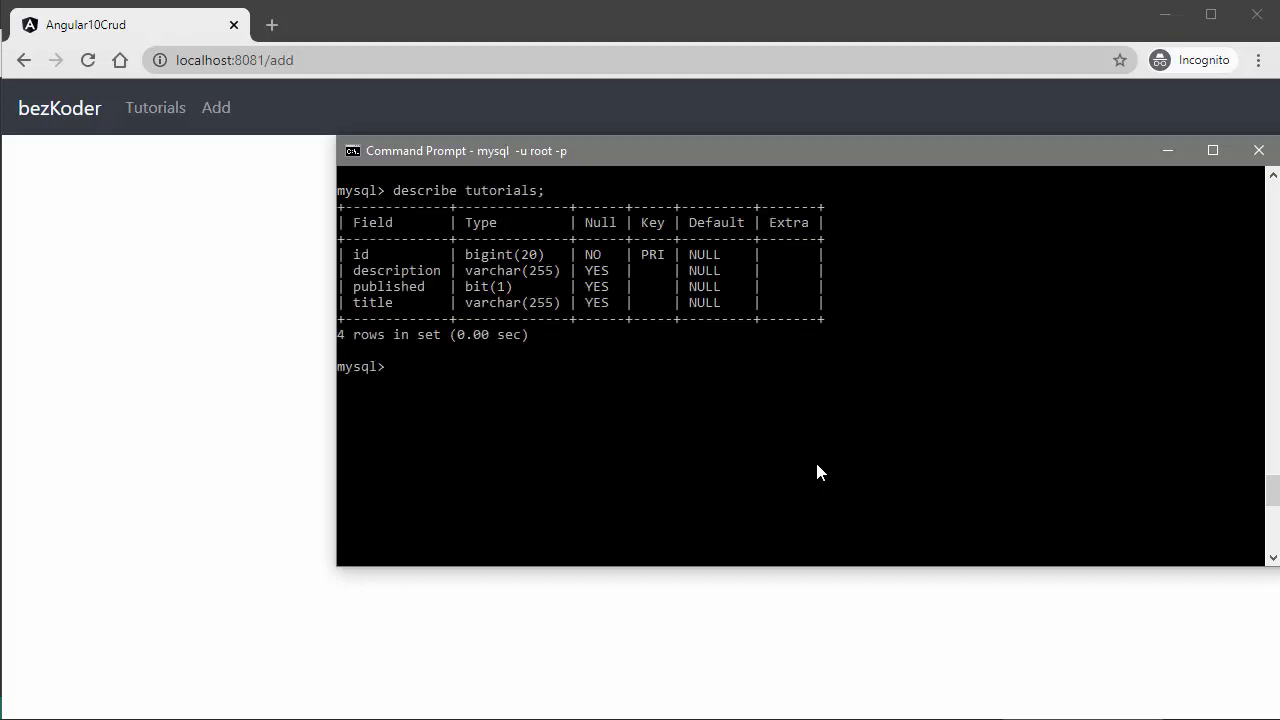
text(select * fro)
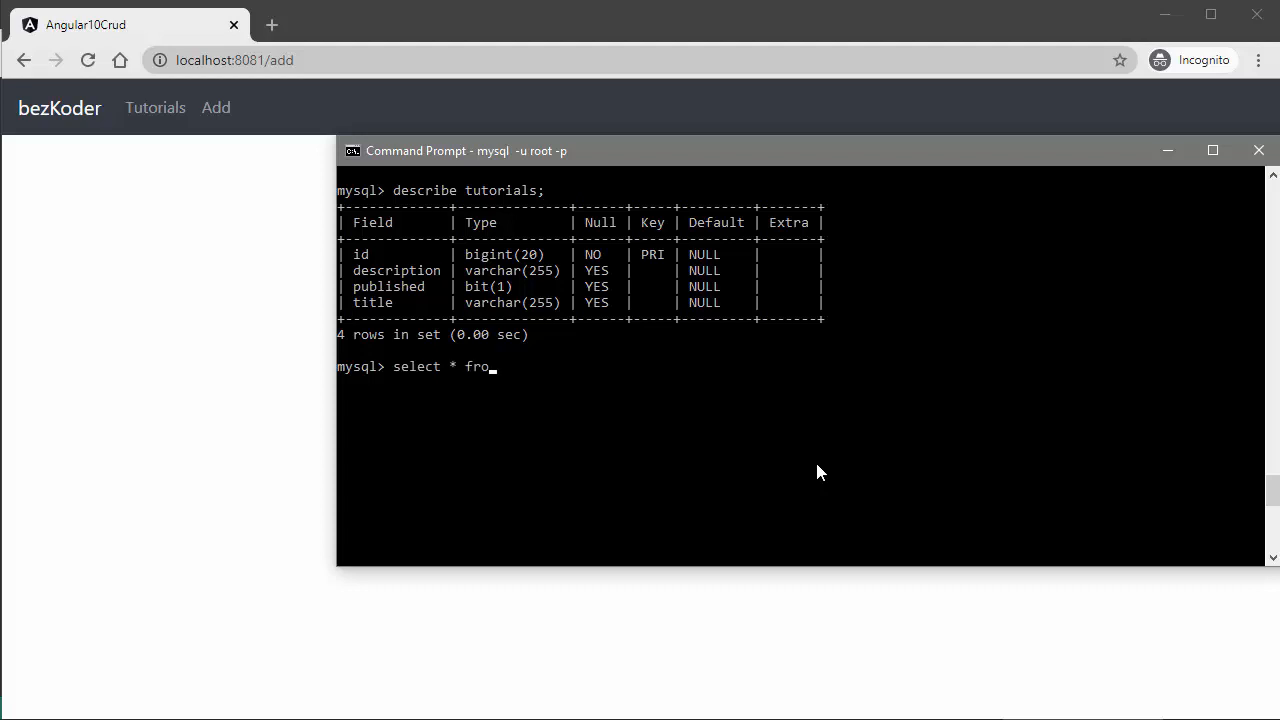
text(m tutorials)
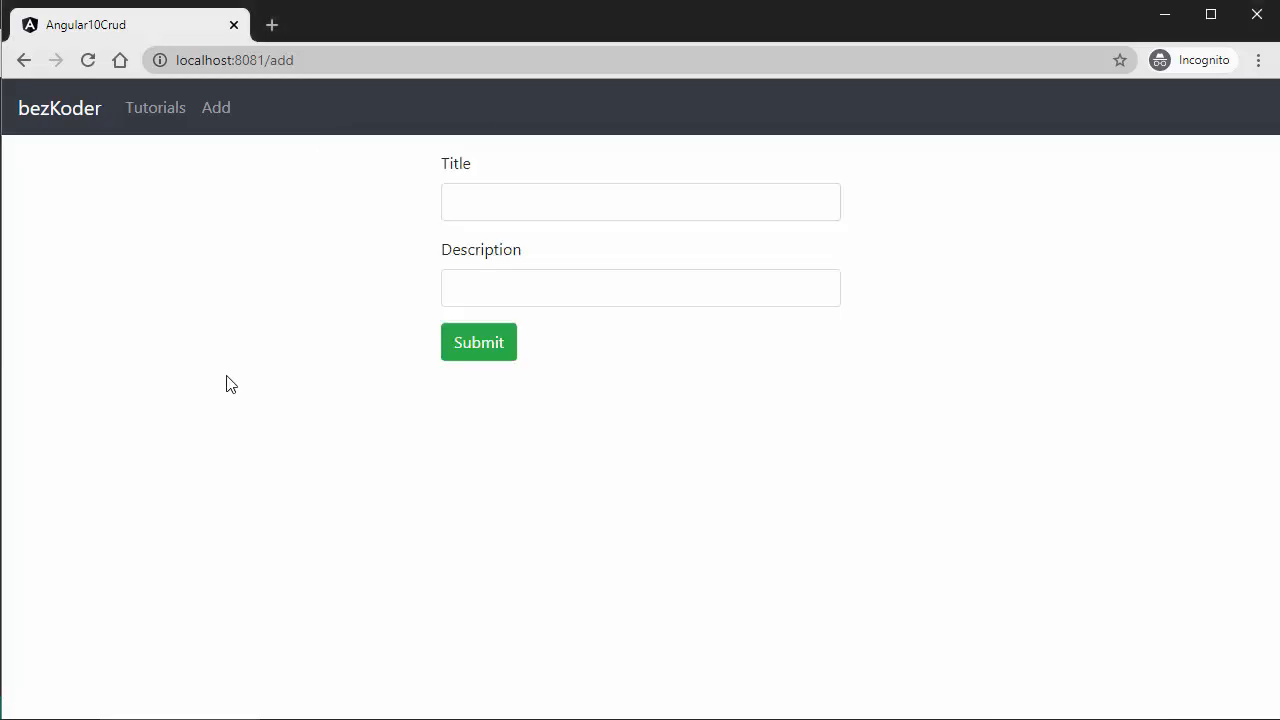
Step: Submit an Angular Tut#1 tutorial with a description and check its details in the list
text(Angular)
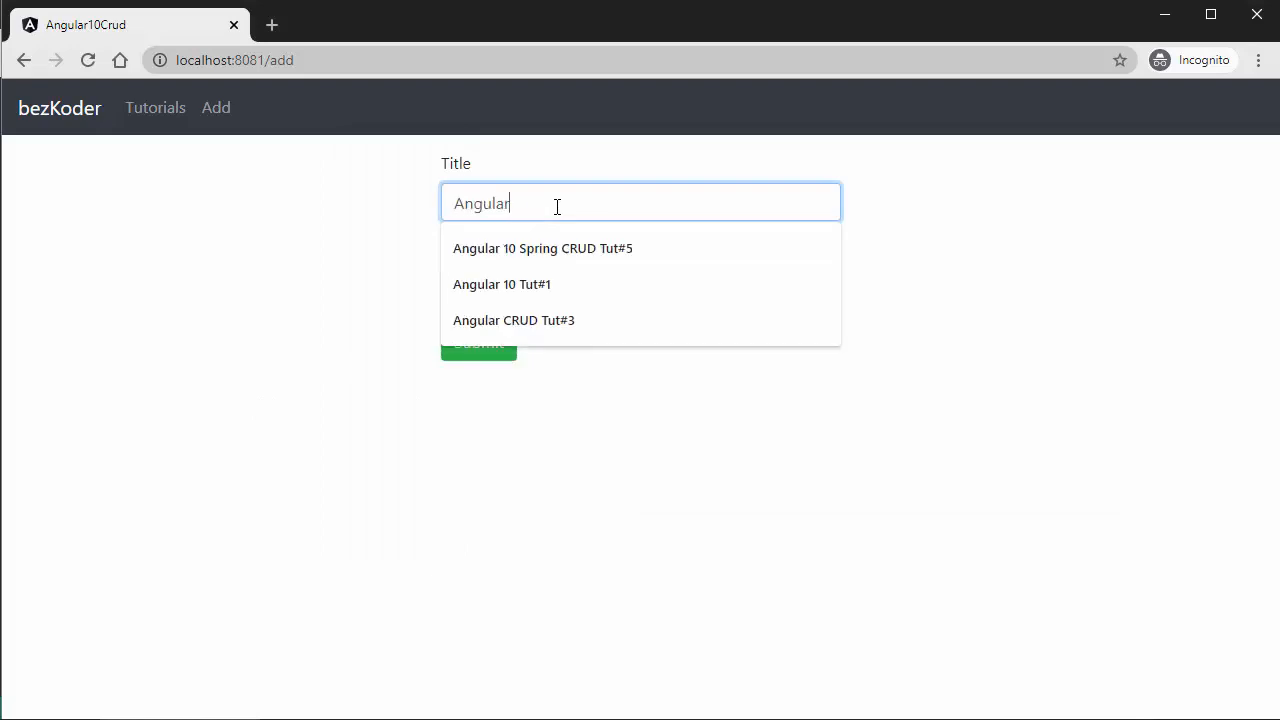
click(502, 284)
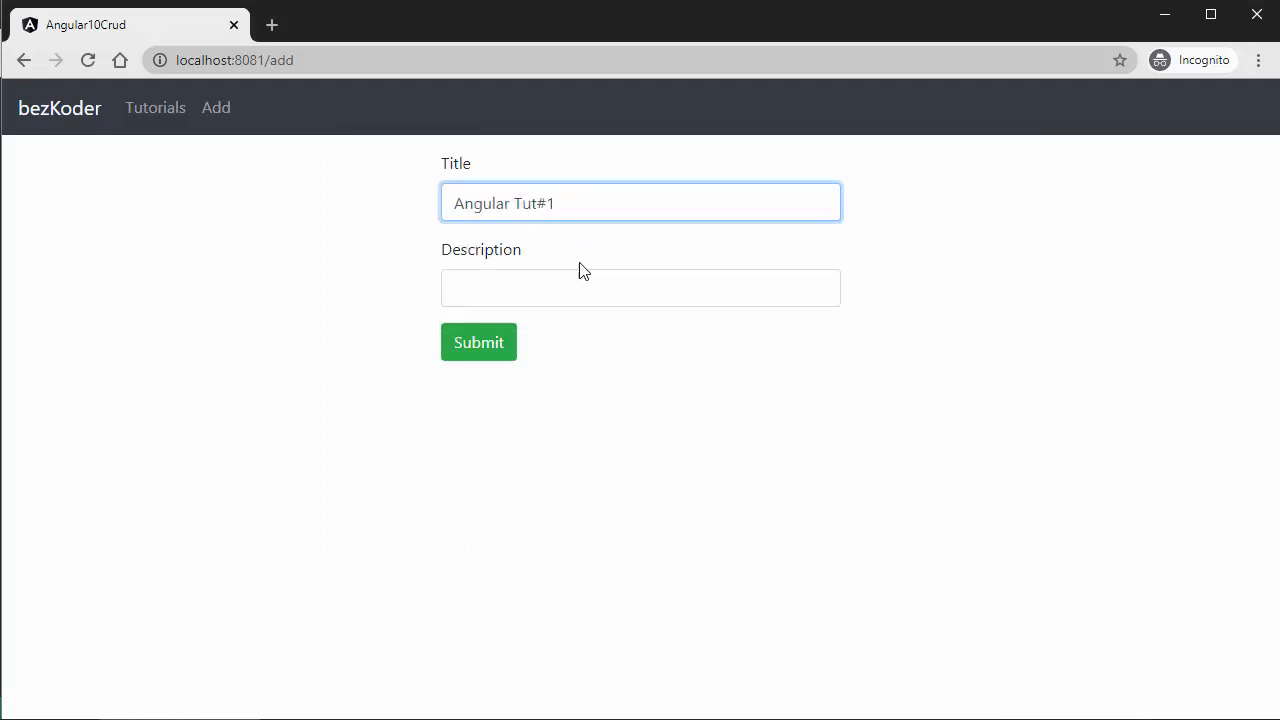
click(478, 342)
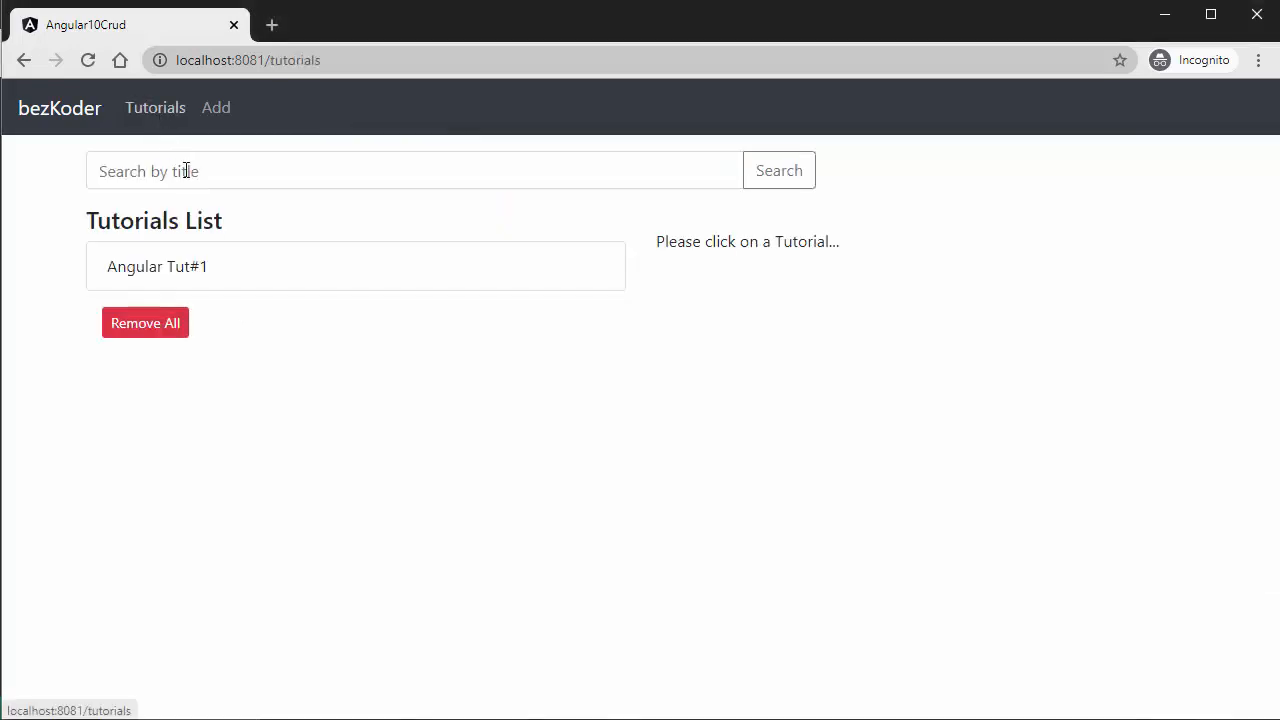
click(156, 266)
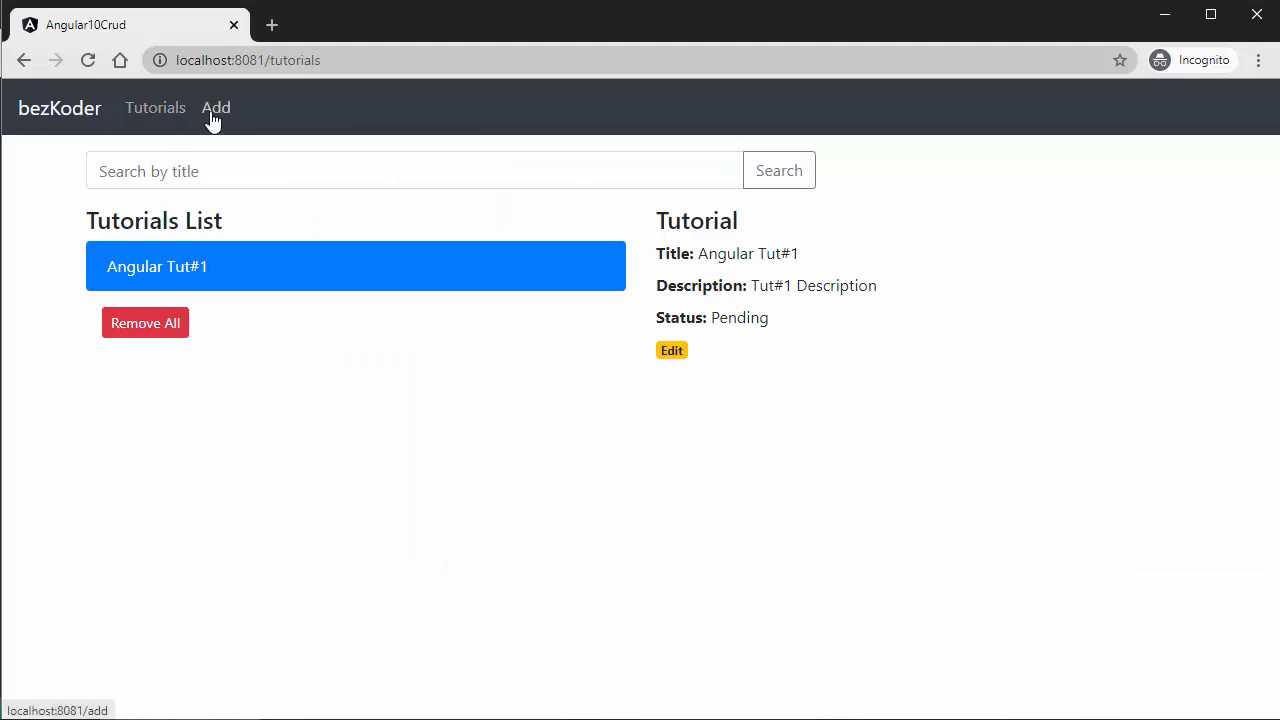
click(216, 108)
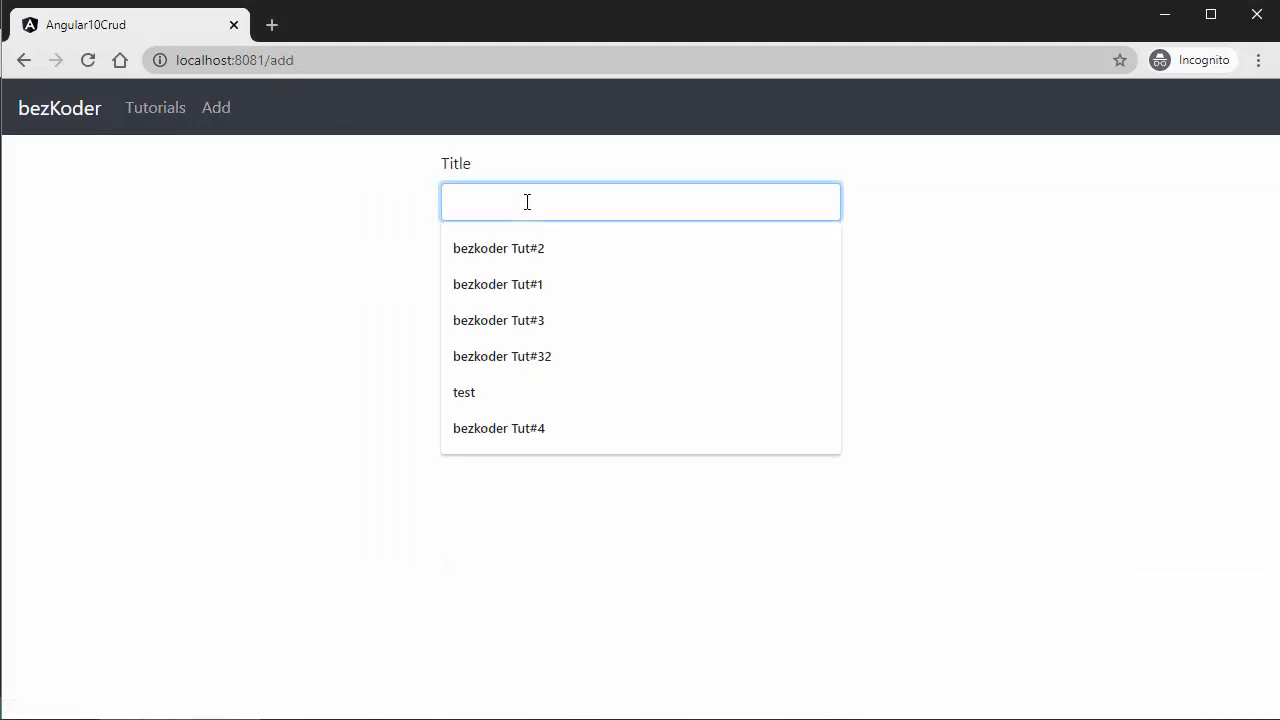
Step: Add Spring Boot Tut#2 with 'Tut#2 Description', then begin a Spring Data tutorial with its description
text(Spring Boot)
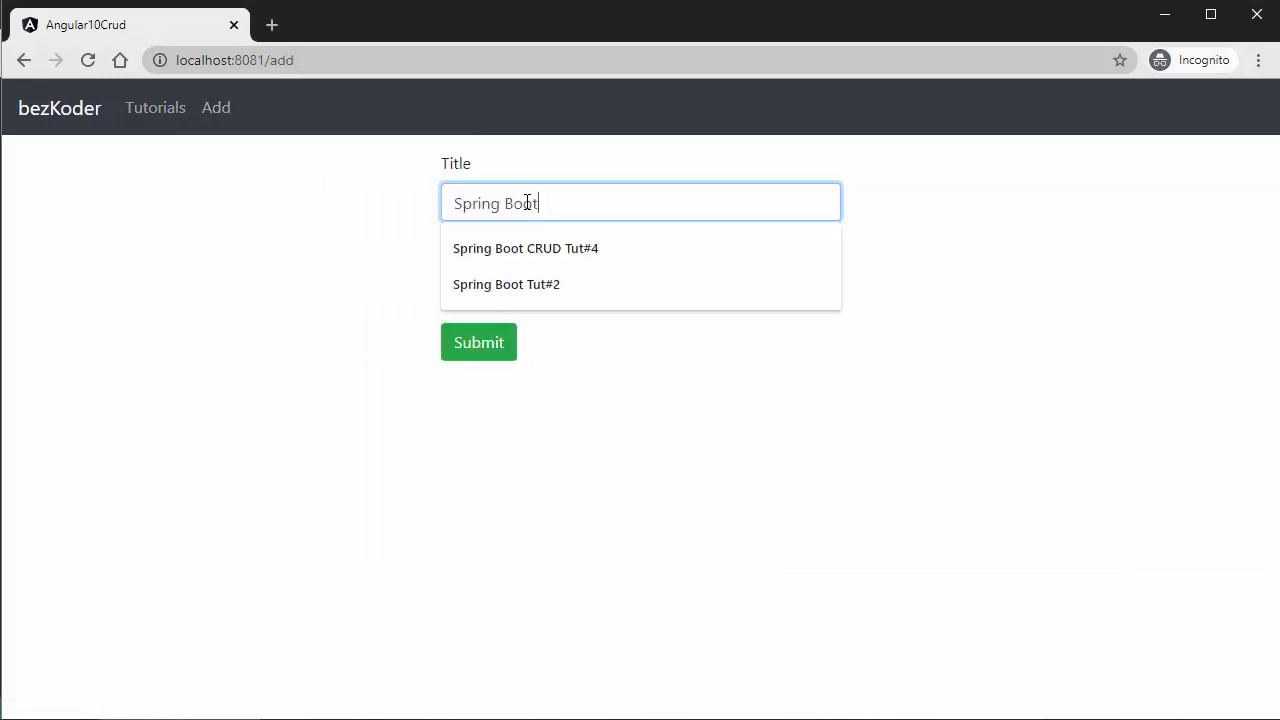
text(Tut)
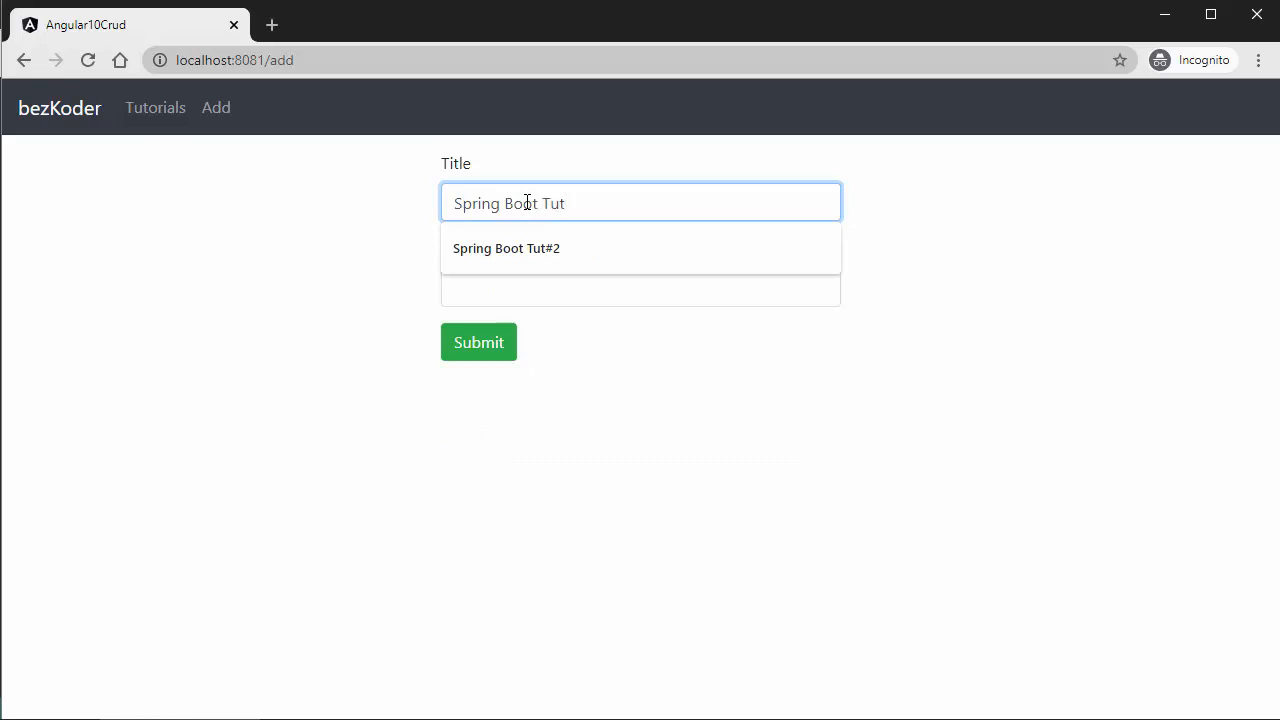
click(504, 248)
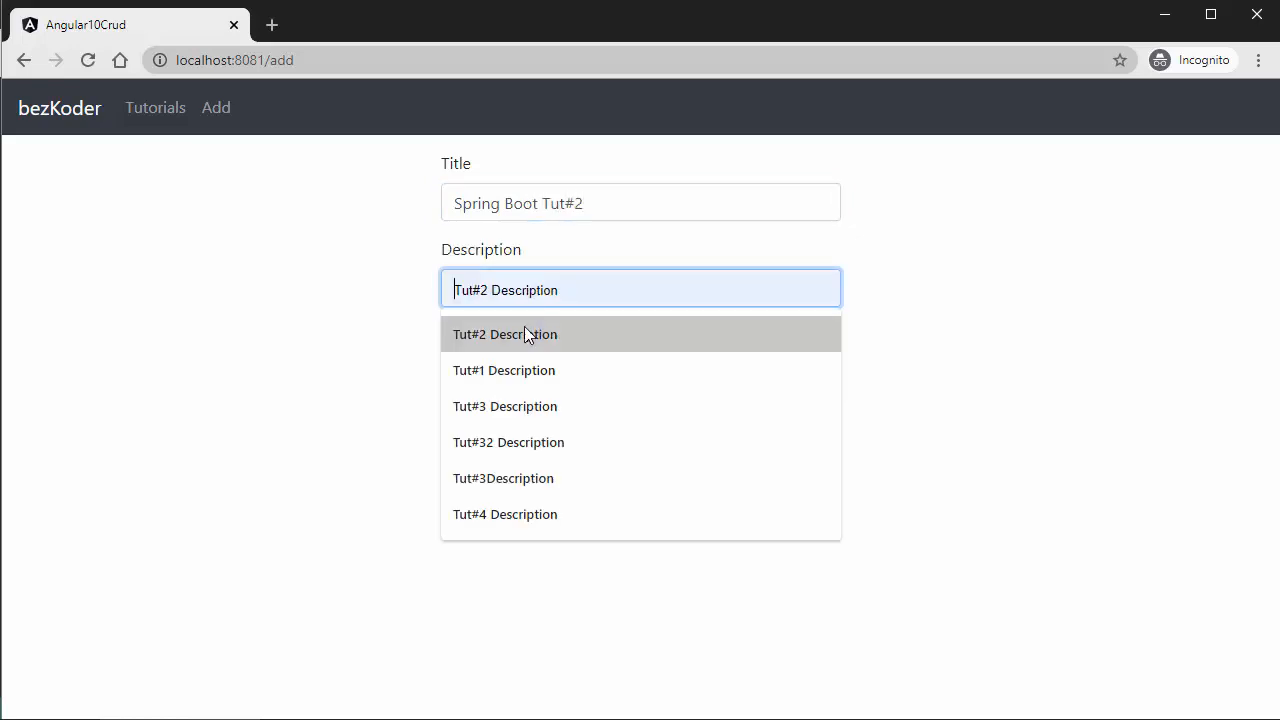
click(640, 202)
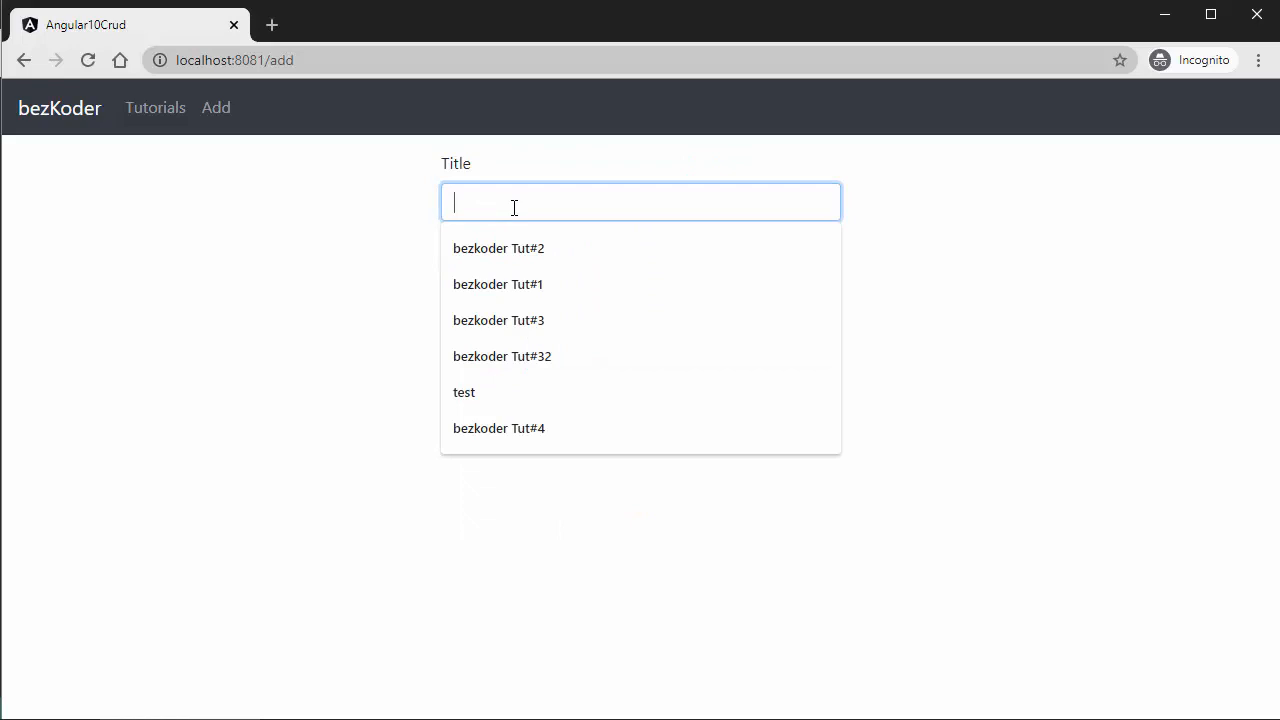
text(Spring Data)
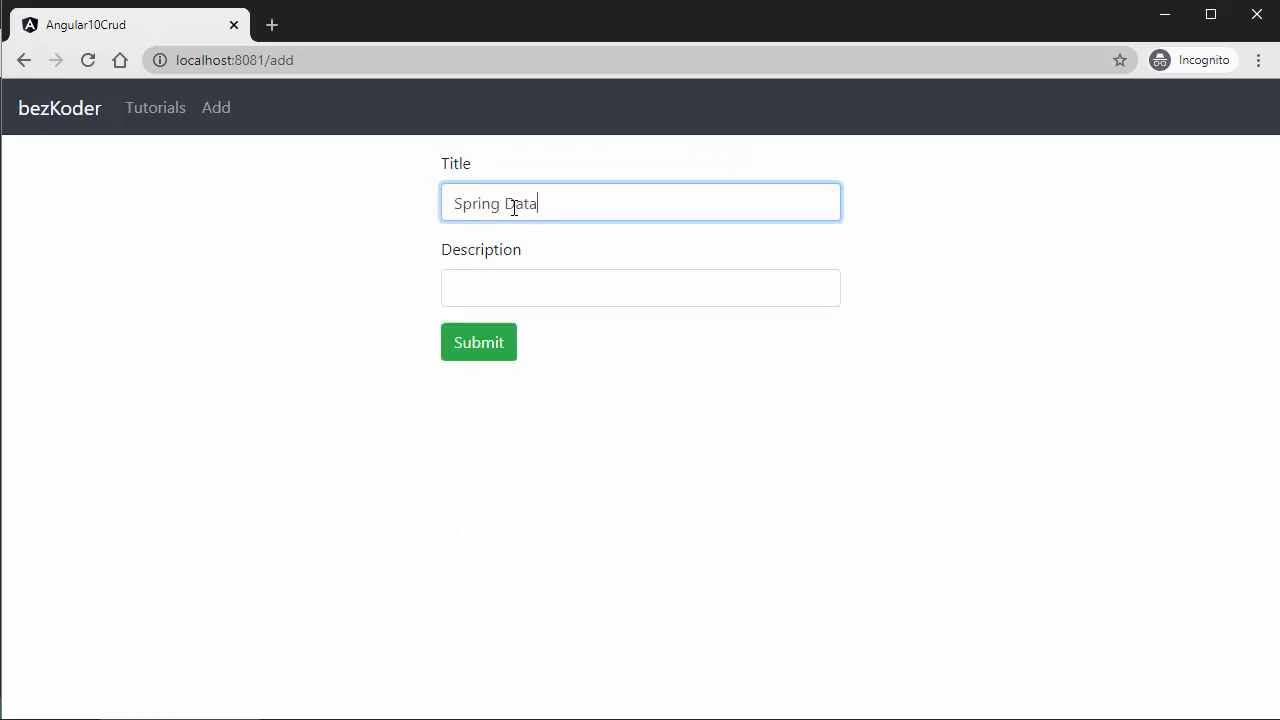
click(640, 288)
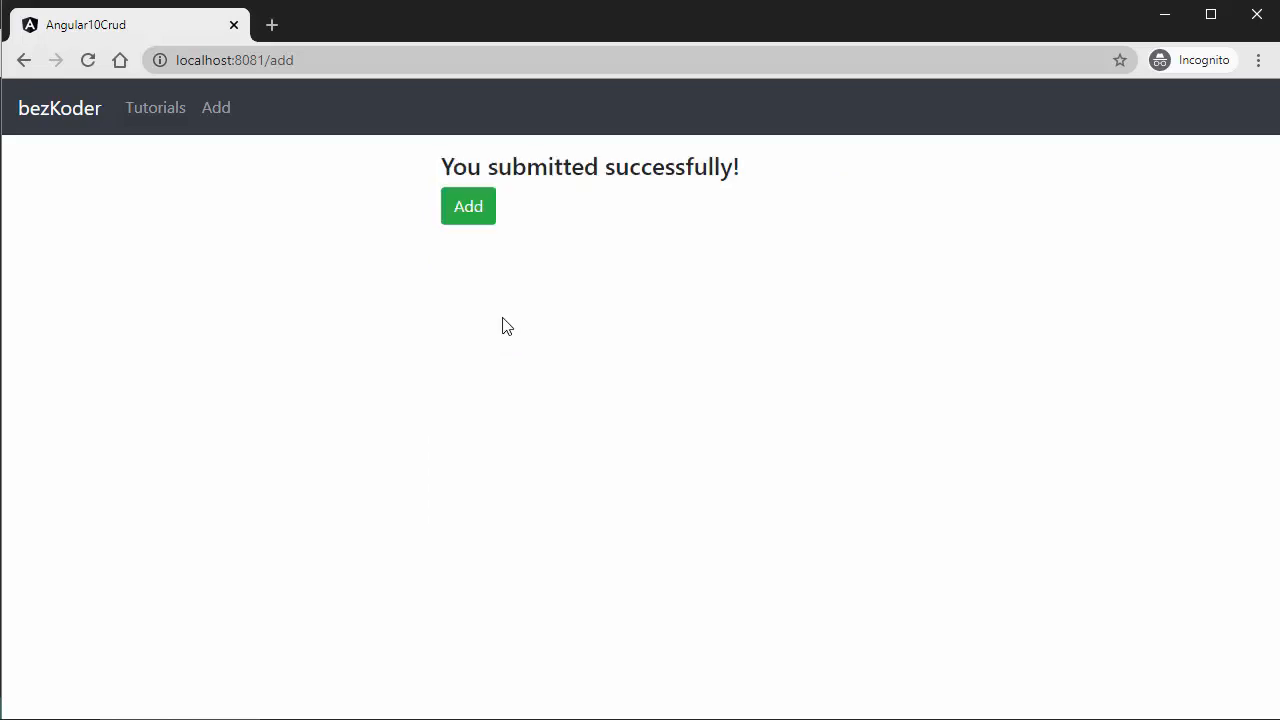
Step: Add another Angular tutorial through a fresh Add form
click(468, 206)
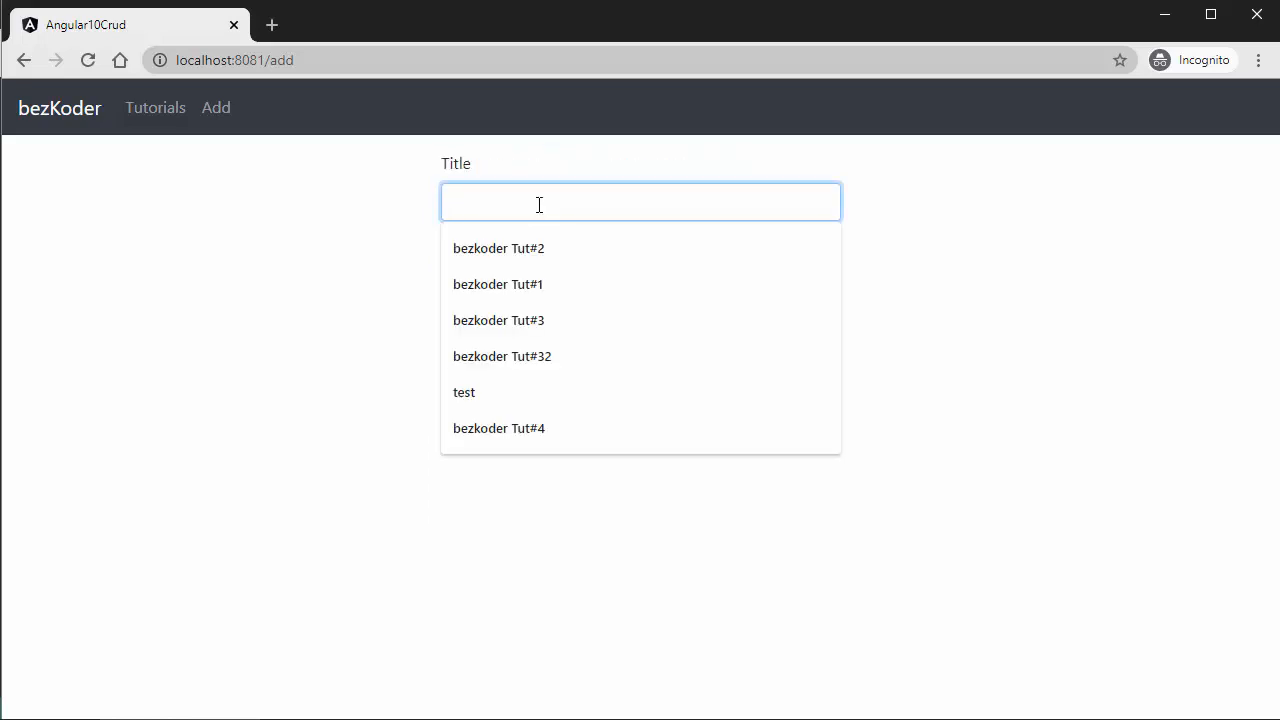
text(Angular)
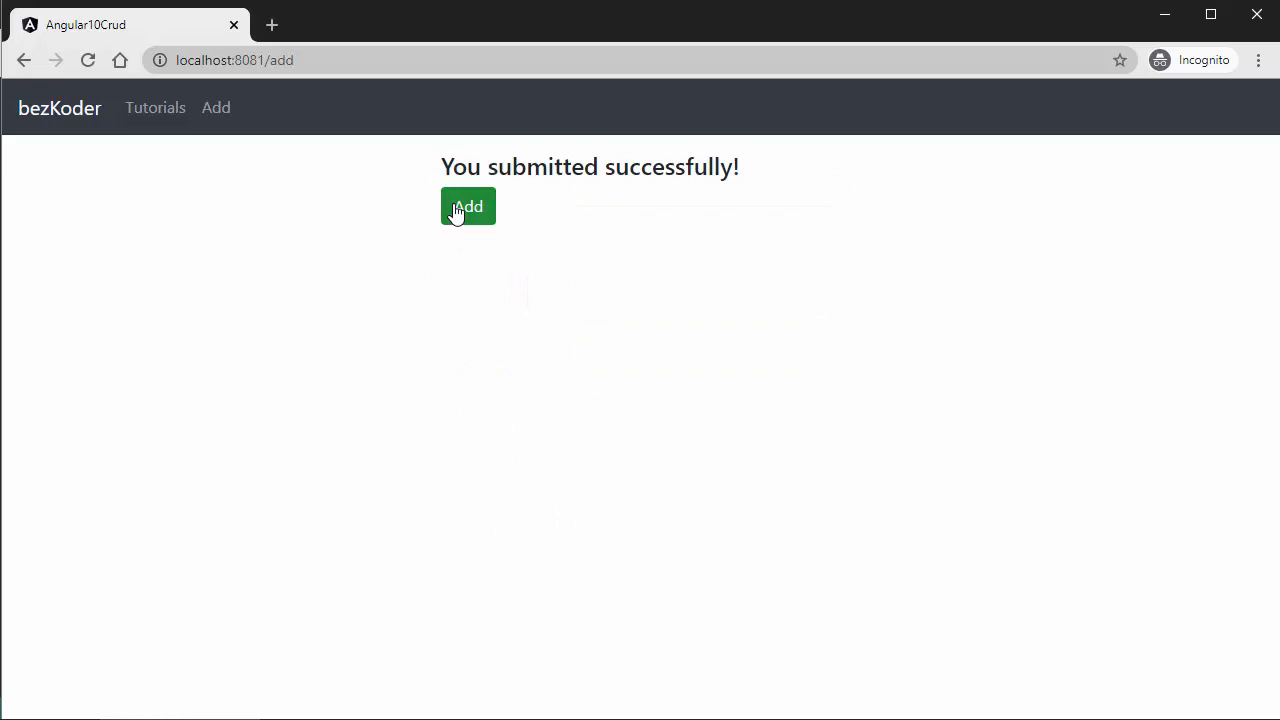
click(468, 206)
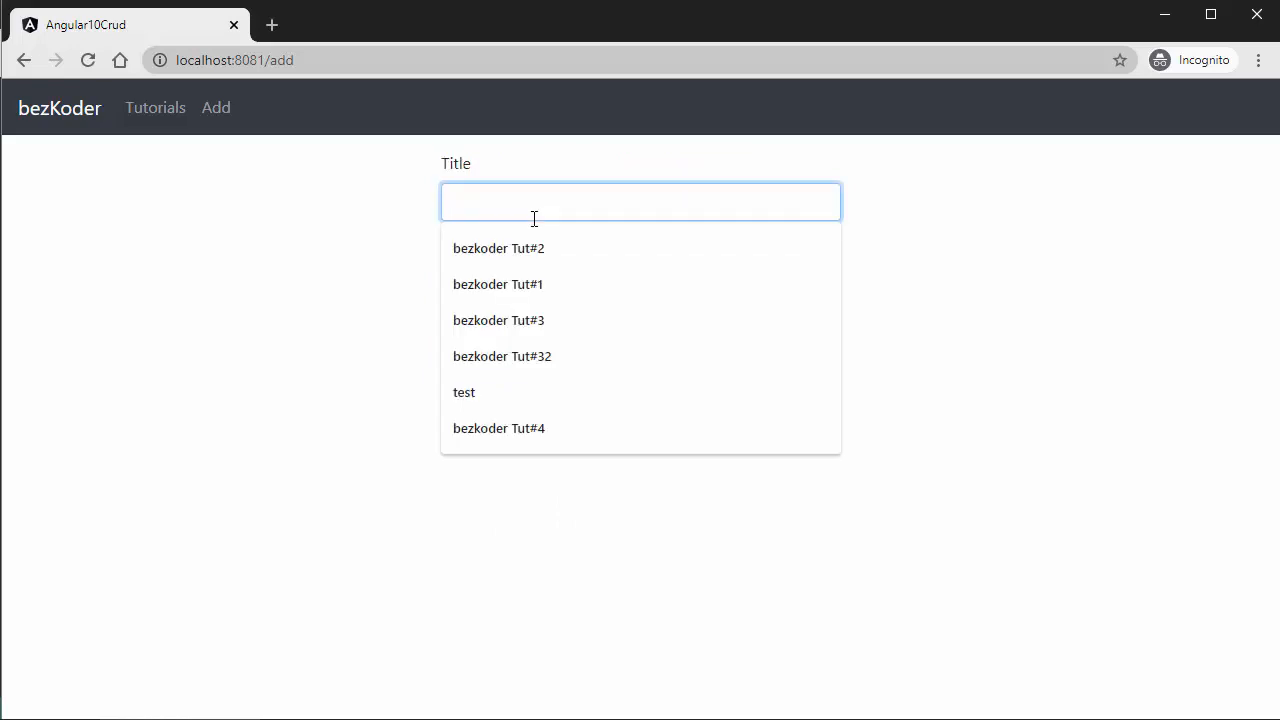
Step: Add 'Angular Spring Boot Tut#5' with a suggested description
text(Angular Spring)
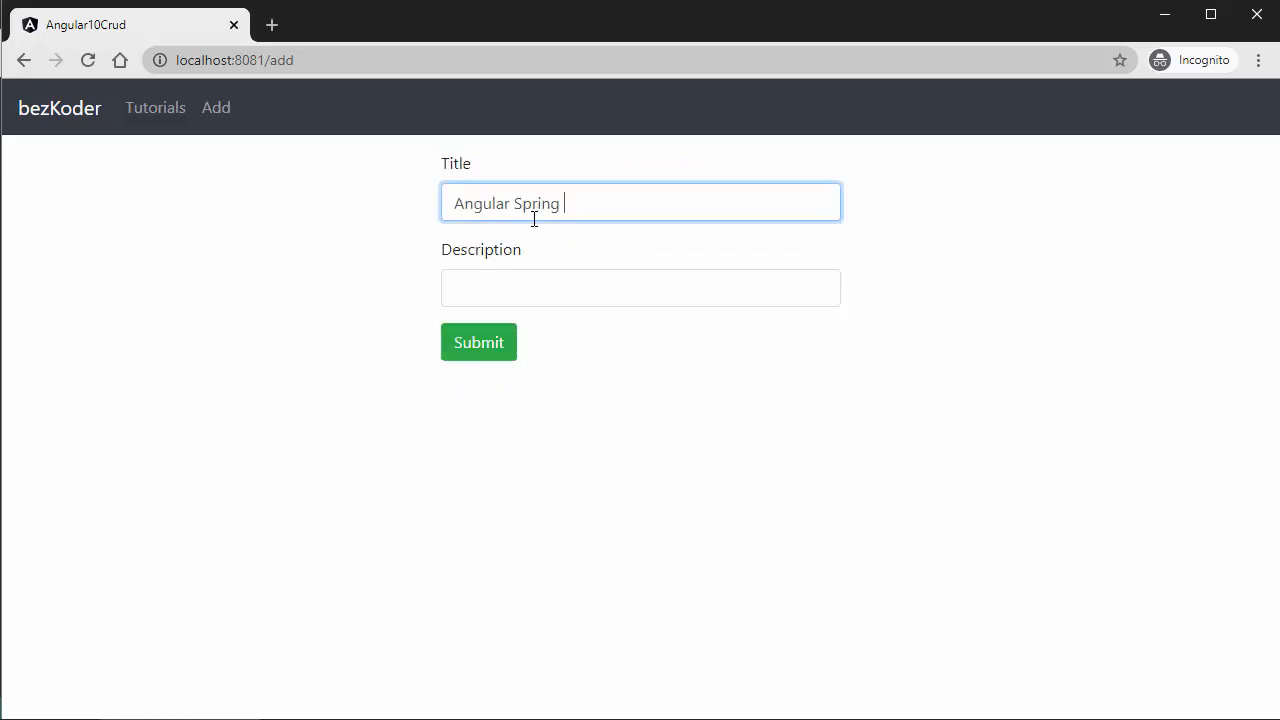
text(Boot Tut)
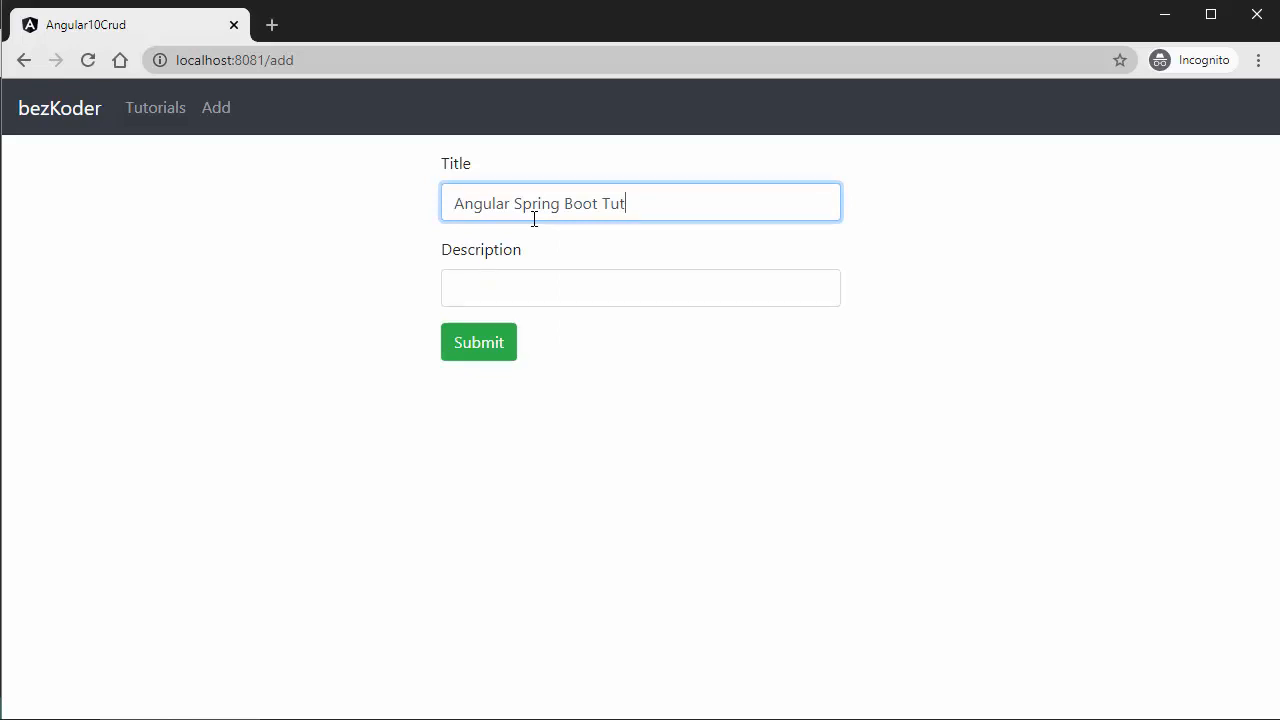
click(604, 288)
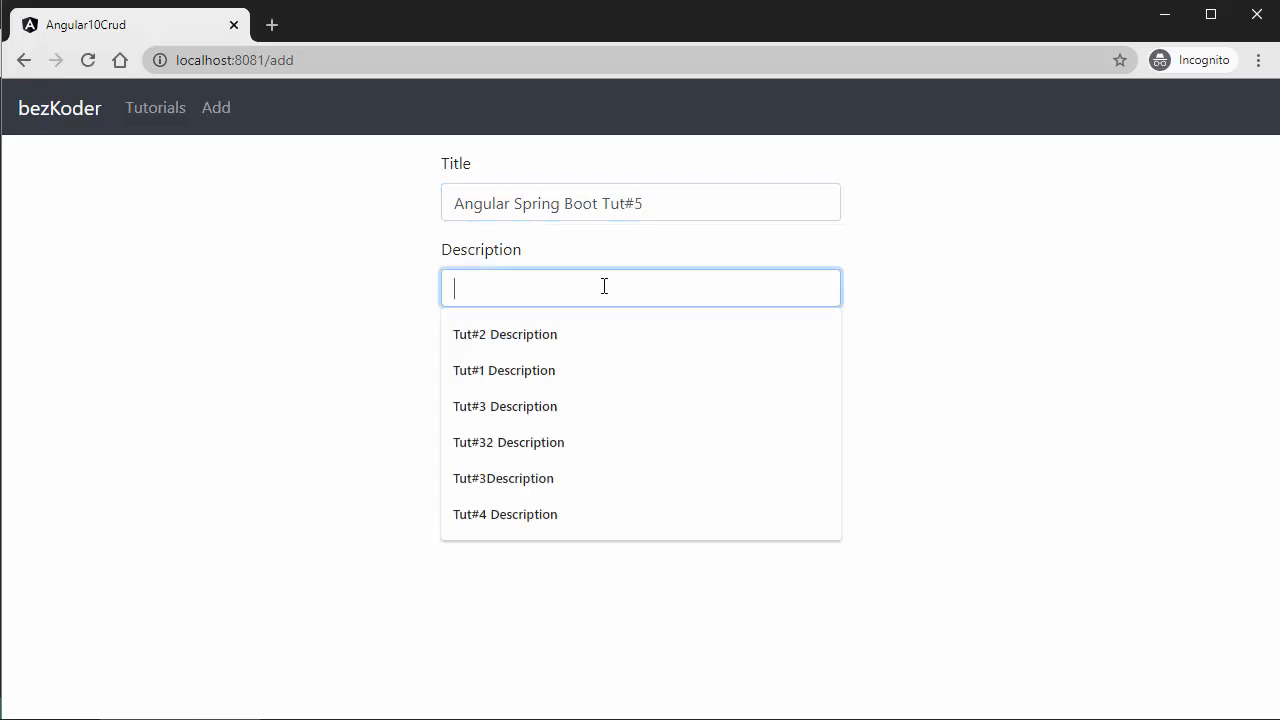
click(504, 334)
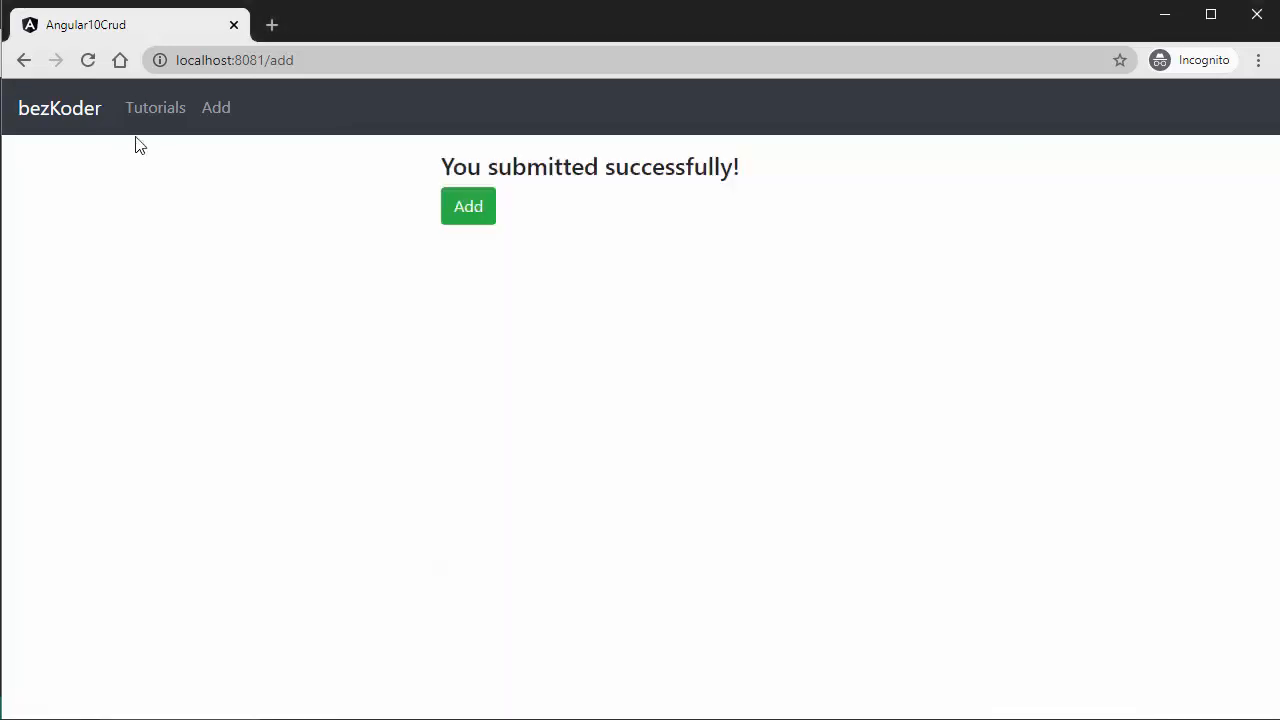
Step: View the tutorials list, show Spring Boot Tut#2's details and open it for editing
click(156, 108)
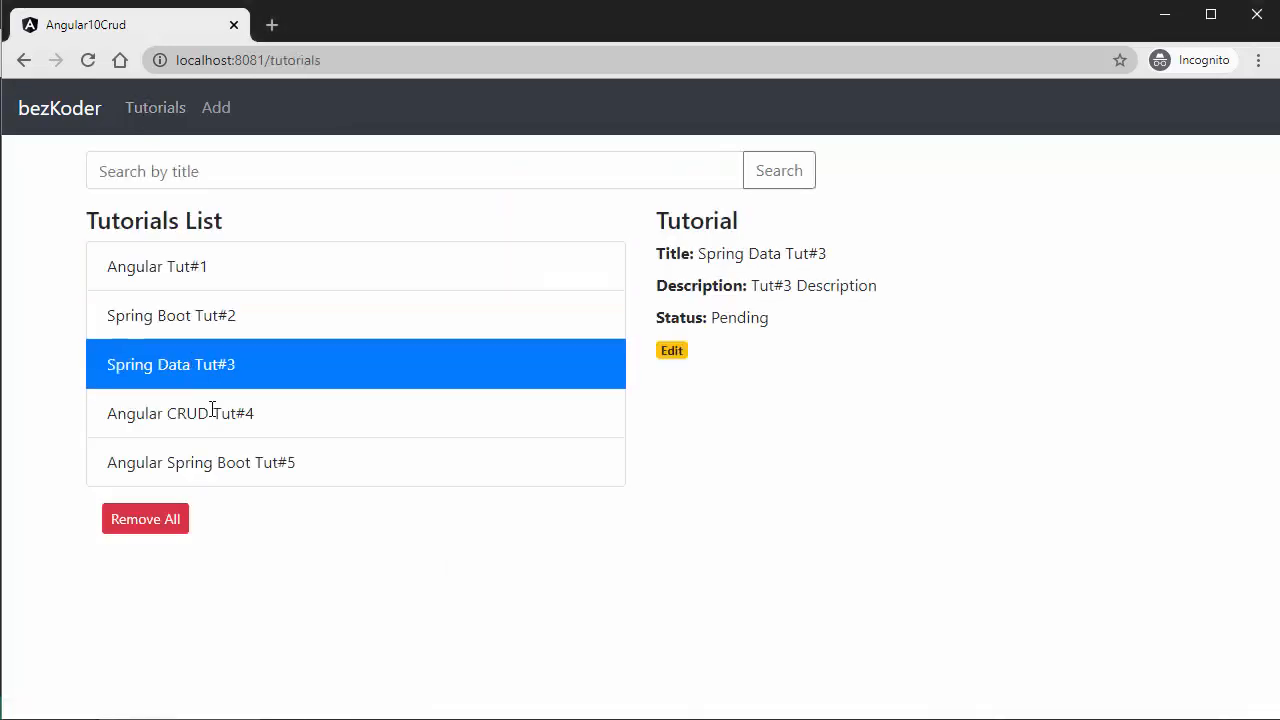
click(170, 316)
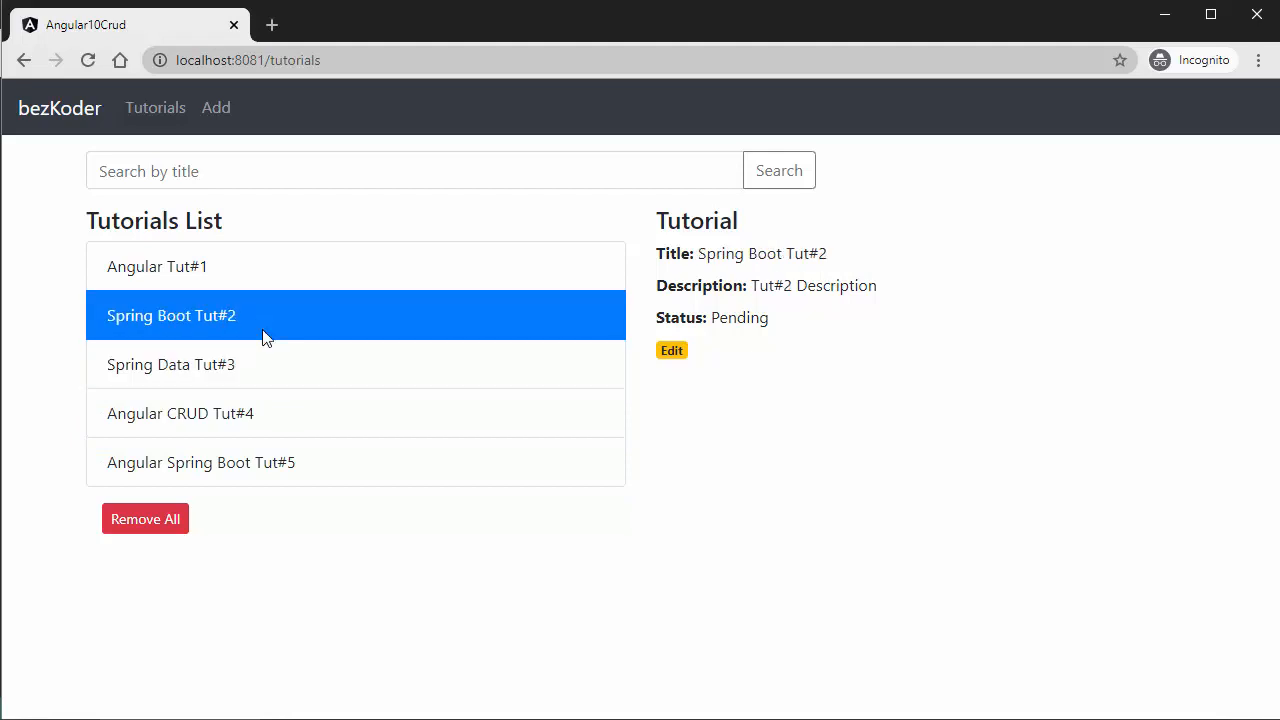
click(672, 350)
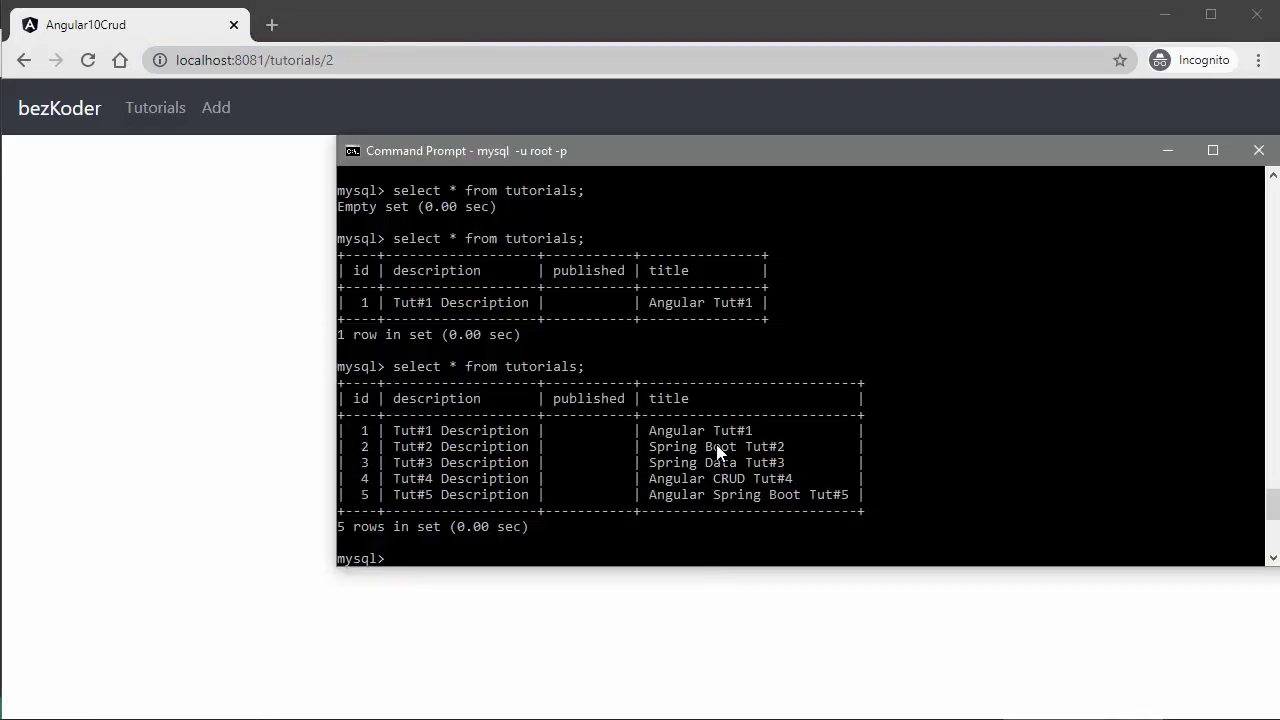
click(1258, 150)
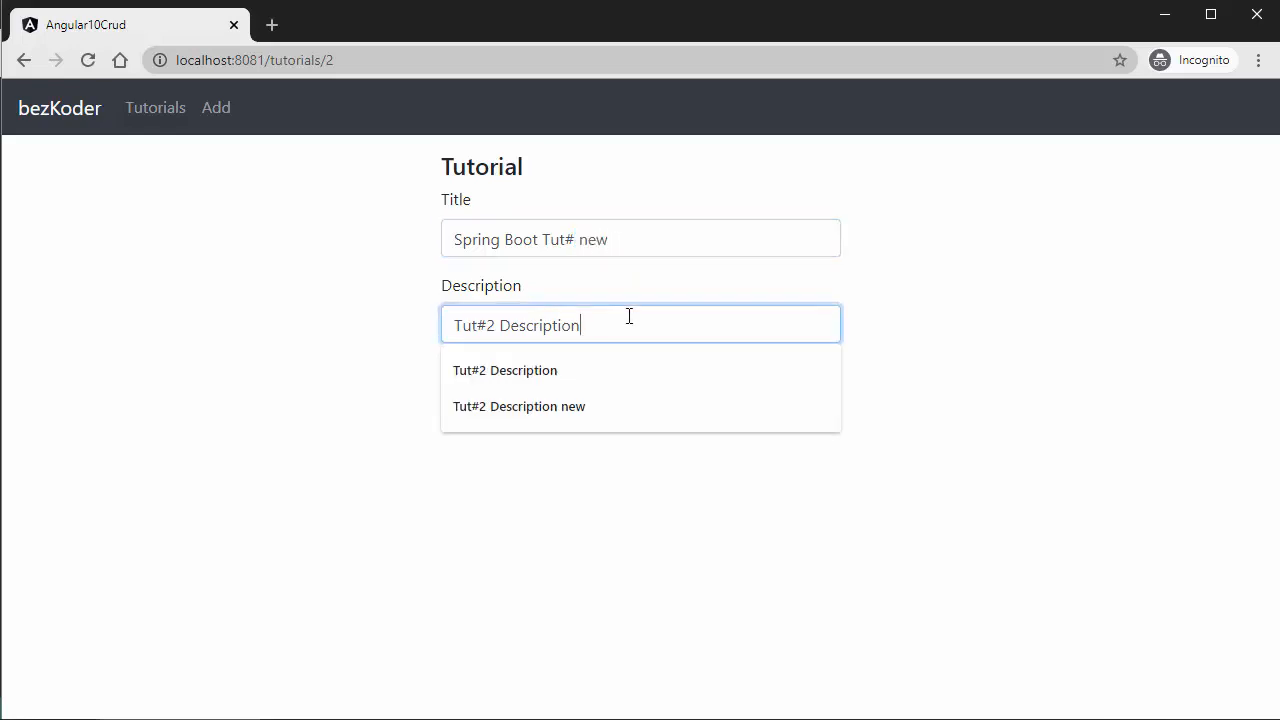
Step: Choose 'Tut#2 Description new' as the updated description for the retitled tutorial
click(520, 406)
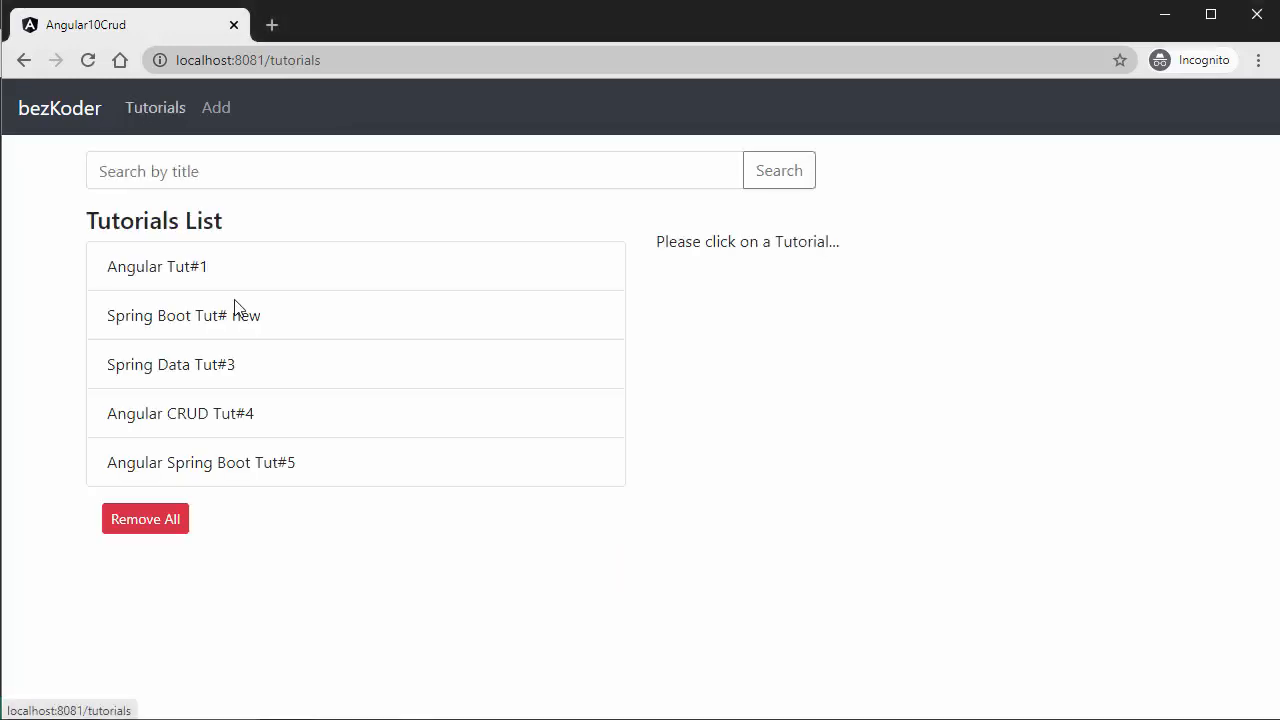
Step: View Spring Data Tut#3, search titles for 'ring' and check Angular Spring Boot Tut#5
click(170, 364)
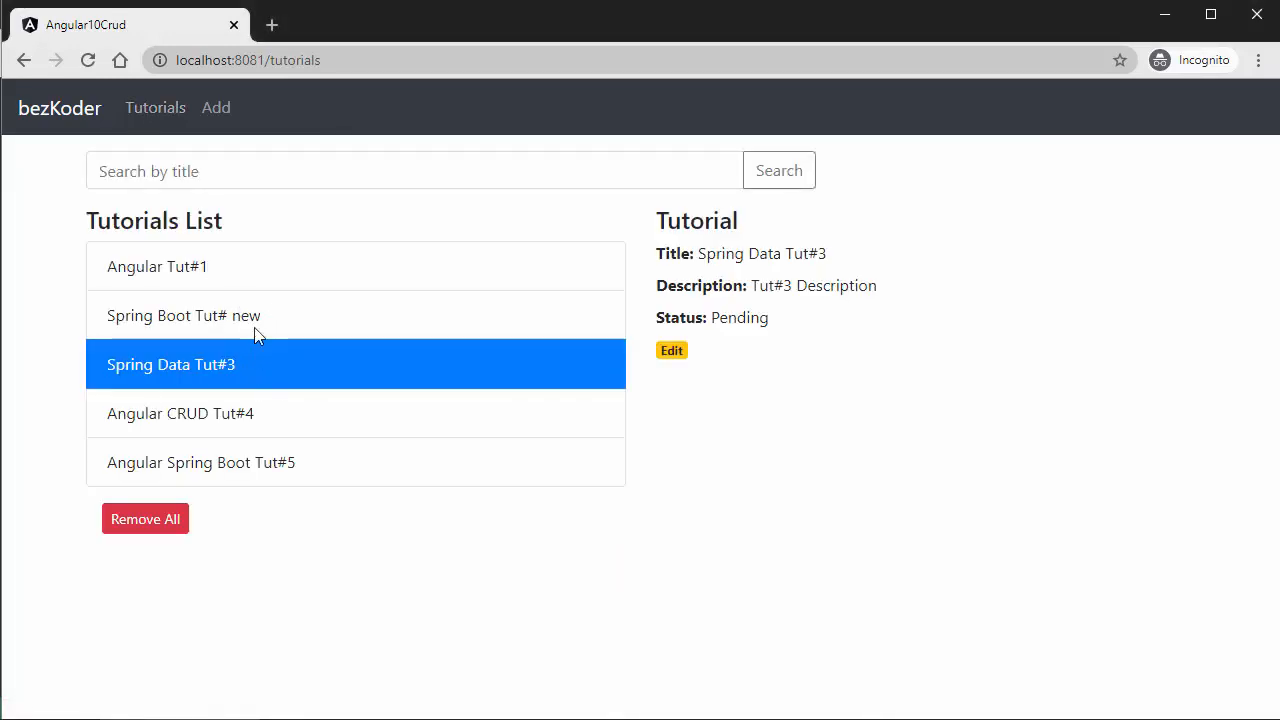
click(156, 266)
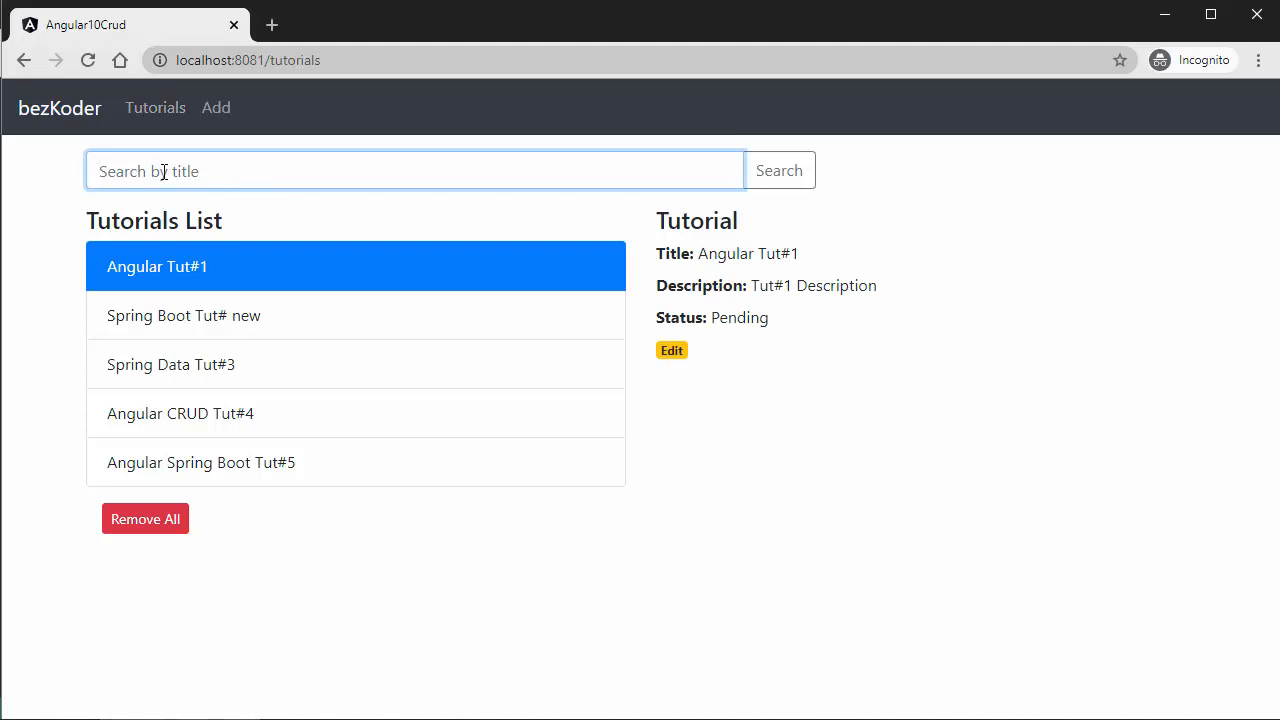
click(780, 170)
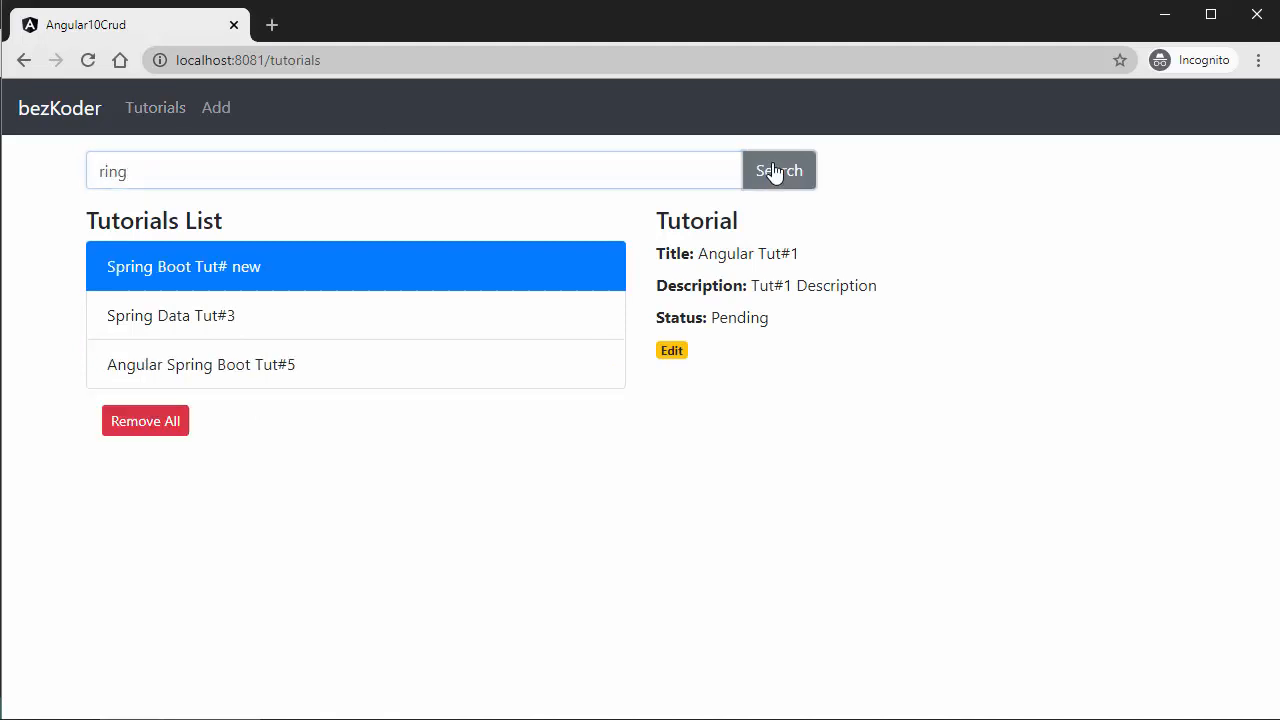
click(200, 364)
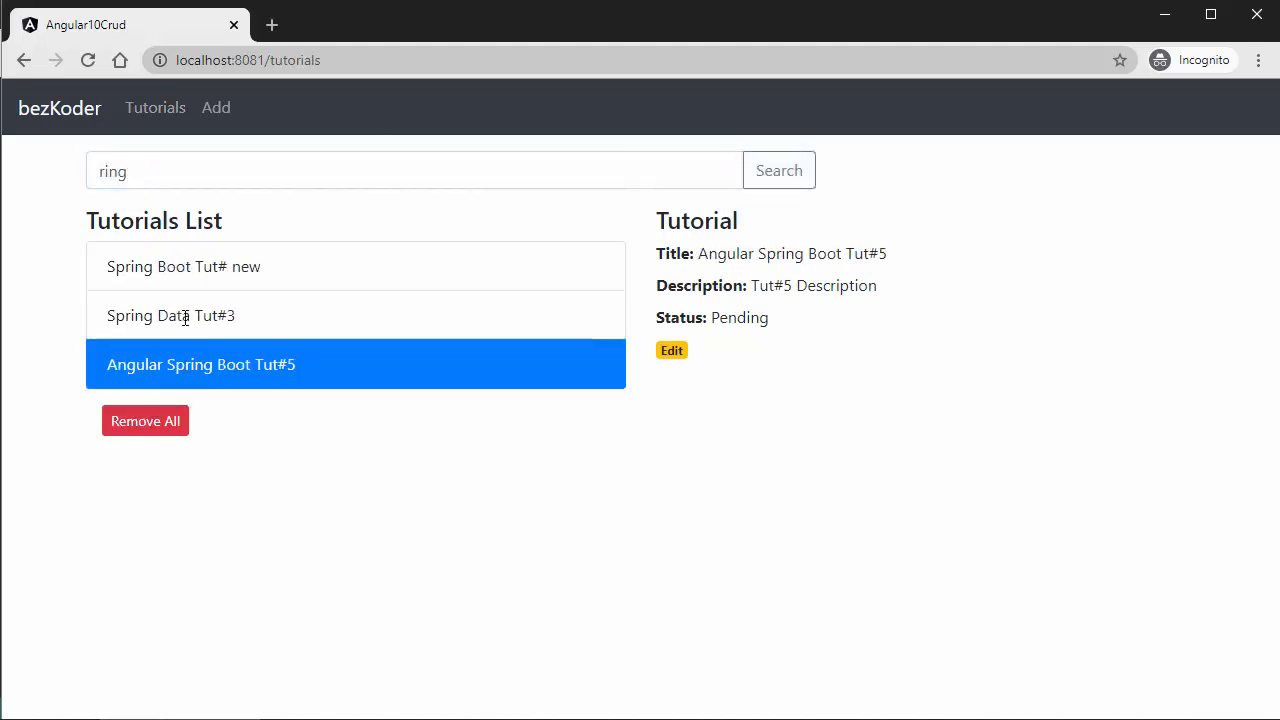
Step: Search titles for 'ang', check Angular Tut#1 and Angular CRUD Tut#4, then return to the full list
click(184, 266)
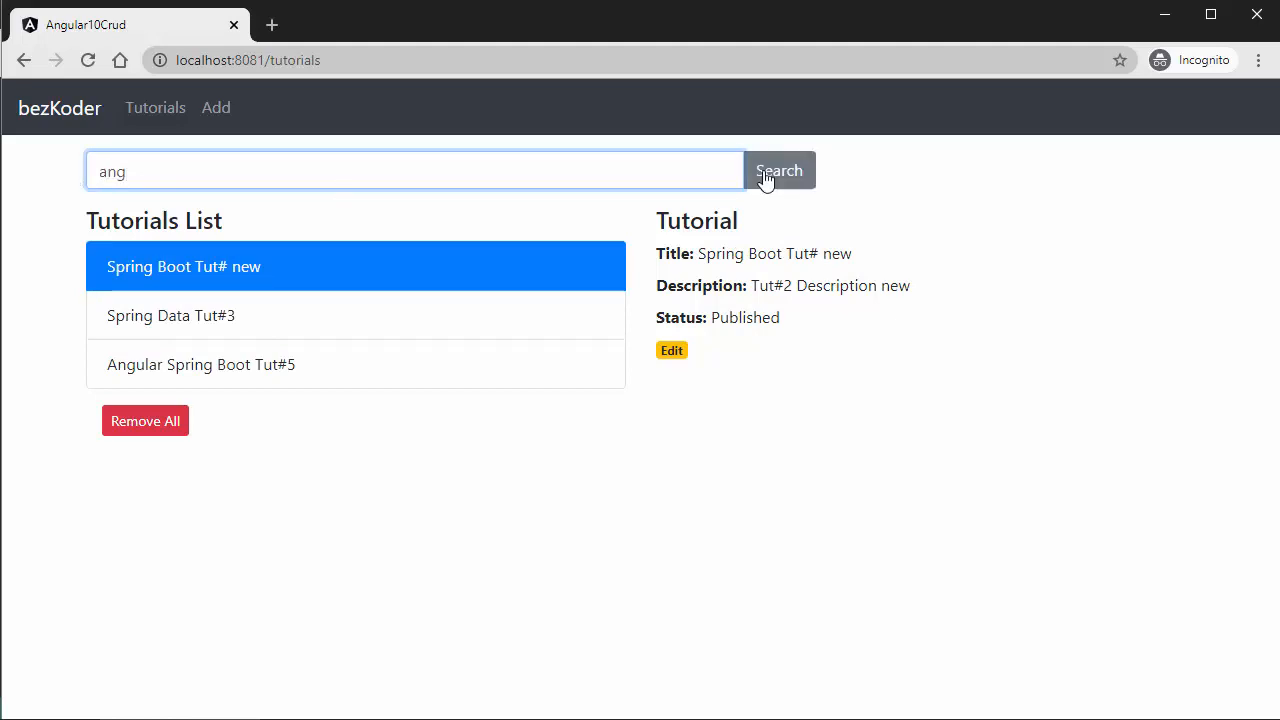
click(780, 170)
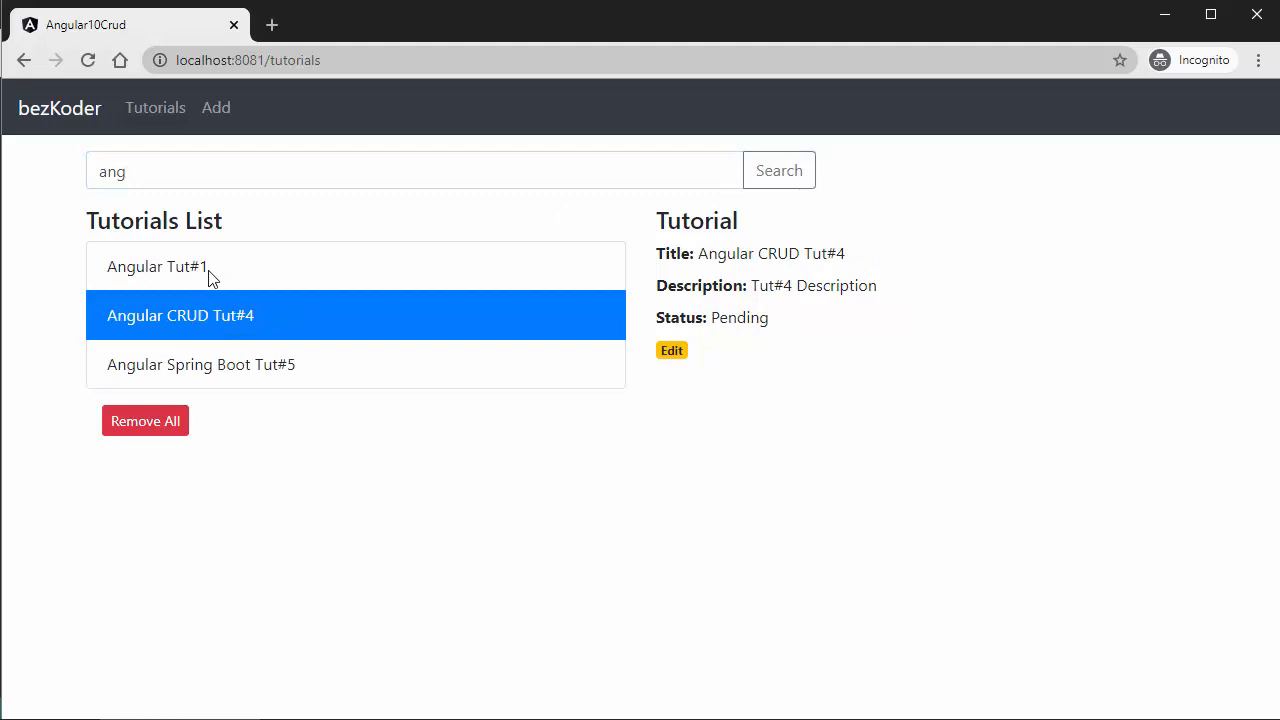
click(156, 266)
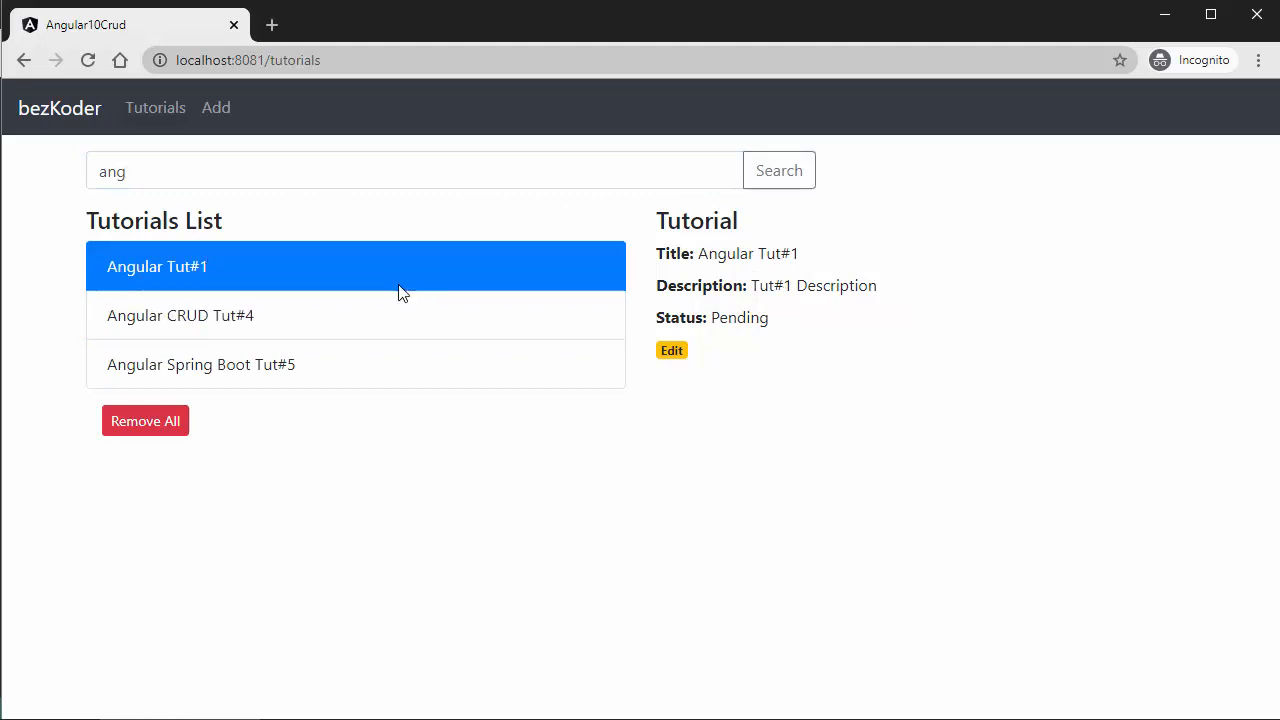
click(180, 316)
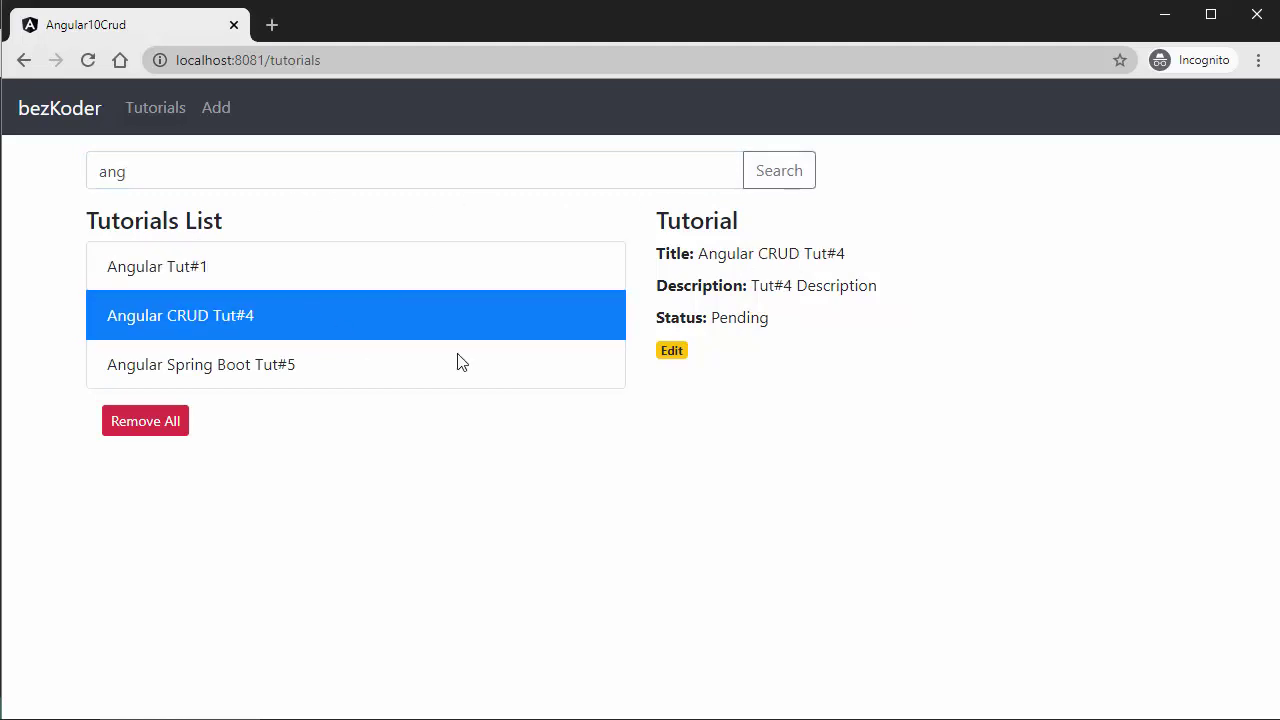
click(672, 350)
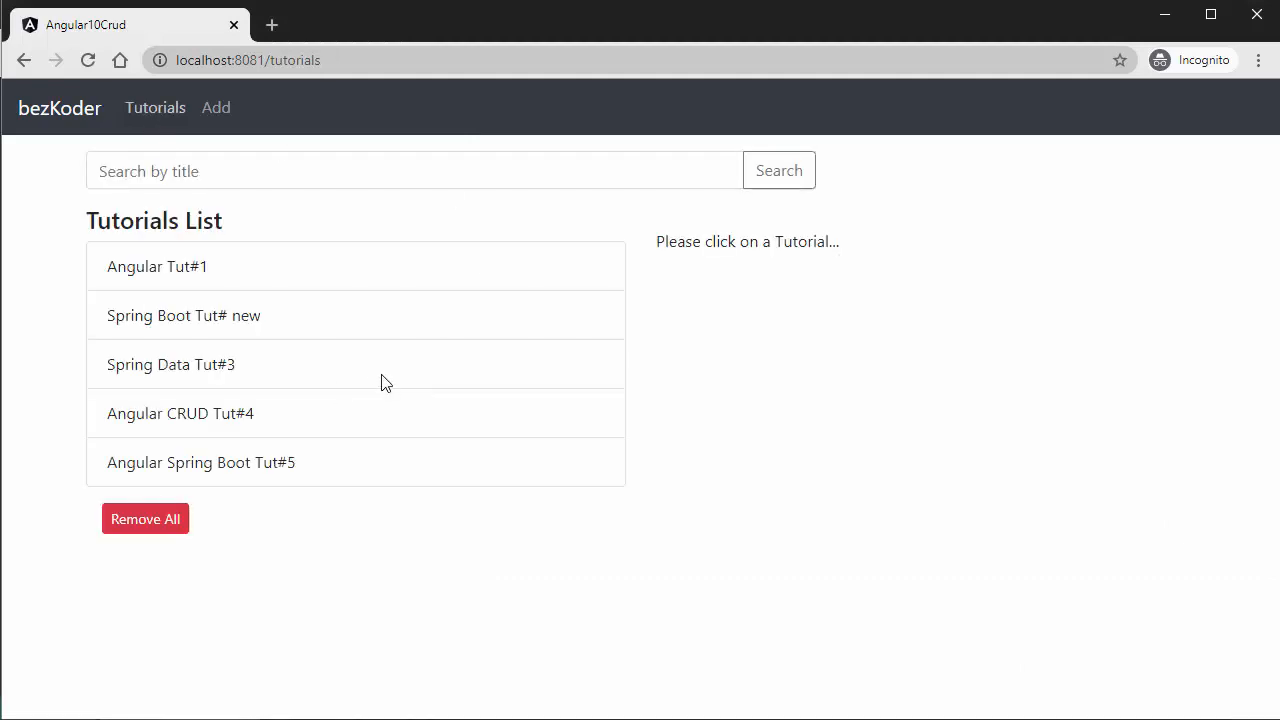
Step: Open Angular CRUD Tut#4's edit page and delete the tutorial
click(180, 412)
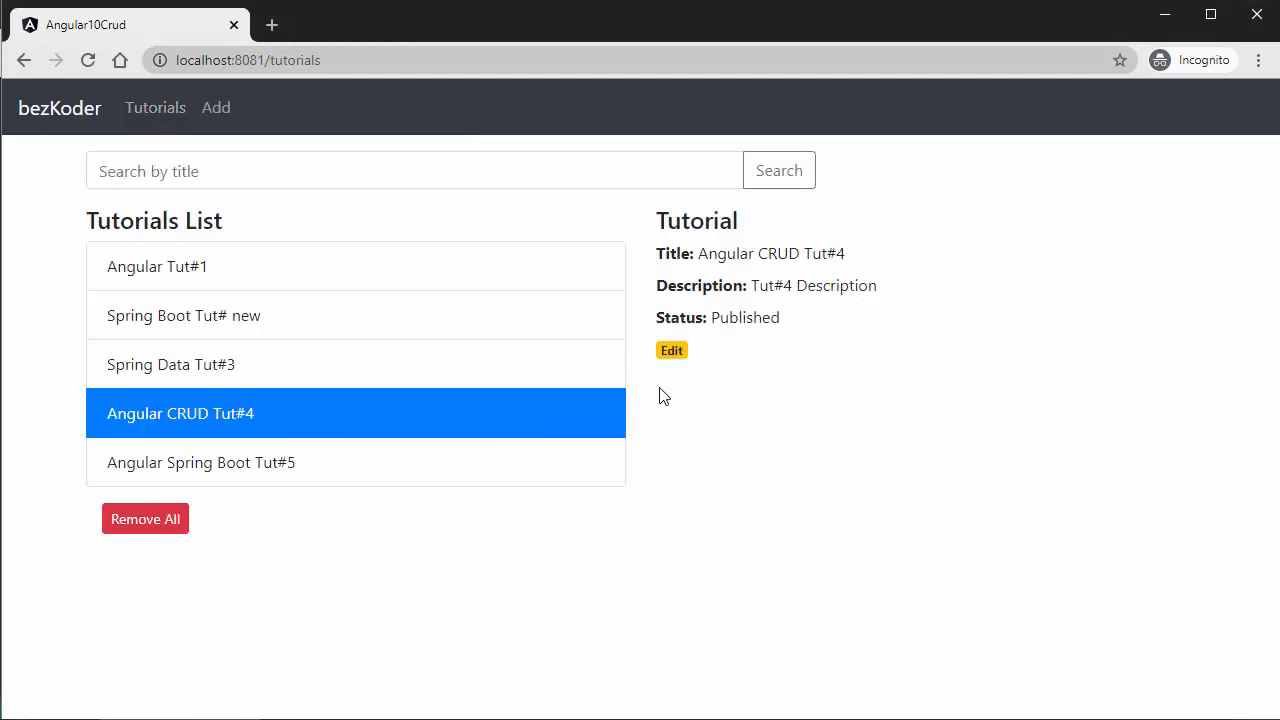
click(672, 350)
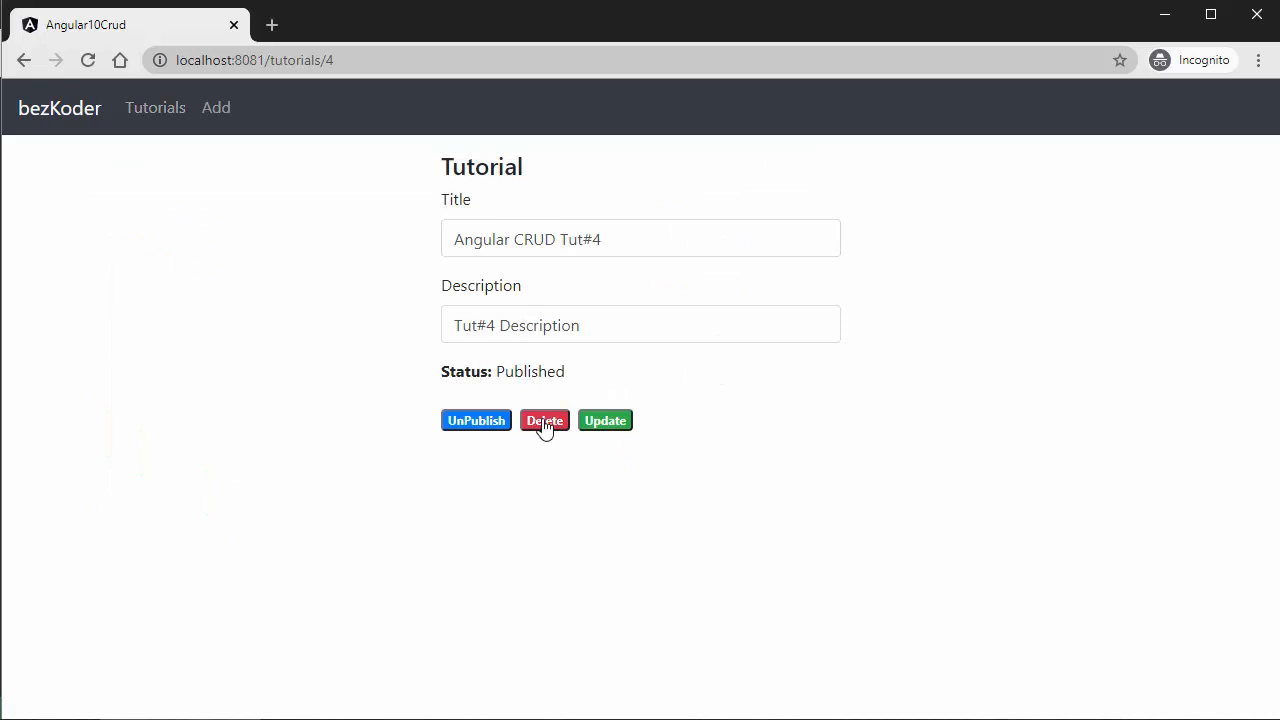
click(544, 420)
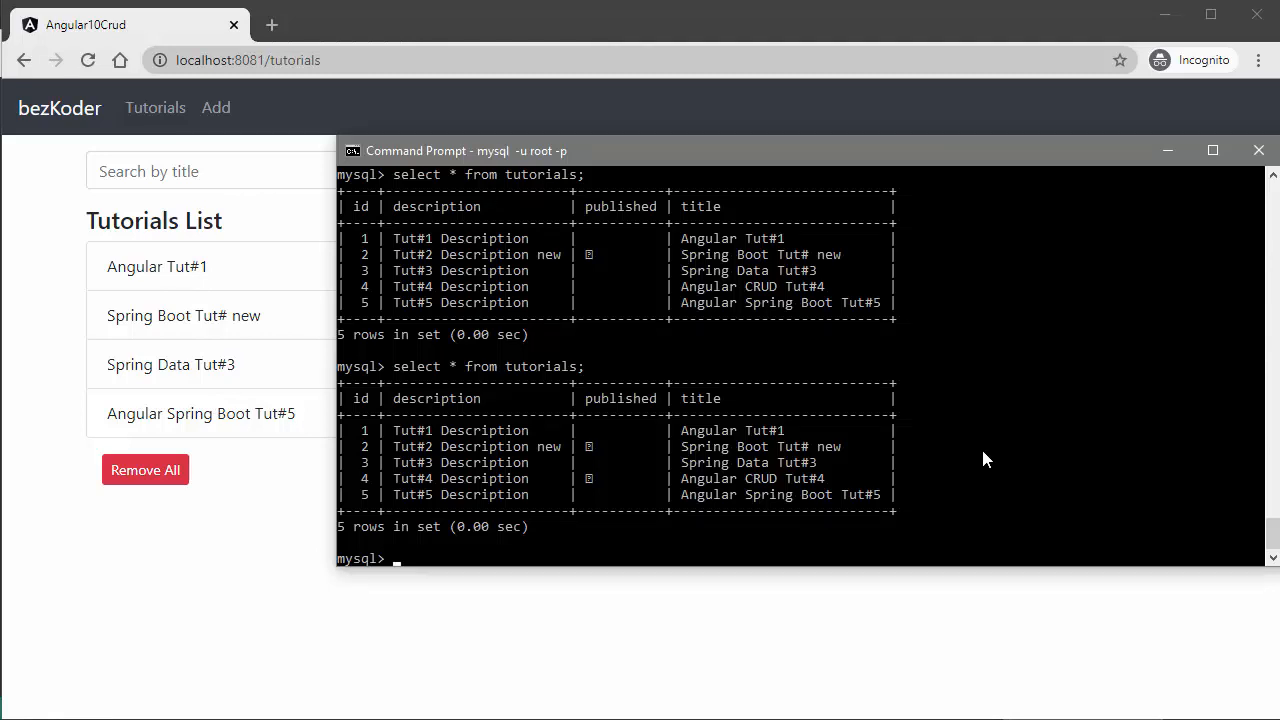
mouse_move(980, 462)
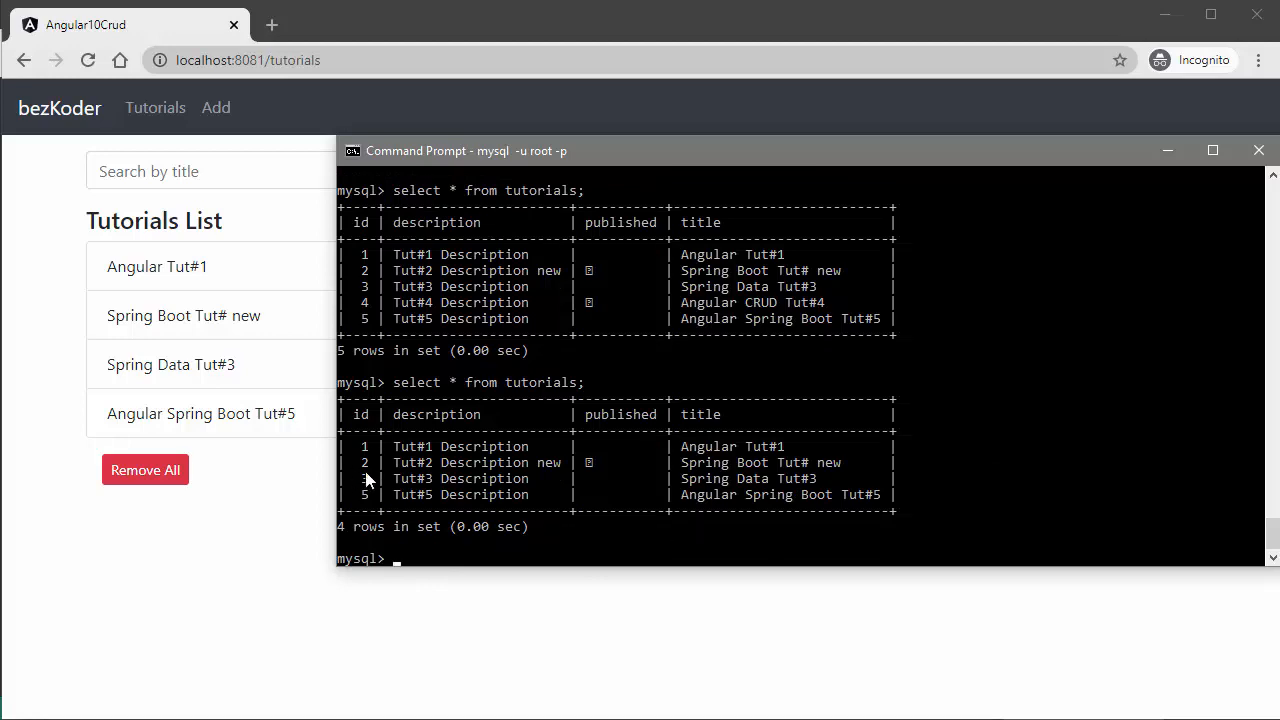
Step: Check the remaining tutorial rows after 'select * from tutorials;' shows four entries
click(184, 316)
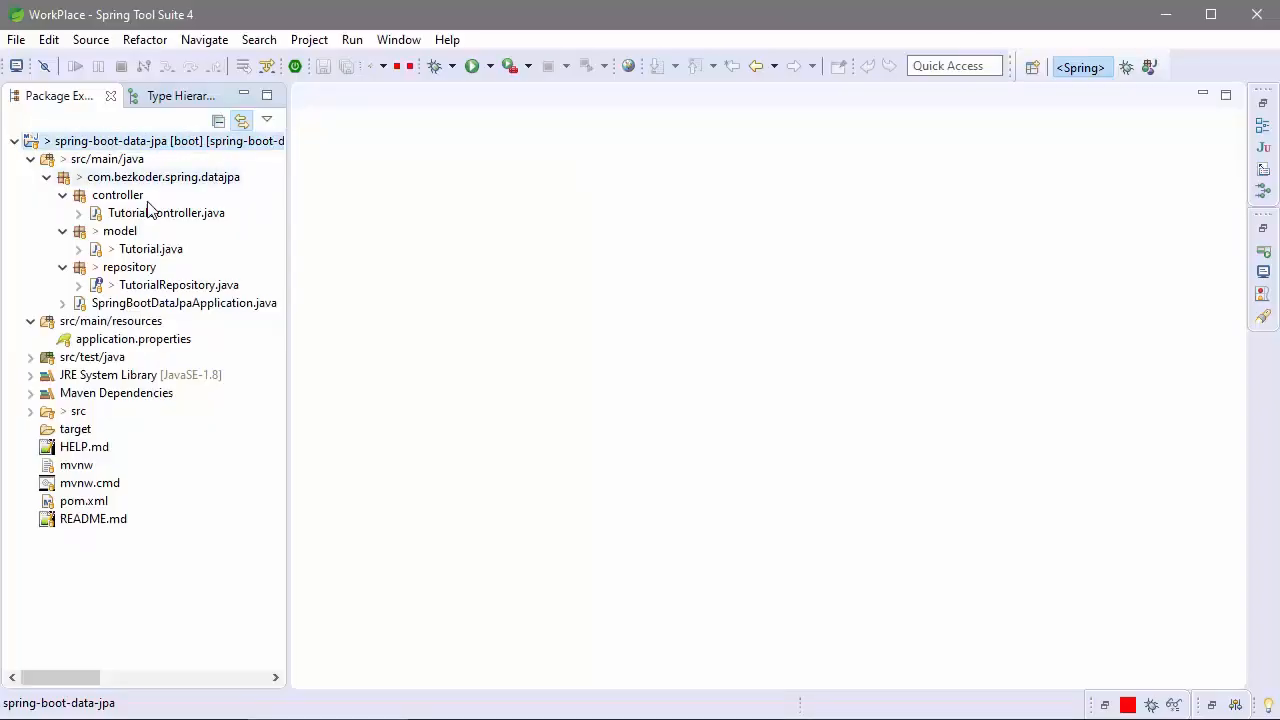
click(118, 196)
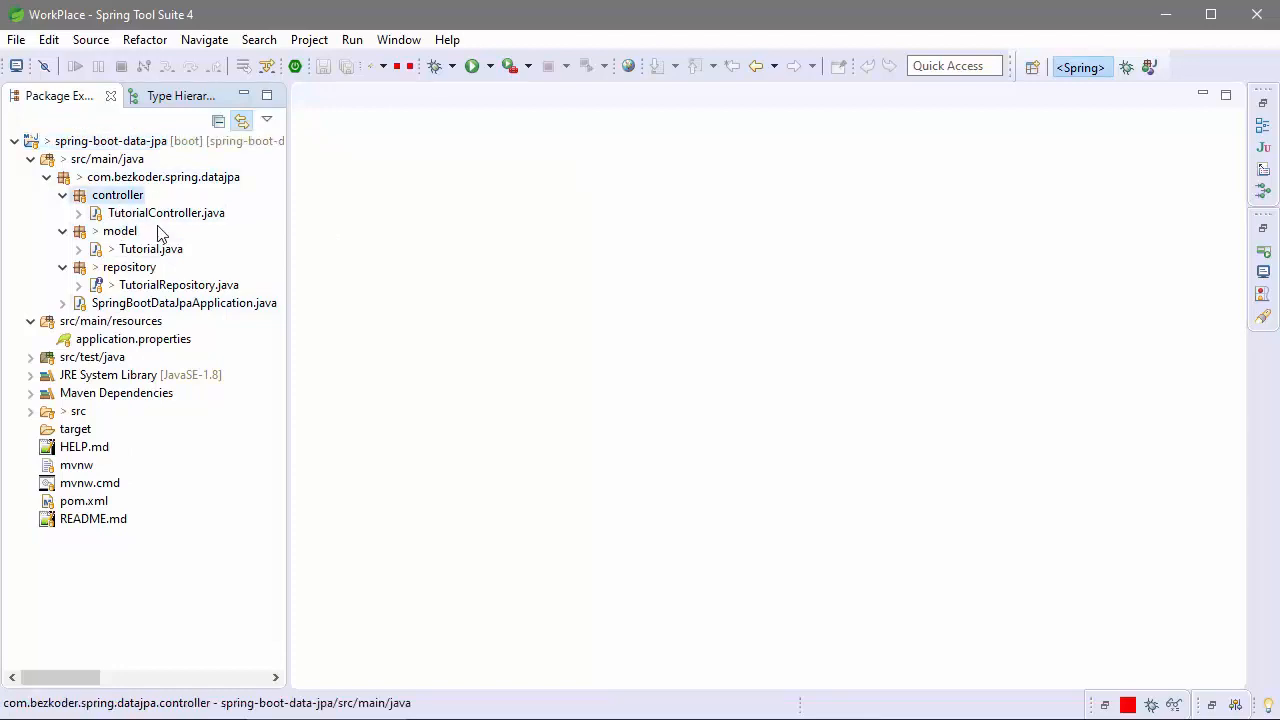
click(116, 196)
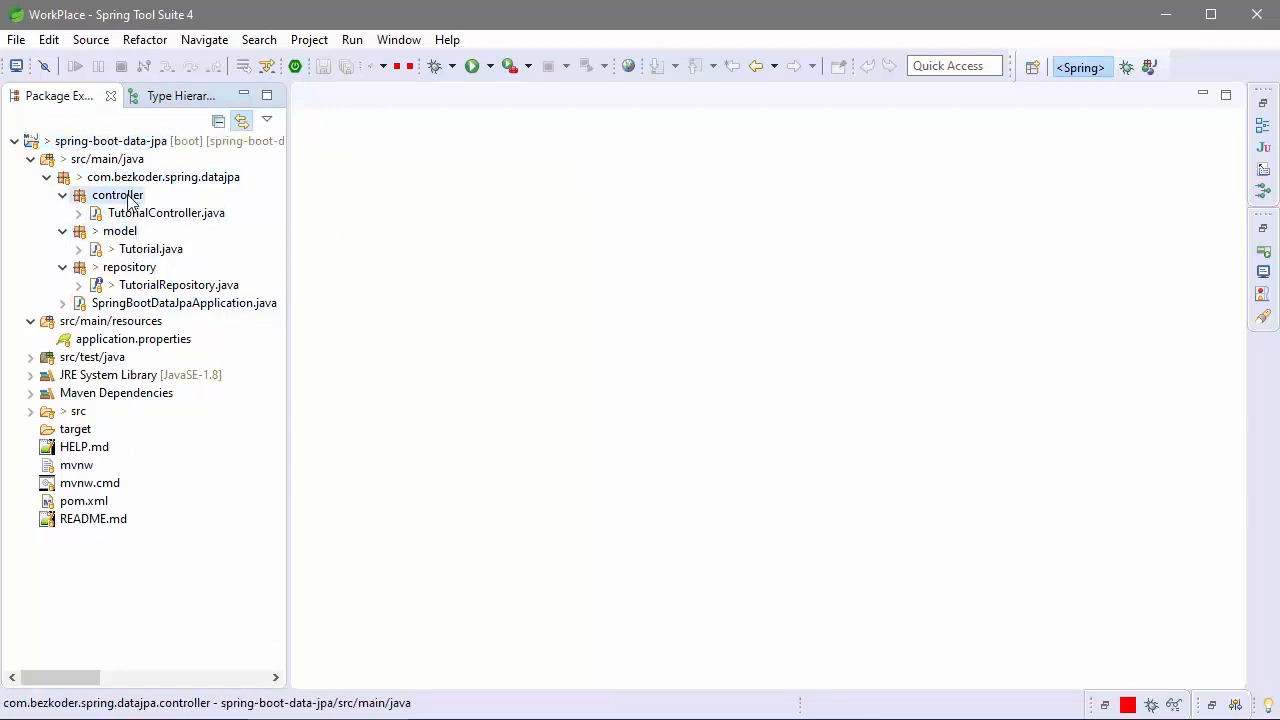
click(128, 268)
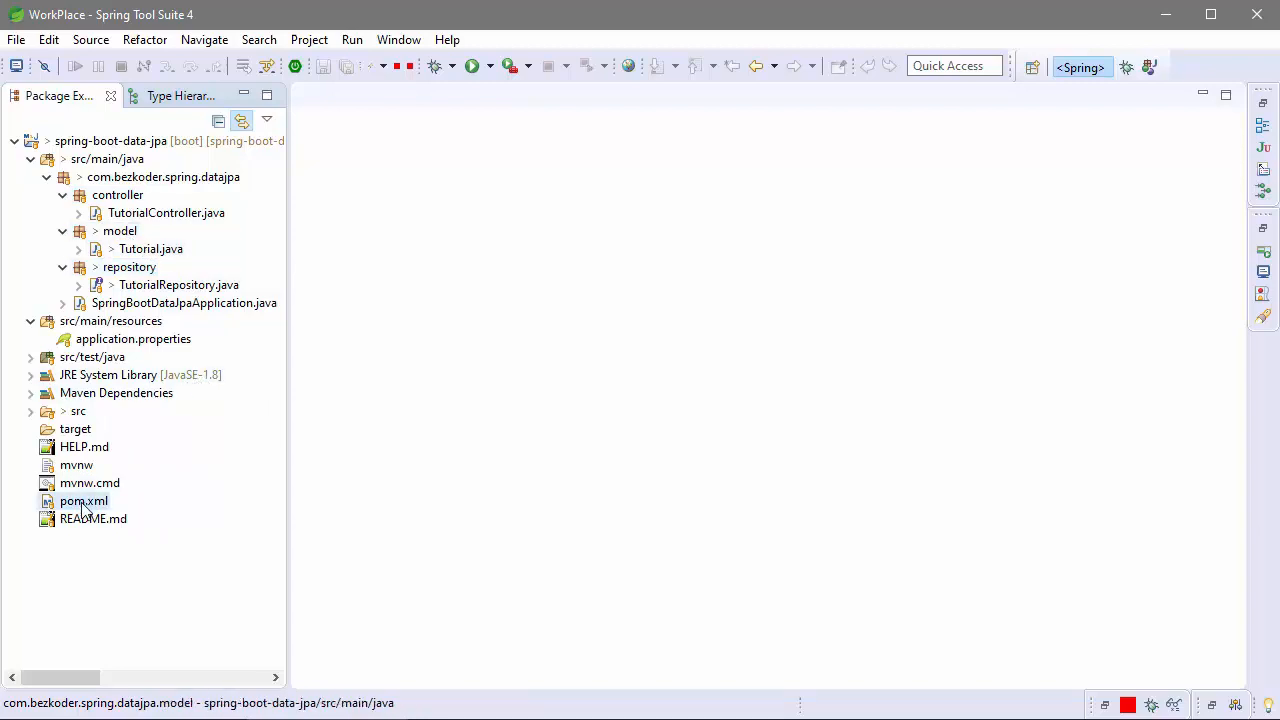
Step: Open pom.xml from Package Explorer and scroll through its dependencies section
click(84, 500)
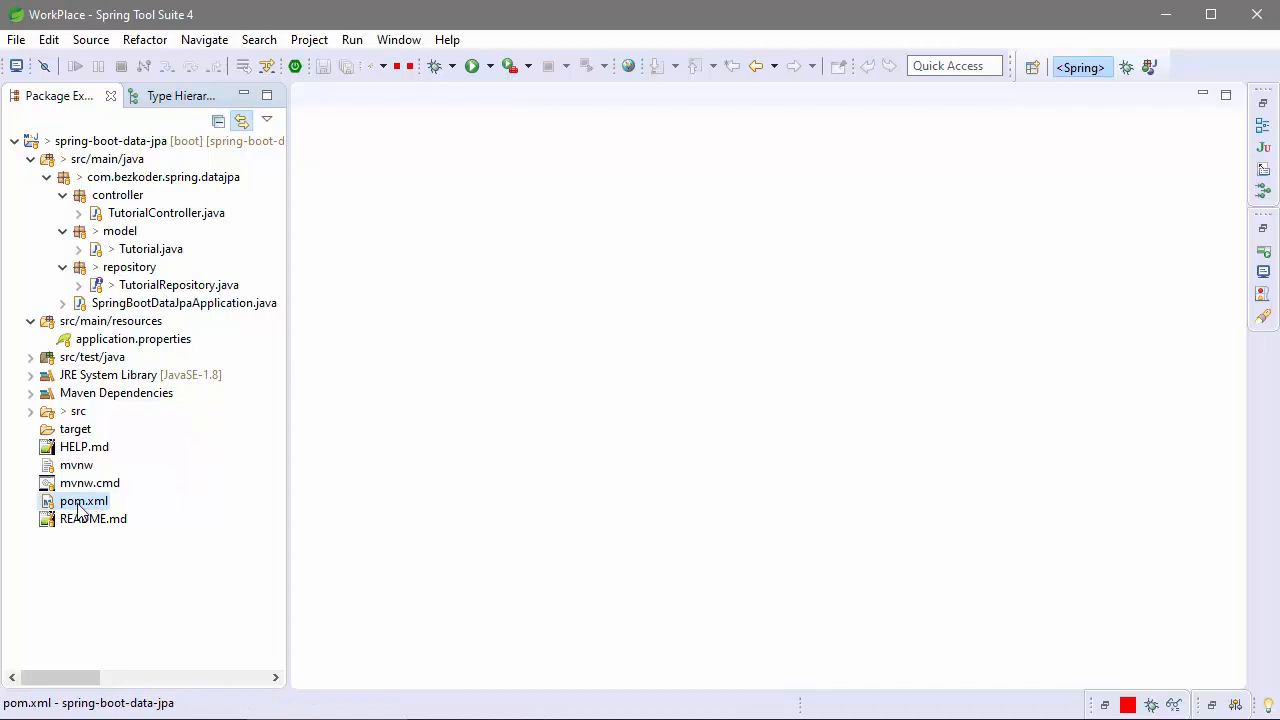
double_click(84, 500)
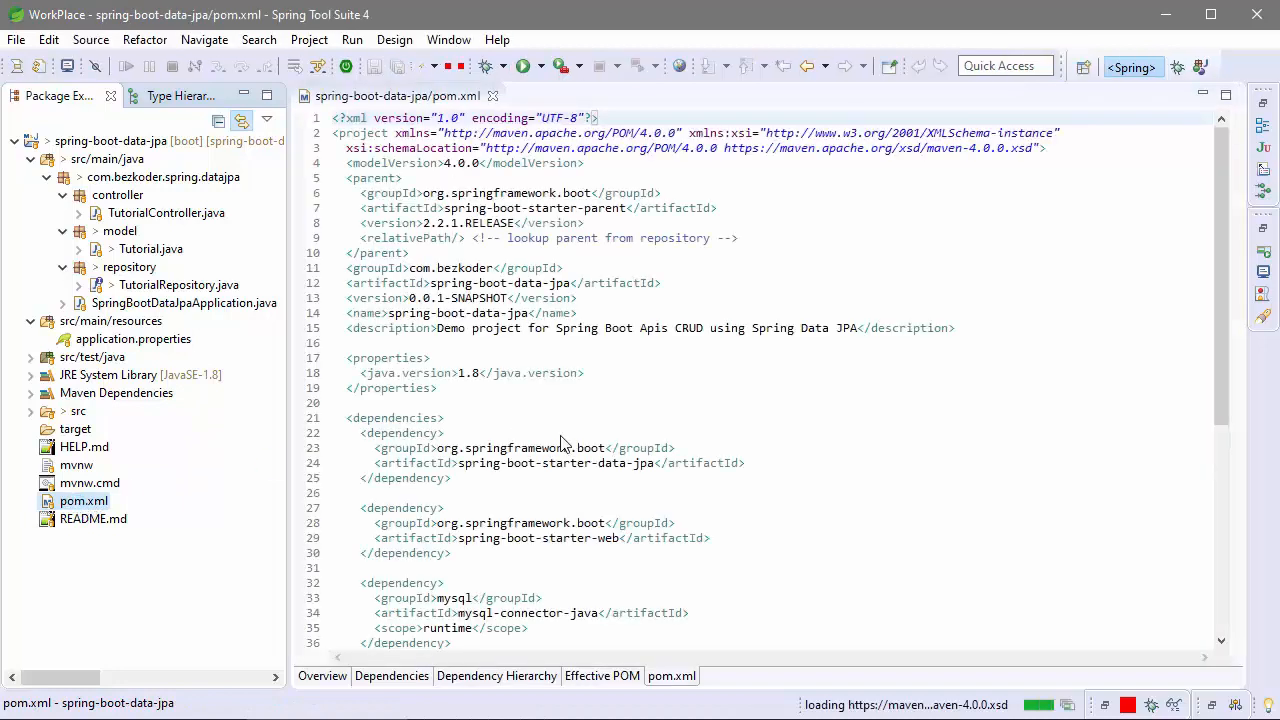
scroll(down, 3)
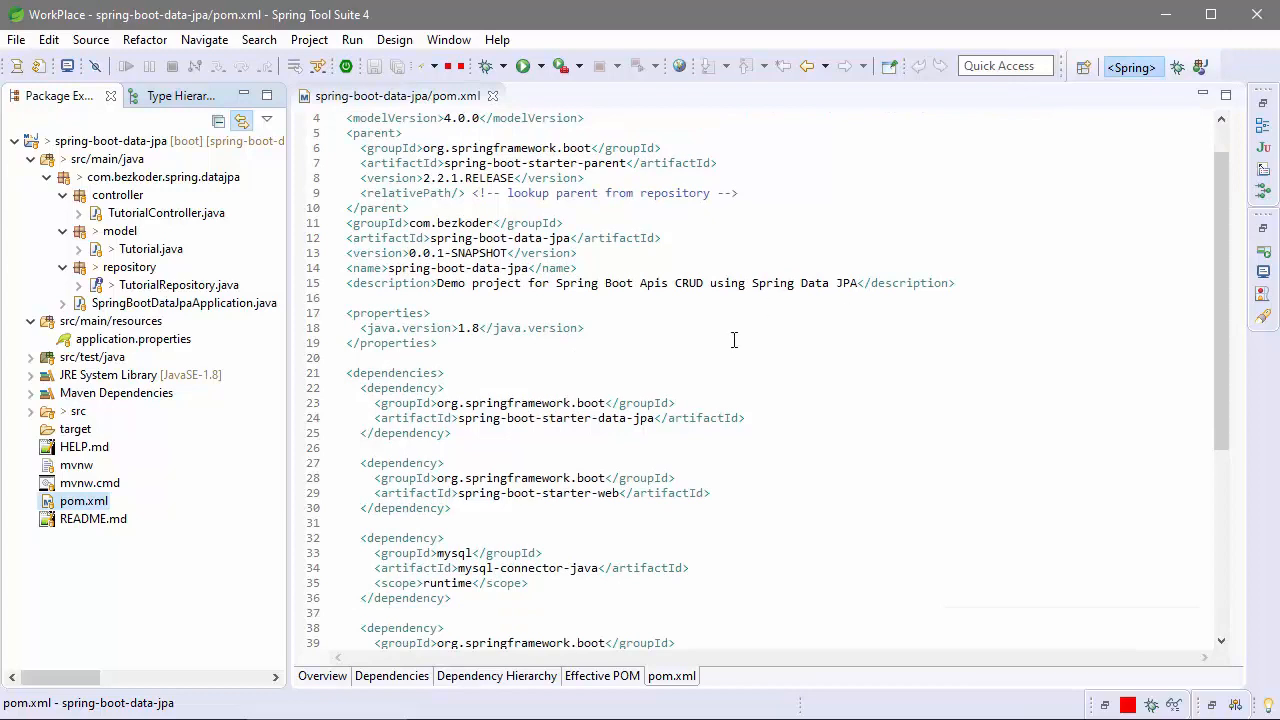
scroll(down, 3)
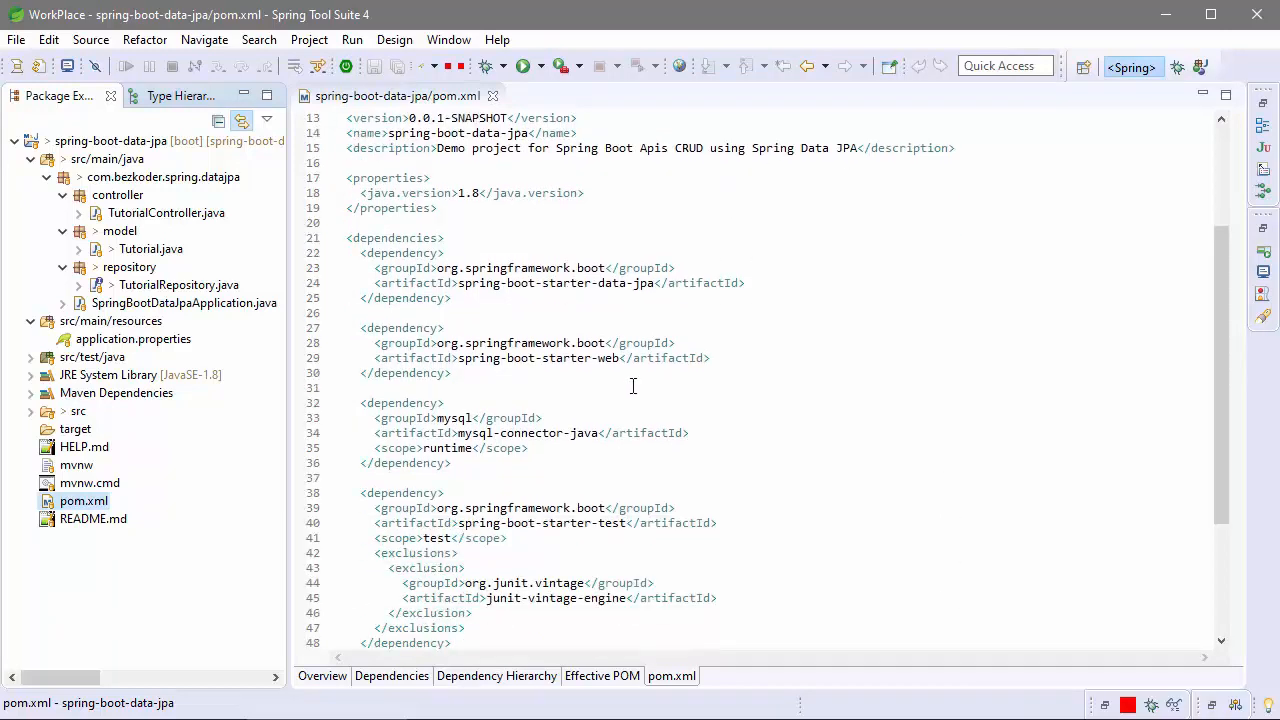
scroll(down, 3)
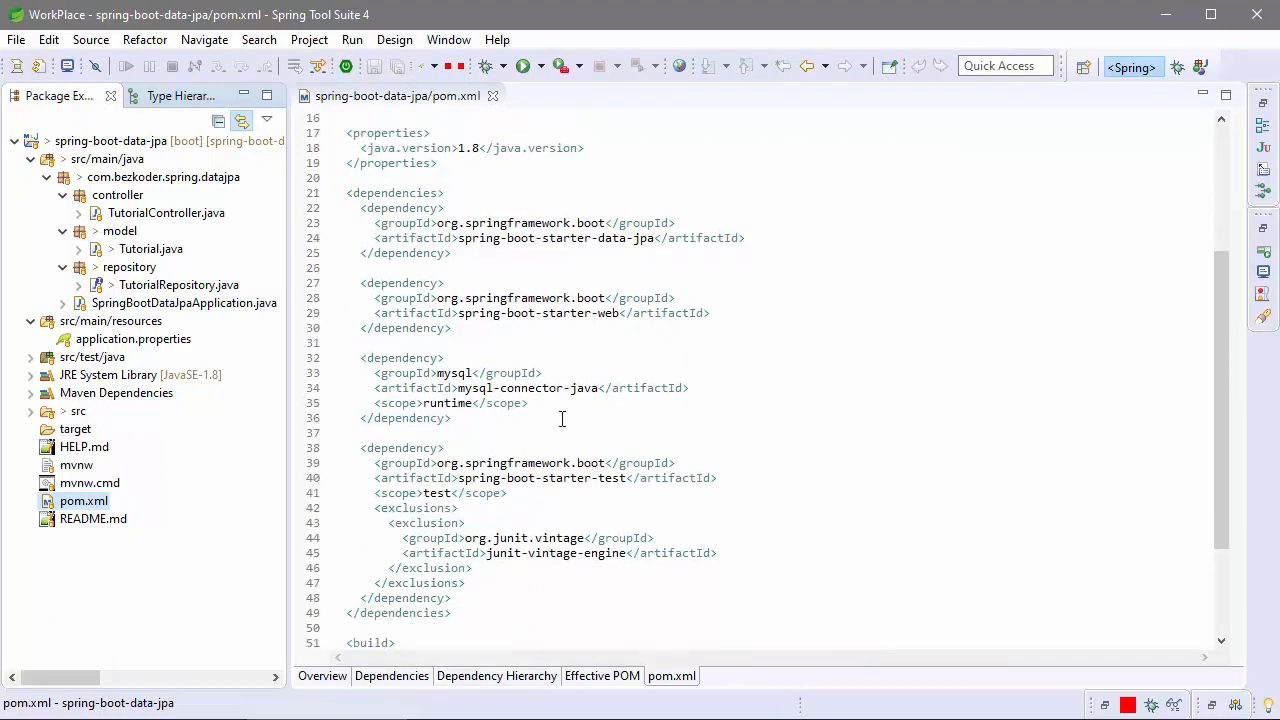
click(748, 238)
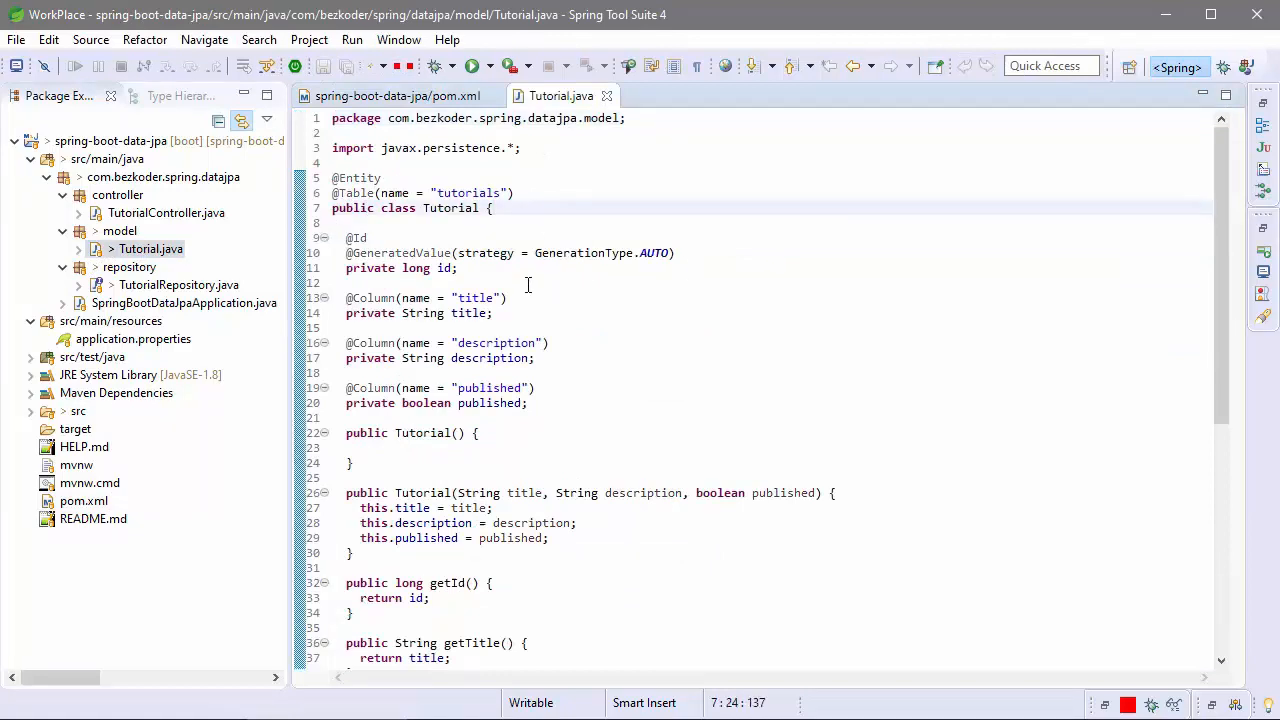
click(494, 312)
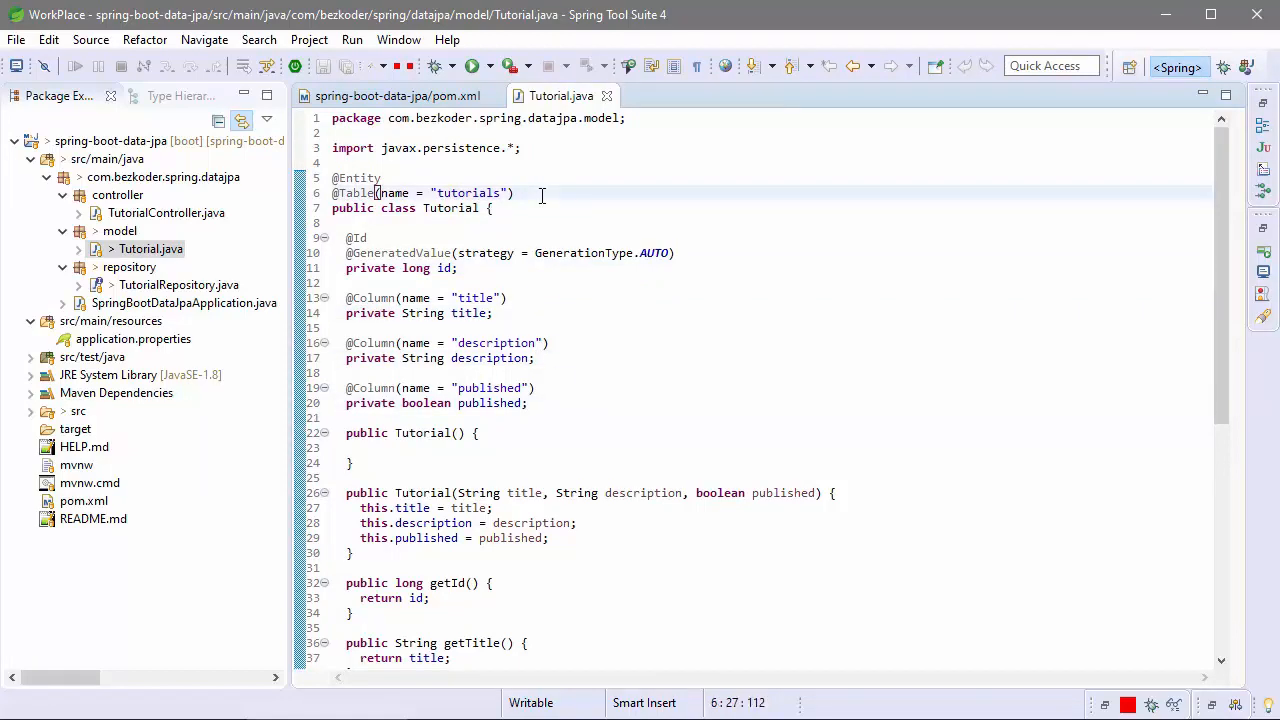
click(516, 192)
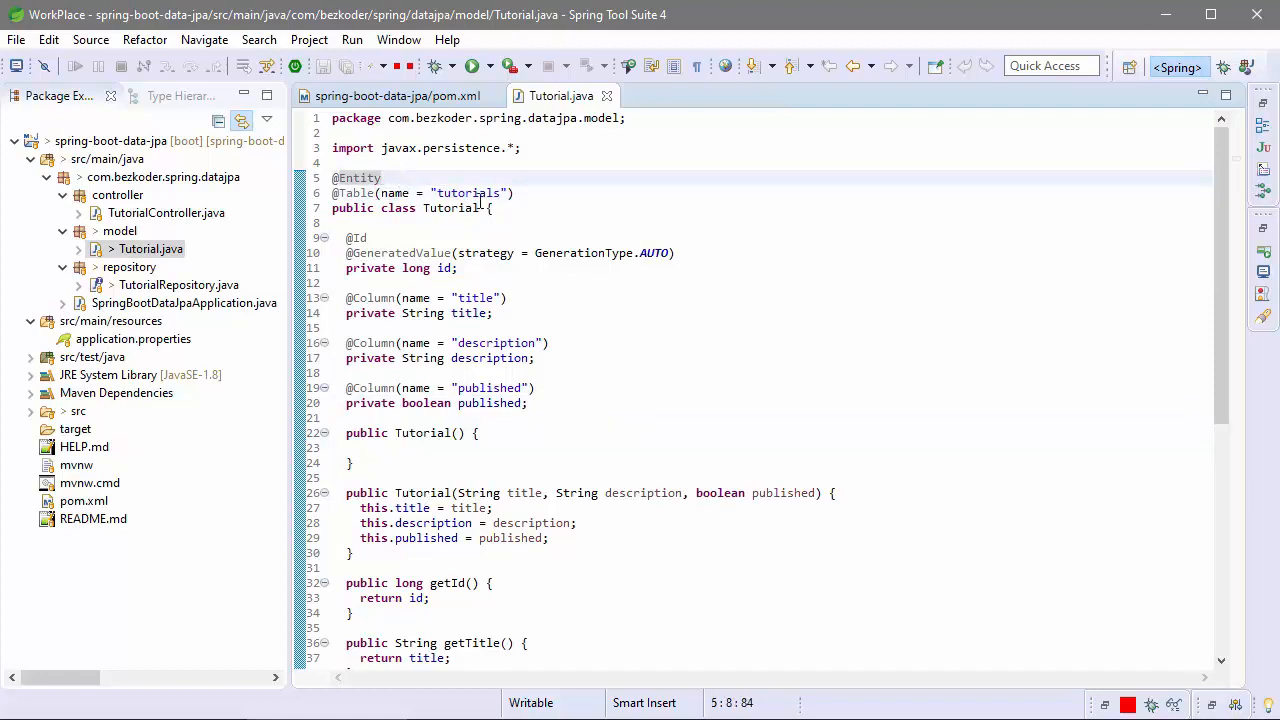
click(532, 192)
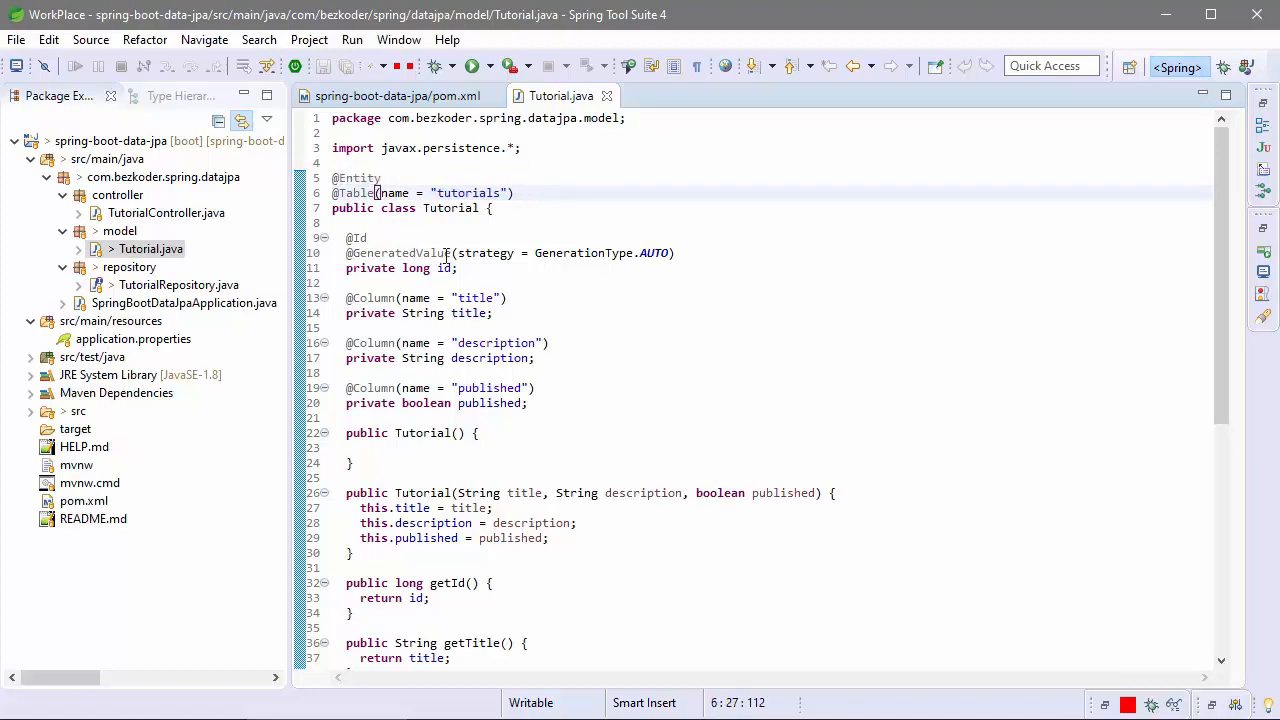
double_click(178, 284)
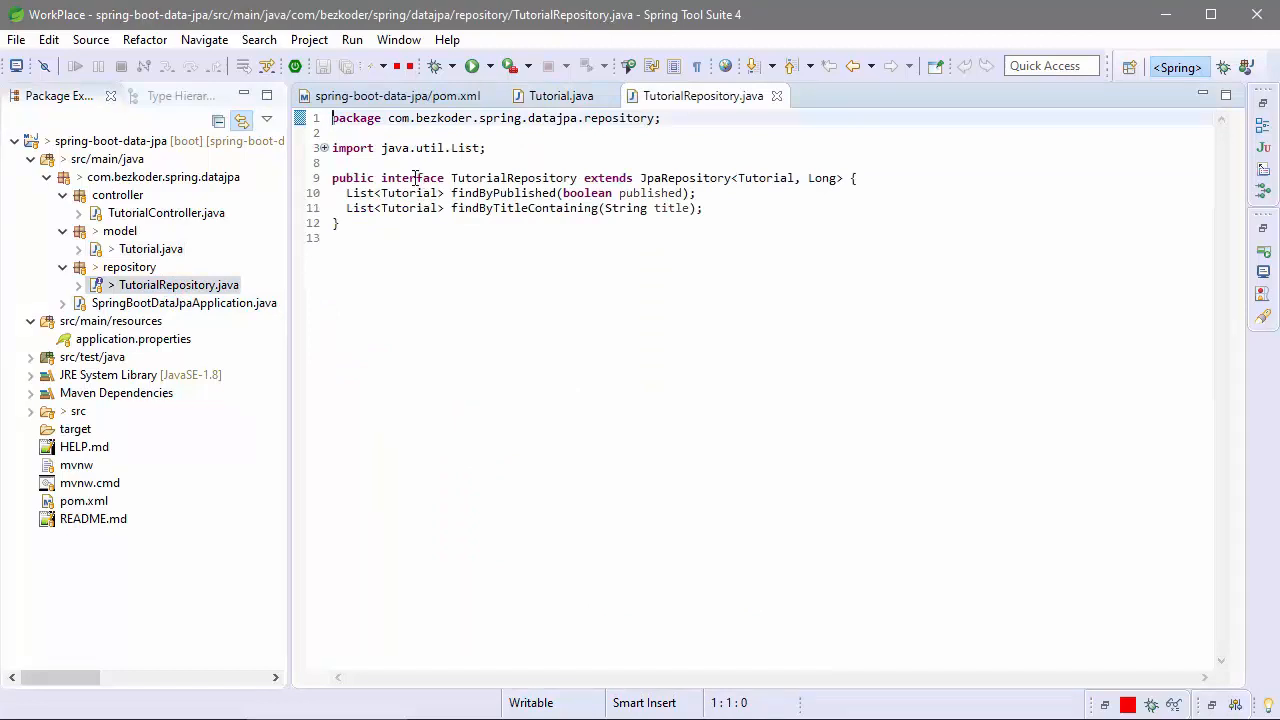
mouse_move(684, 178)
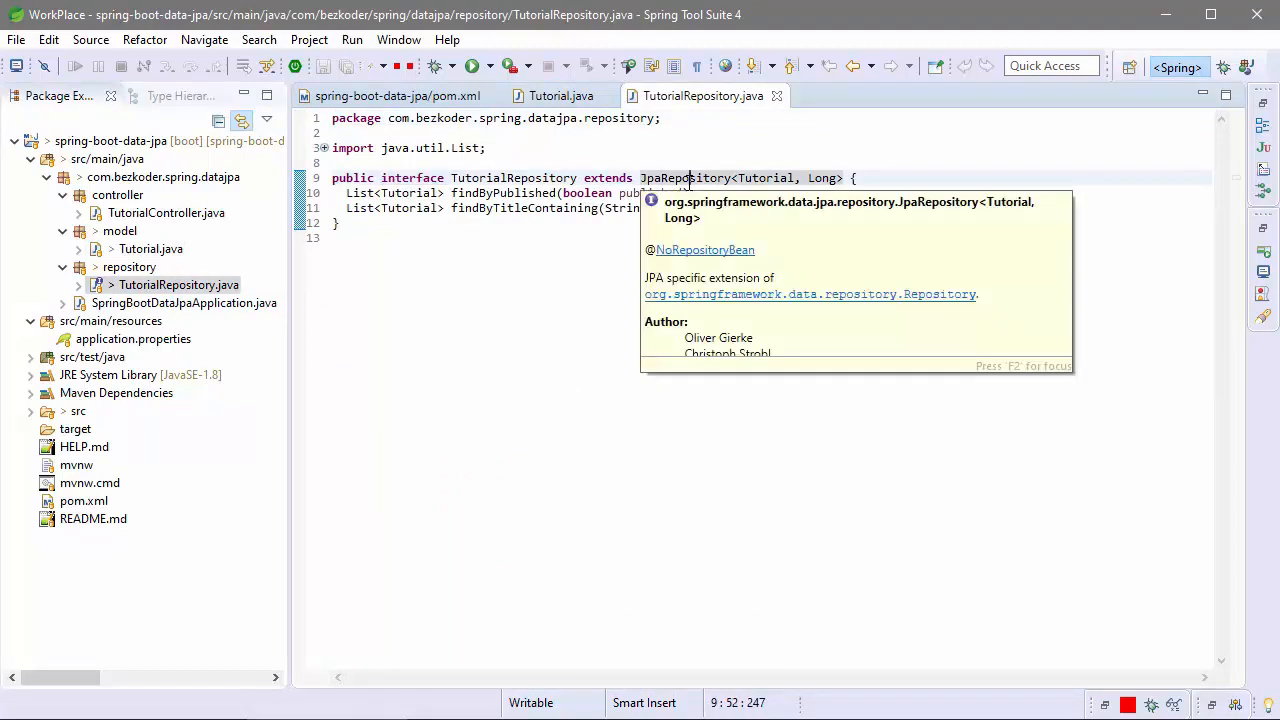
Step: Inspect JpaRepository's origin and point out the findByTitleContaining and findByPublished finder methods
click(684, 178)
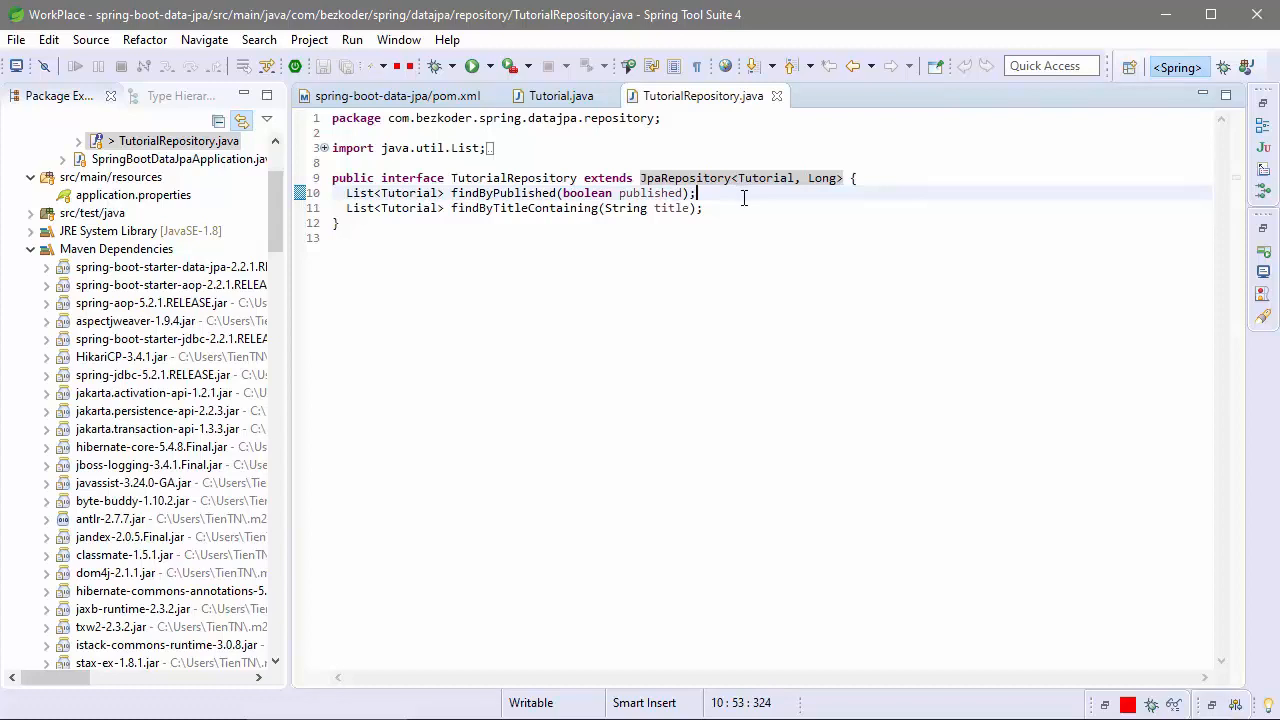
mouse_move(628, 252)
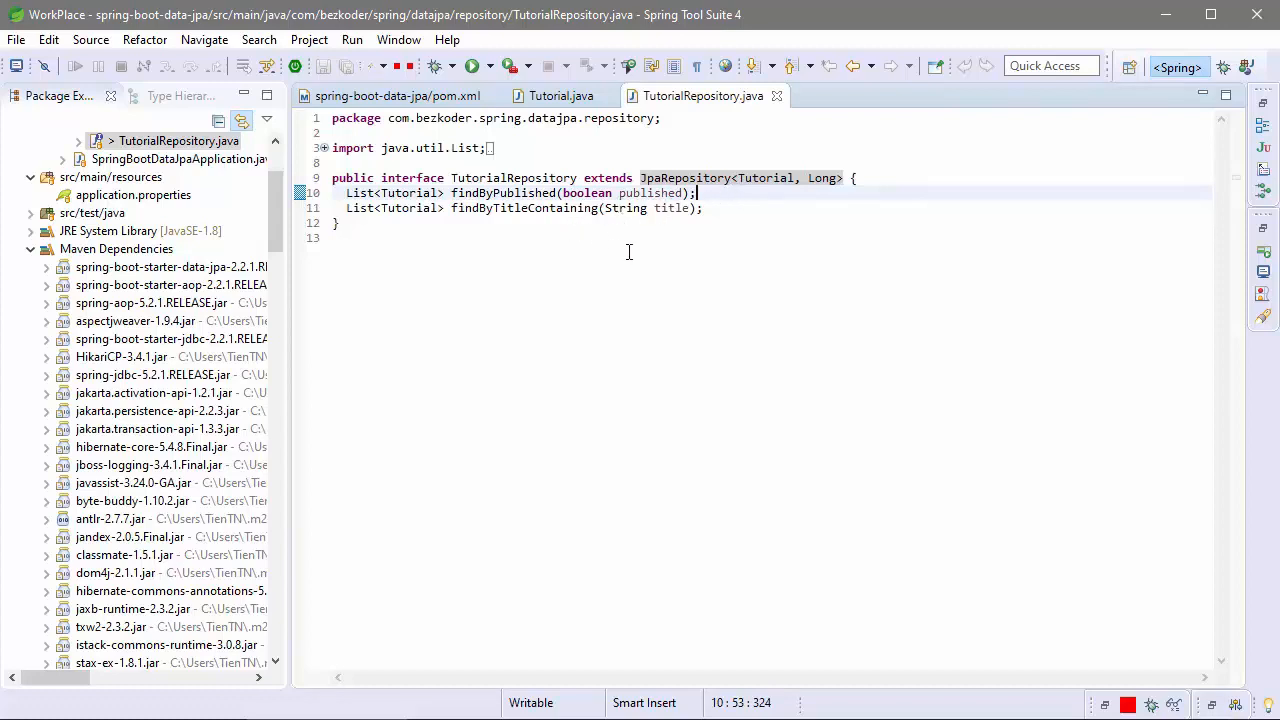
click(496, 192)
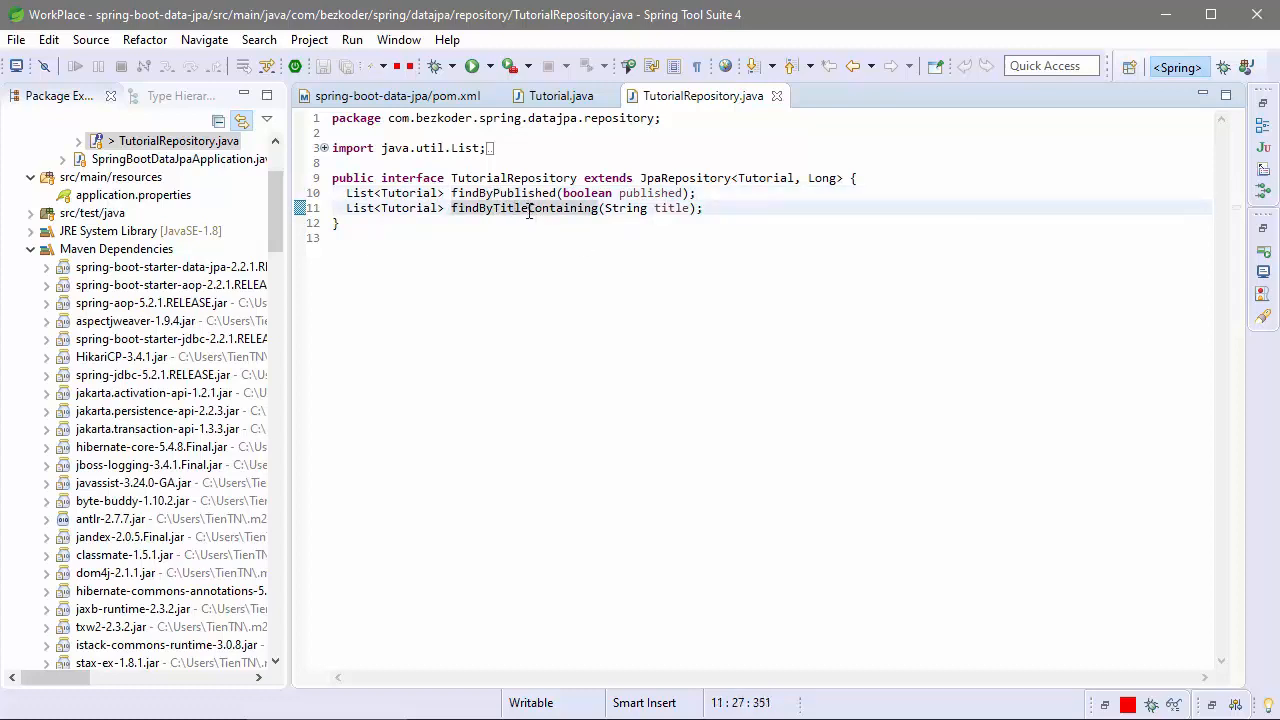
click(704, 208)
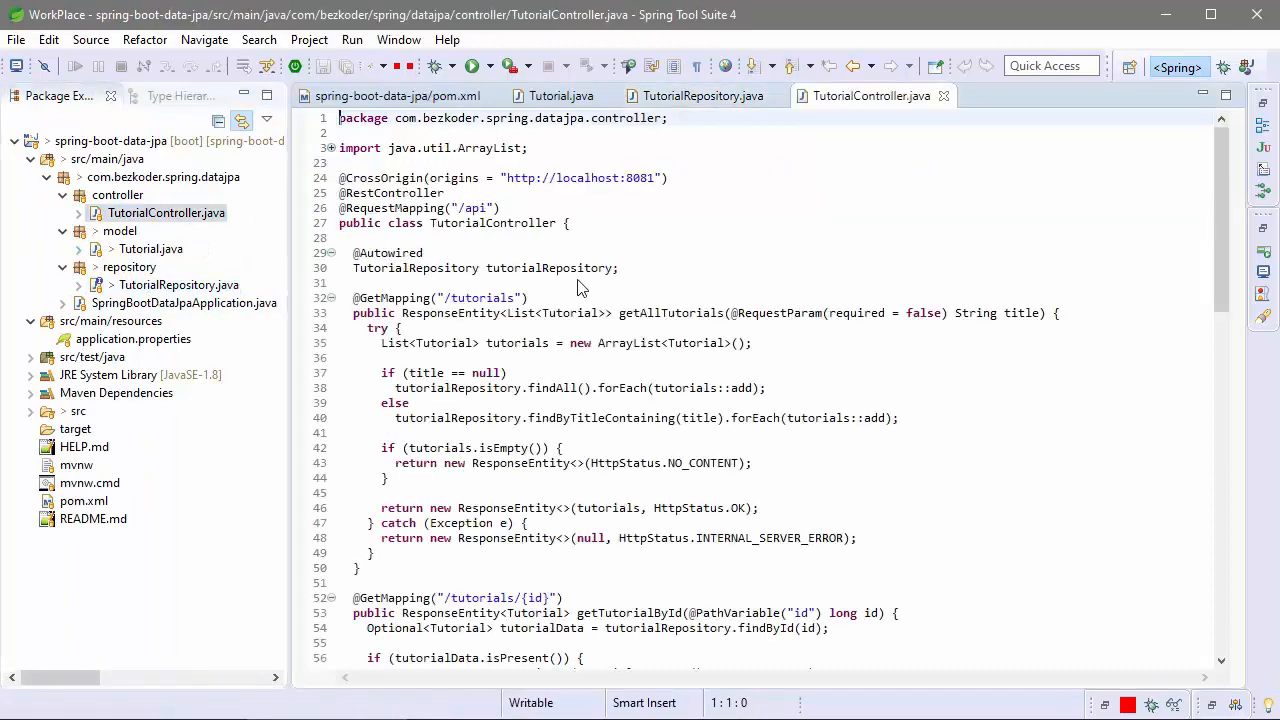
Step: Highlight the TutorialController class, its injected tutorialRepository field and the getAllTutorials method
double_click(564, 268)
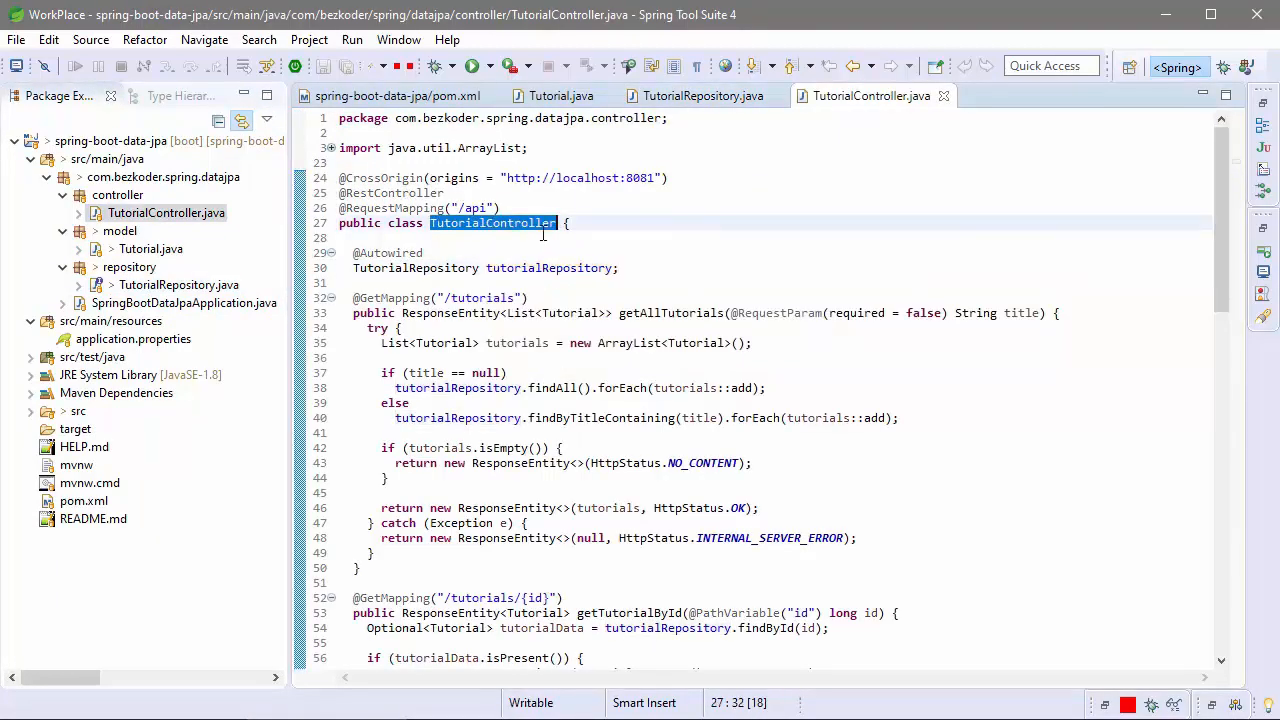
click(484, 224)
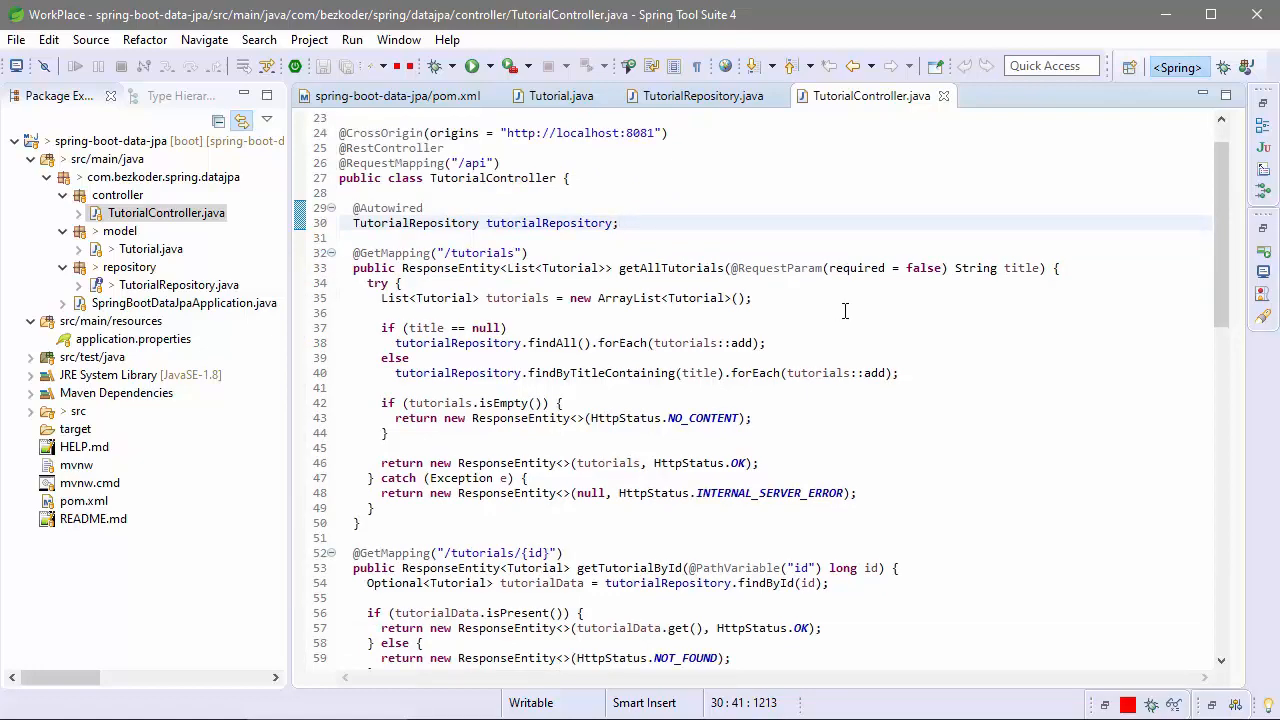
scroll(down, 3)
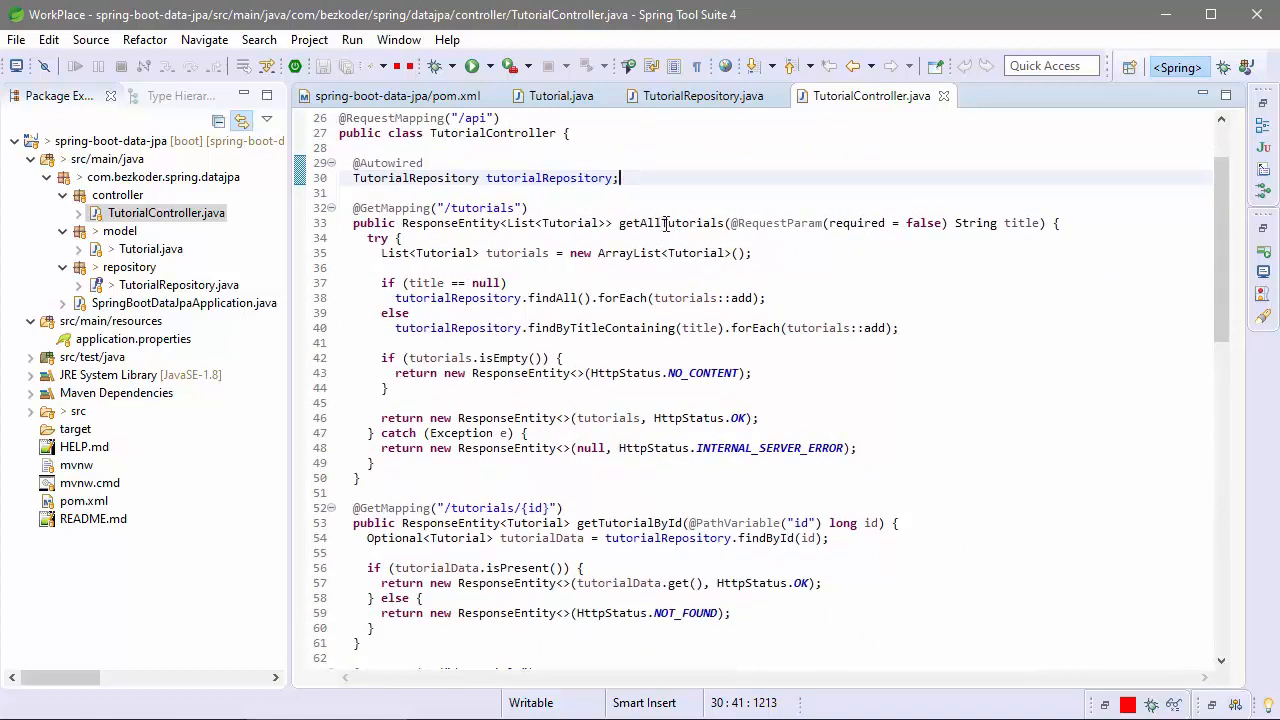
double_click(672, 224)
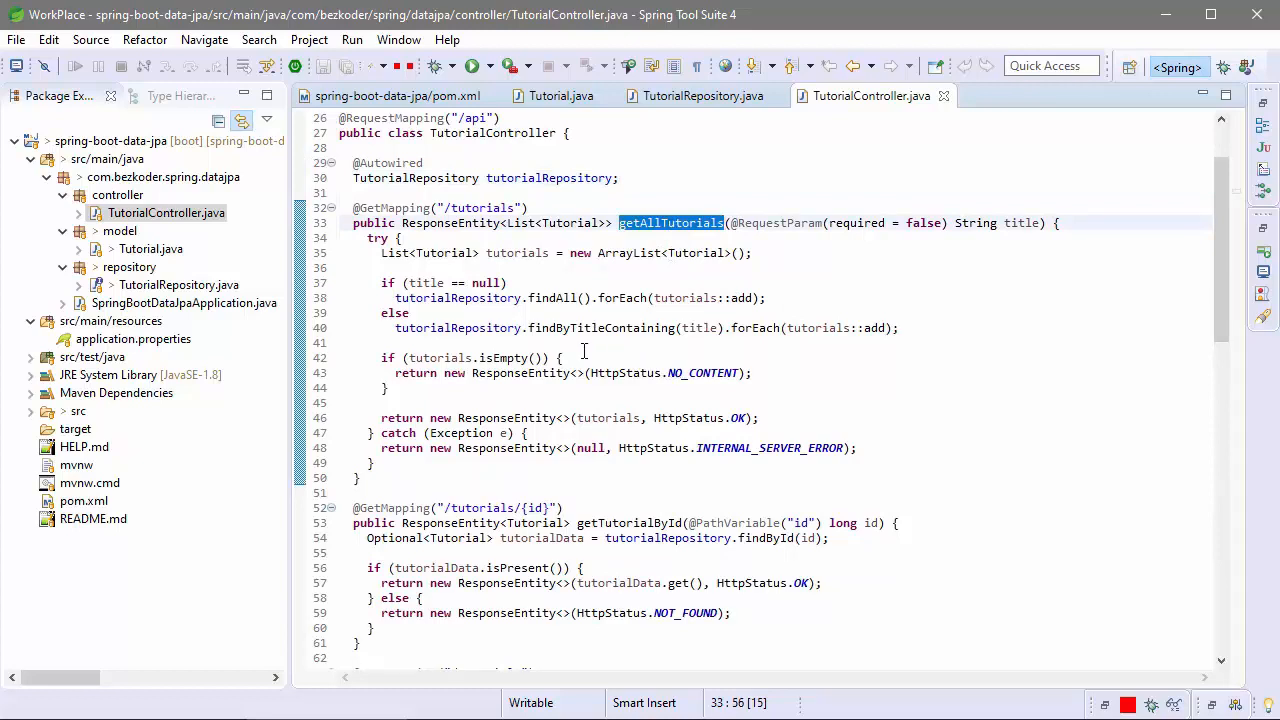
mouse_move(430, 284)
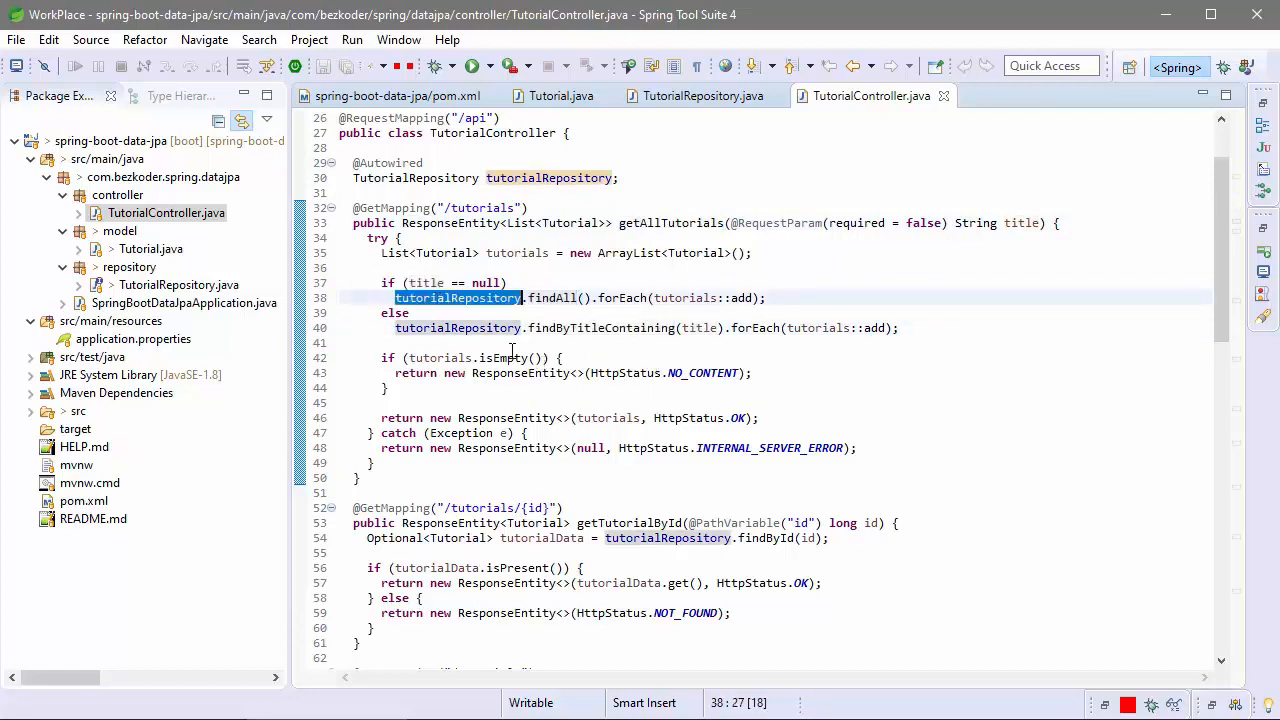
scroll(down, 3)
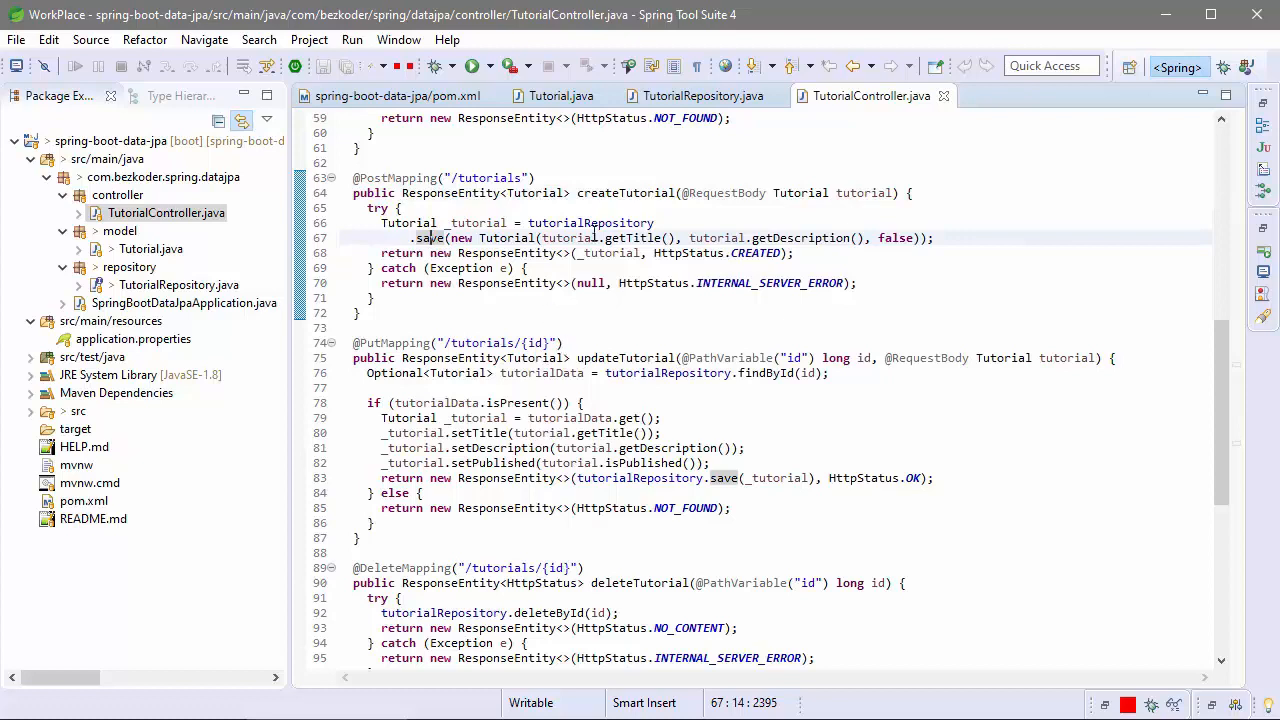
Step: Scroll through the update and delete endpoints, highlighting the deleteById repository call
scroll(down, 3)
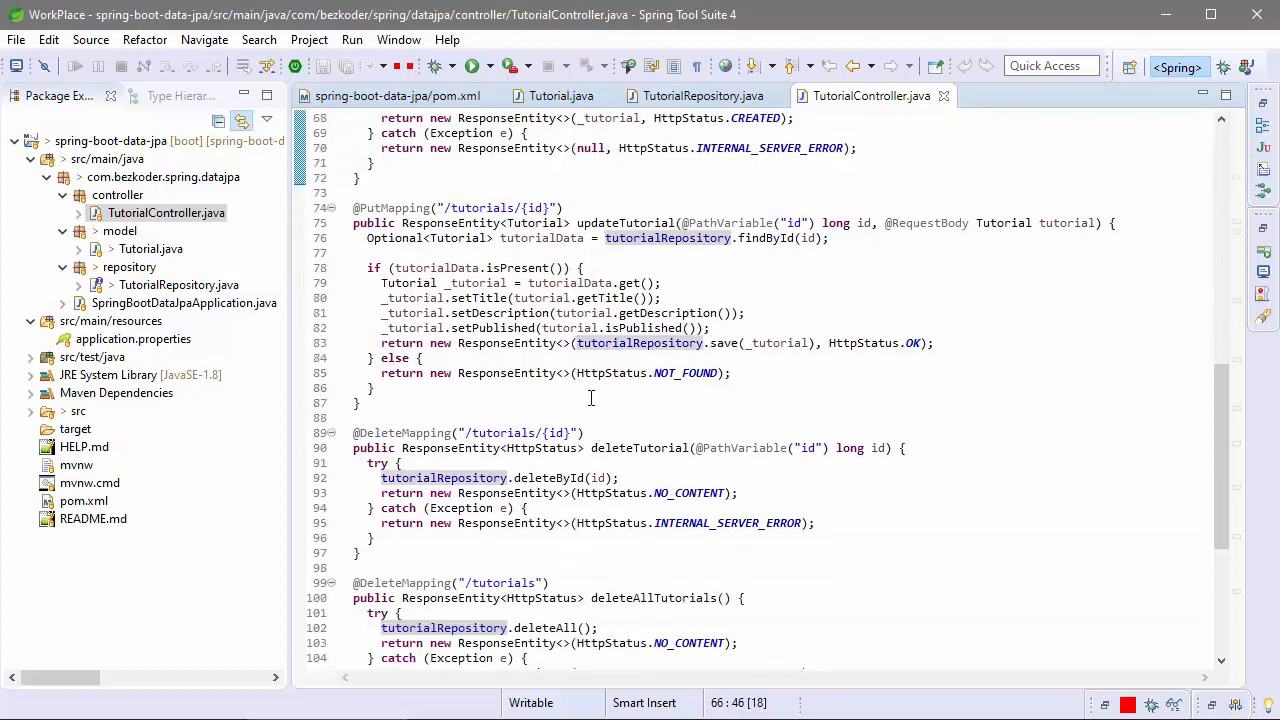
double_click(624, 222)
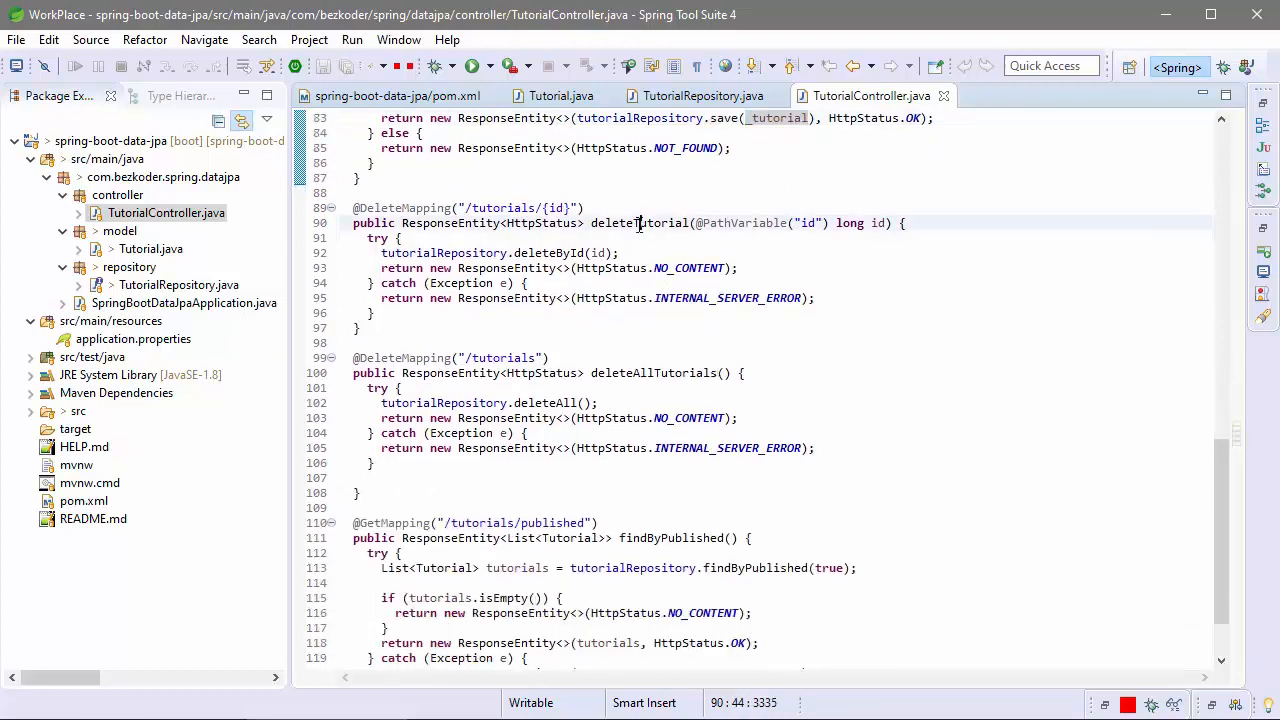
double_click(546, 252)
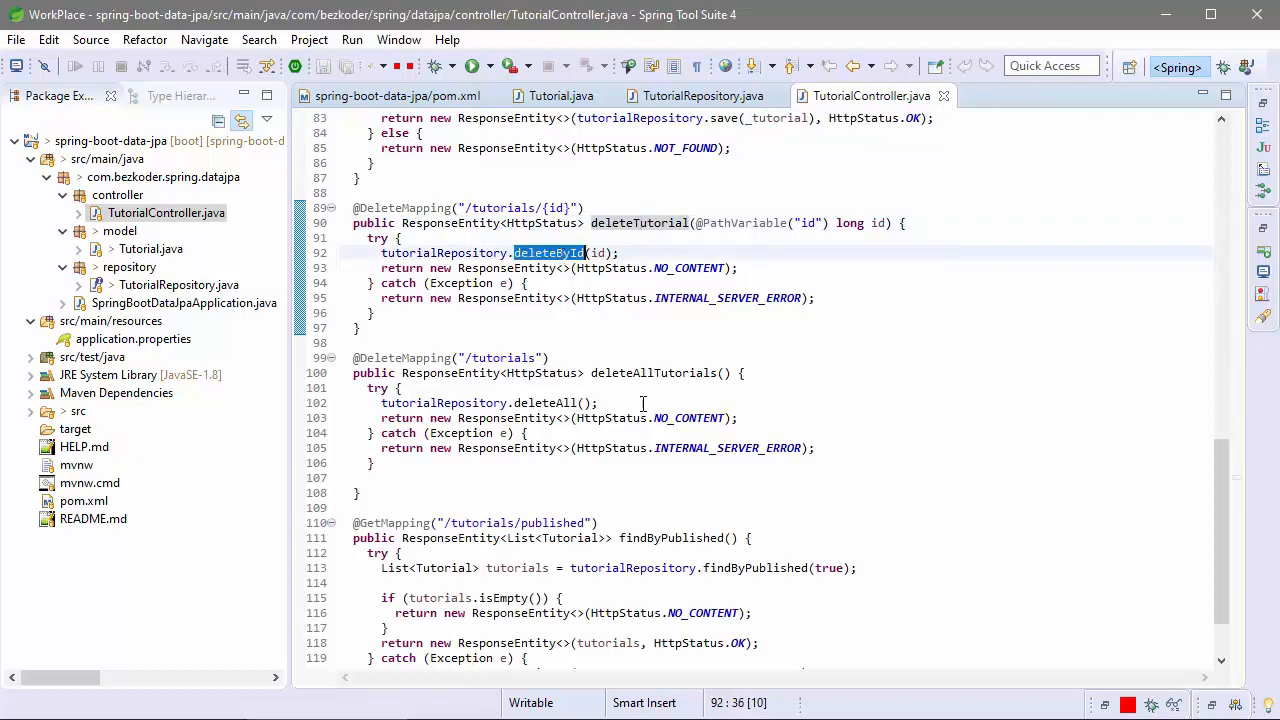
scroll(down, 3)
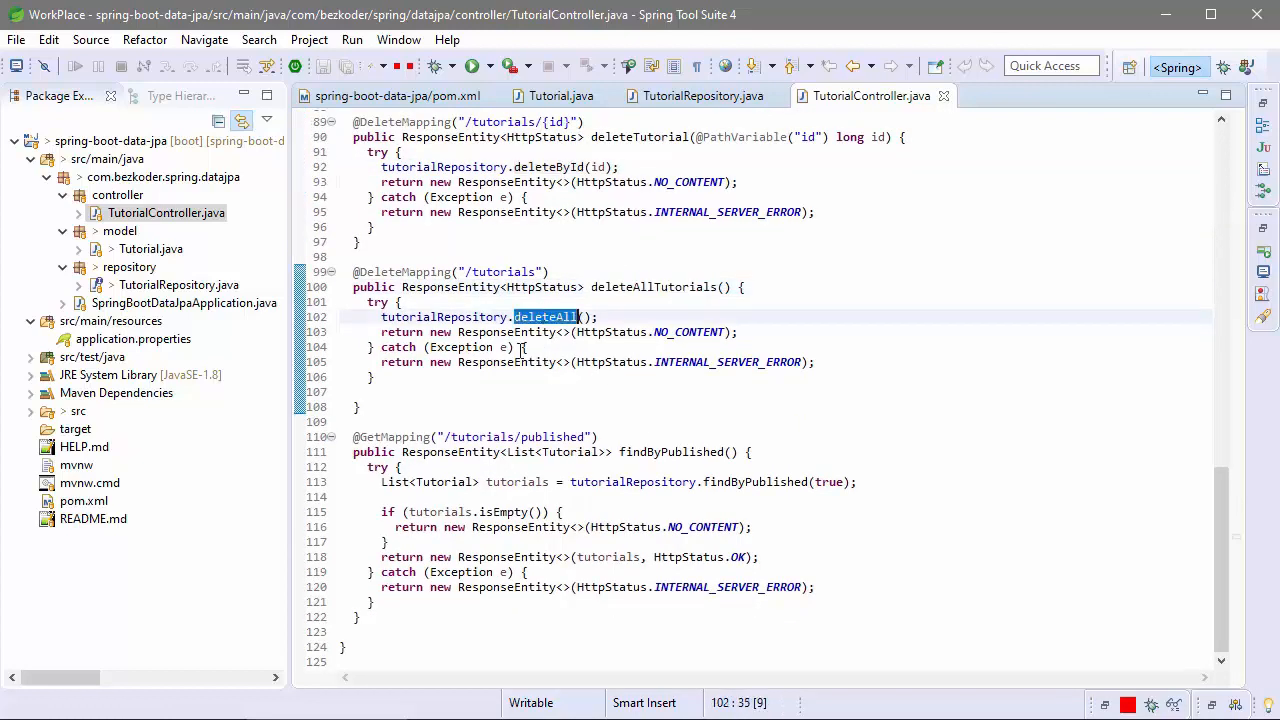
mouse_move(446, 316)
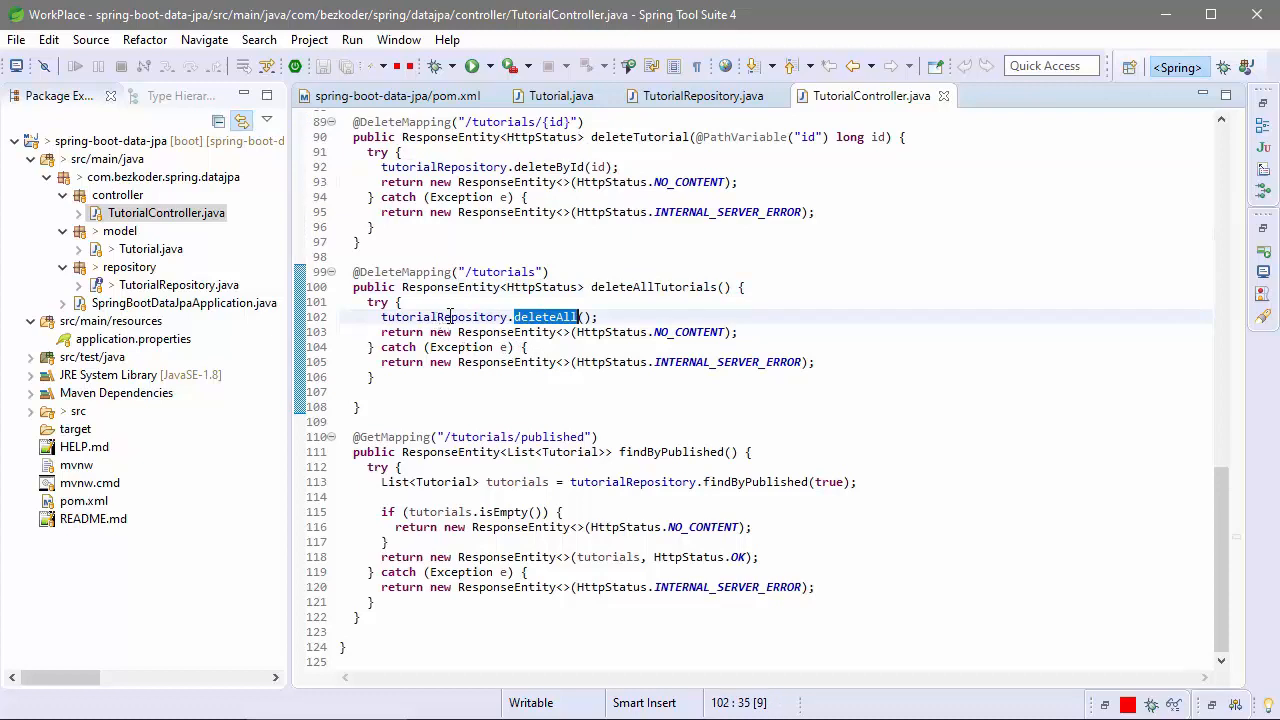
mouse_move(700, 496)
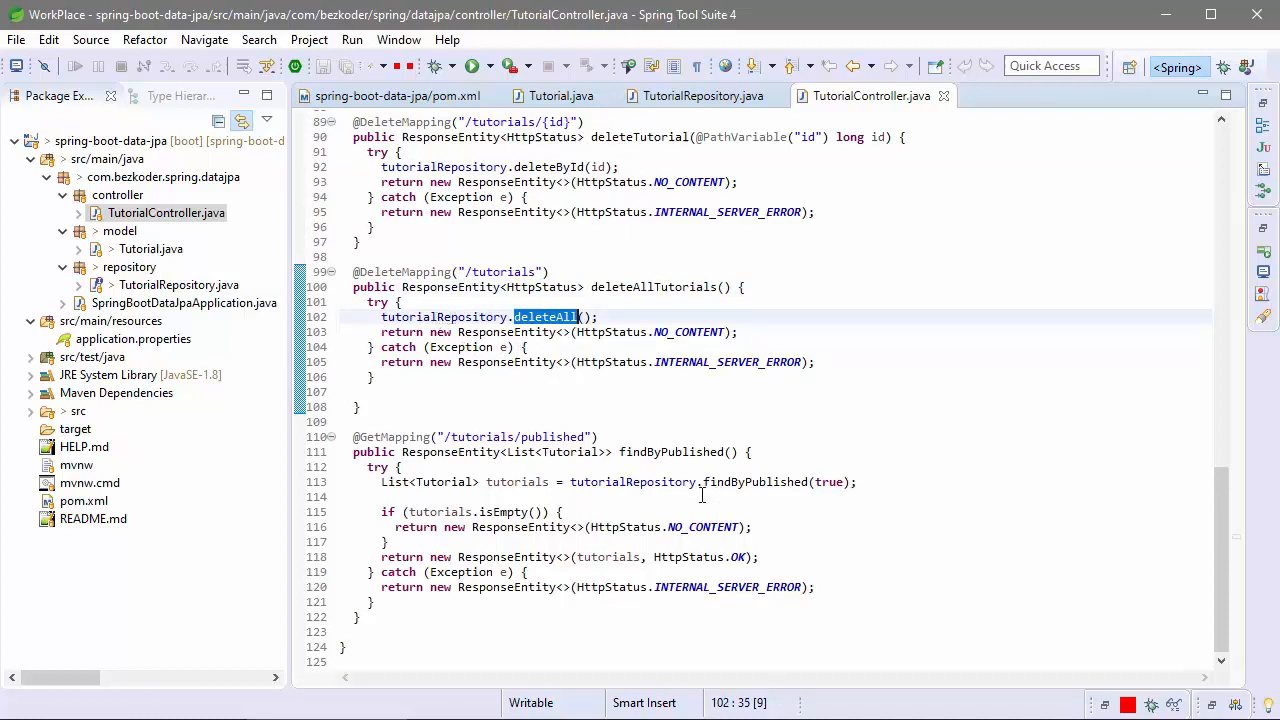
Step: Highlight the findByPublished call, then switch to application.properties with the MySQL datasource settings
double_click(672, 452)
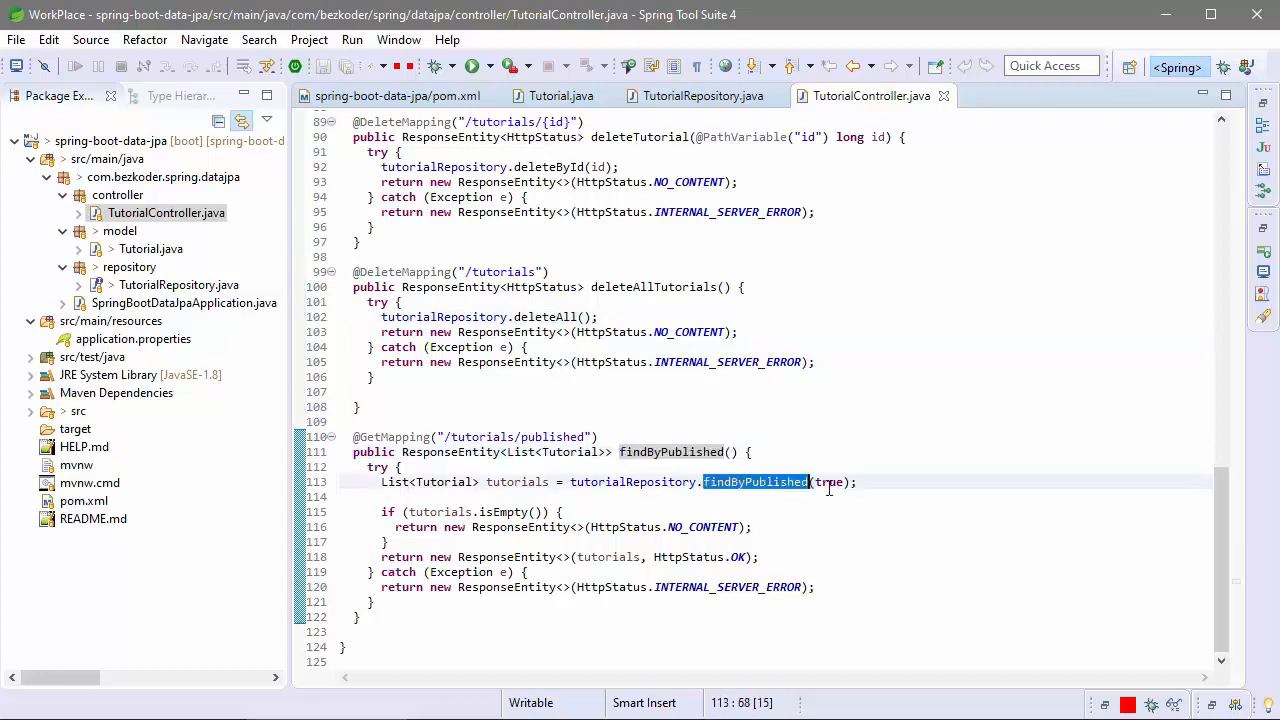
click(858, 482)
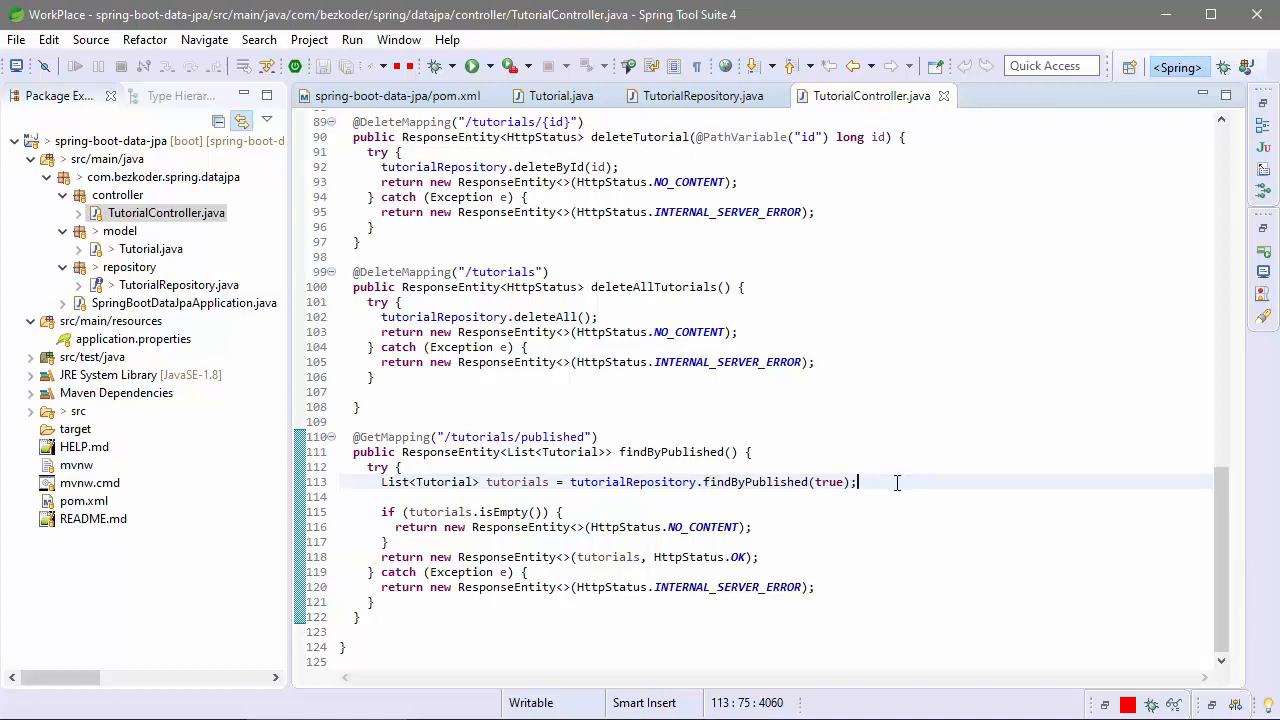
click(132, 338)
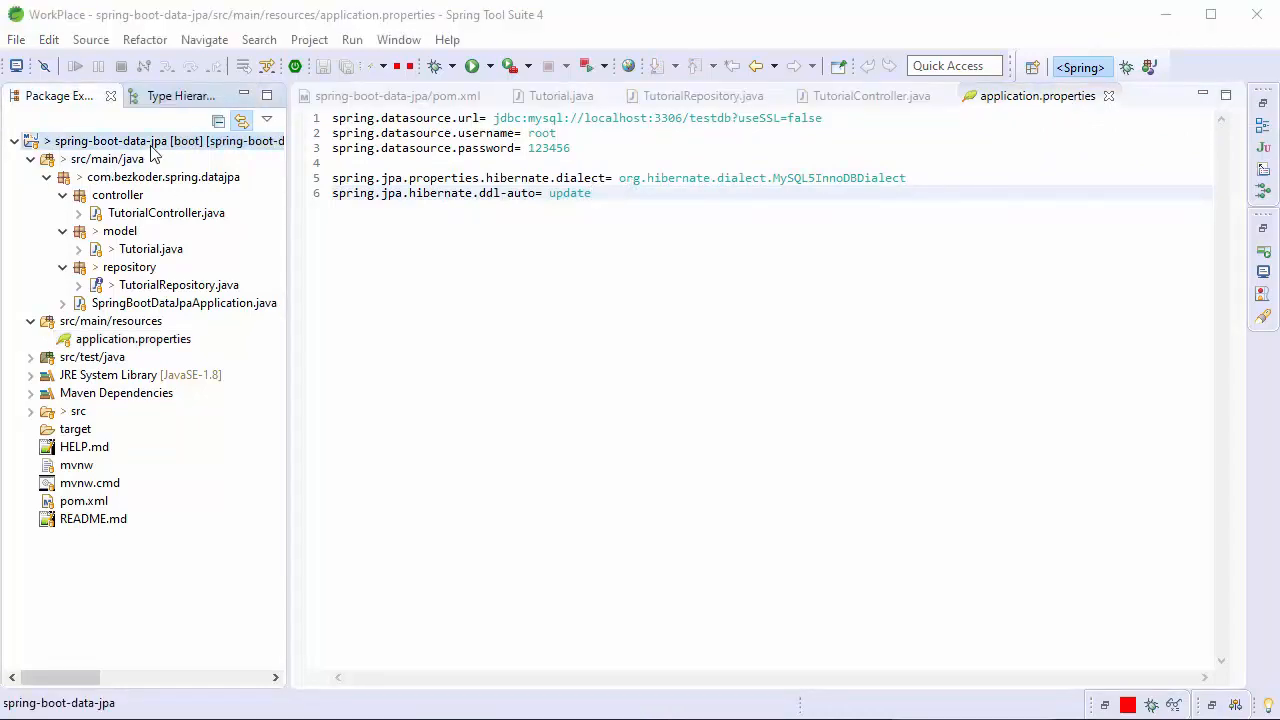
Step: Run the spring-boot-data-jpa project via Run As > Spring Boot App from Package Explorer
right_click(156, 140)
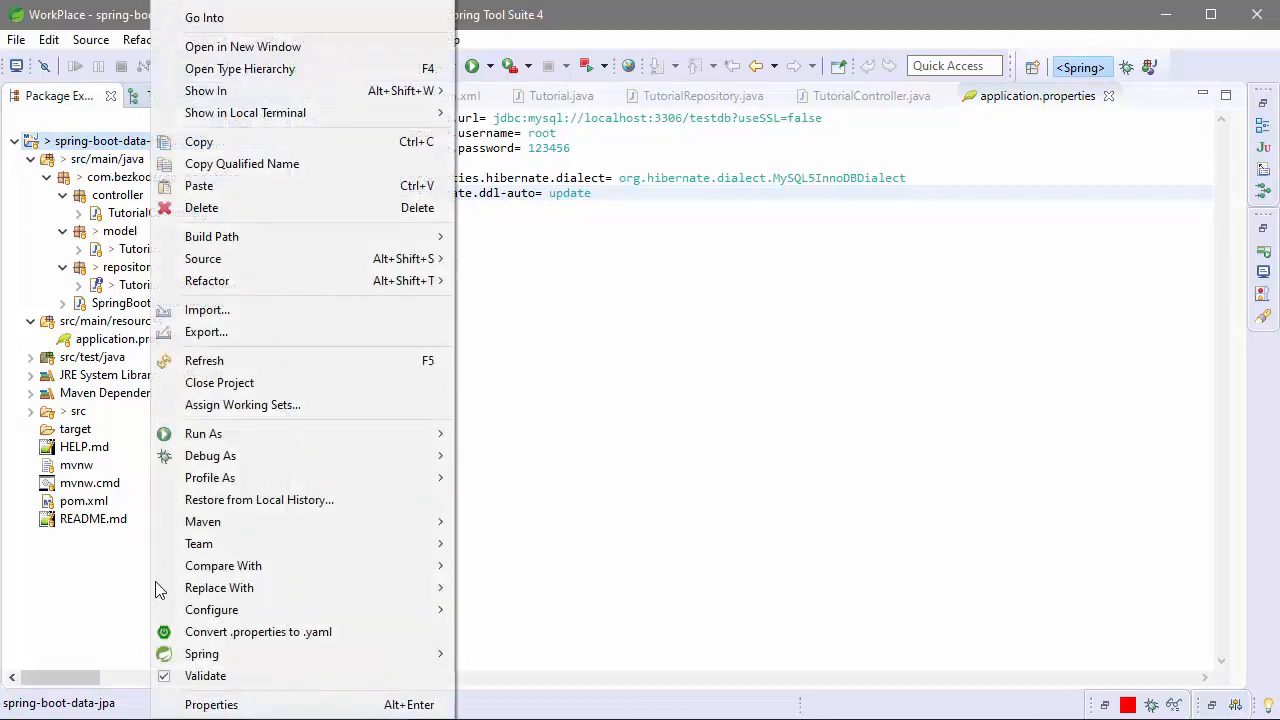
click(204, 432)
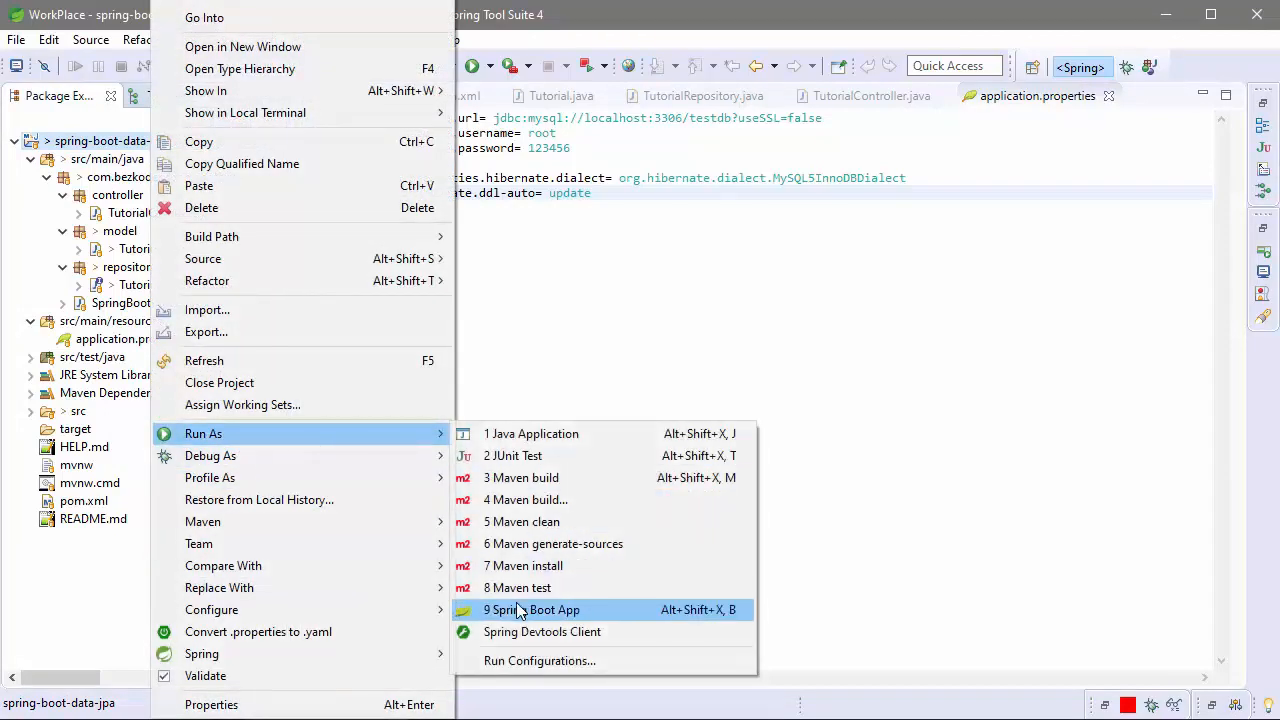
click(540, 610)
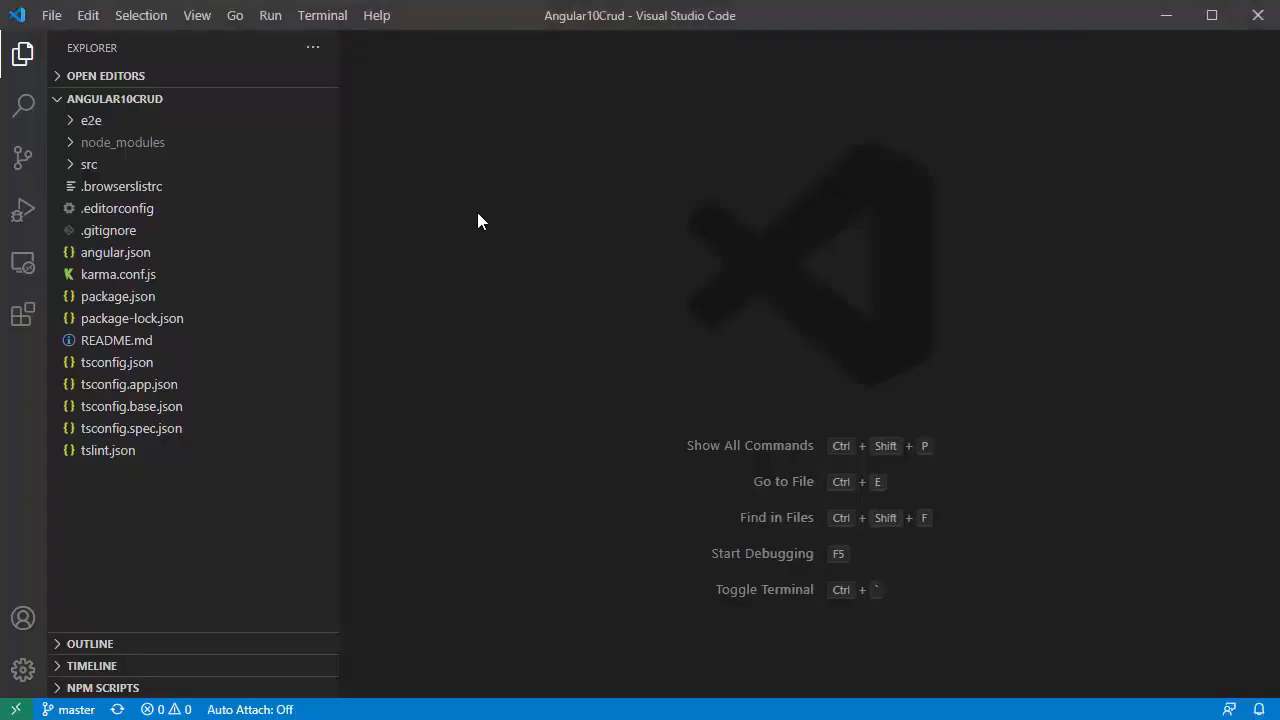
mouse_move(466, 296)
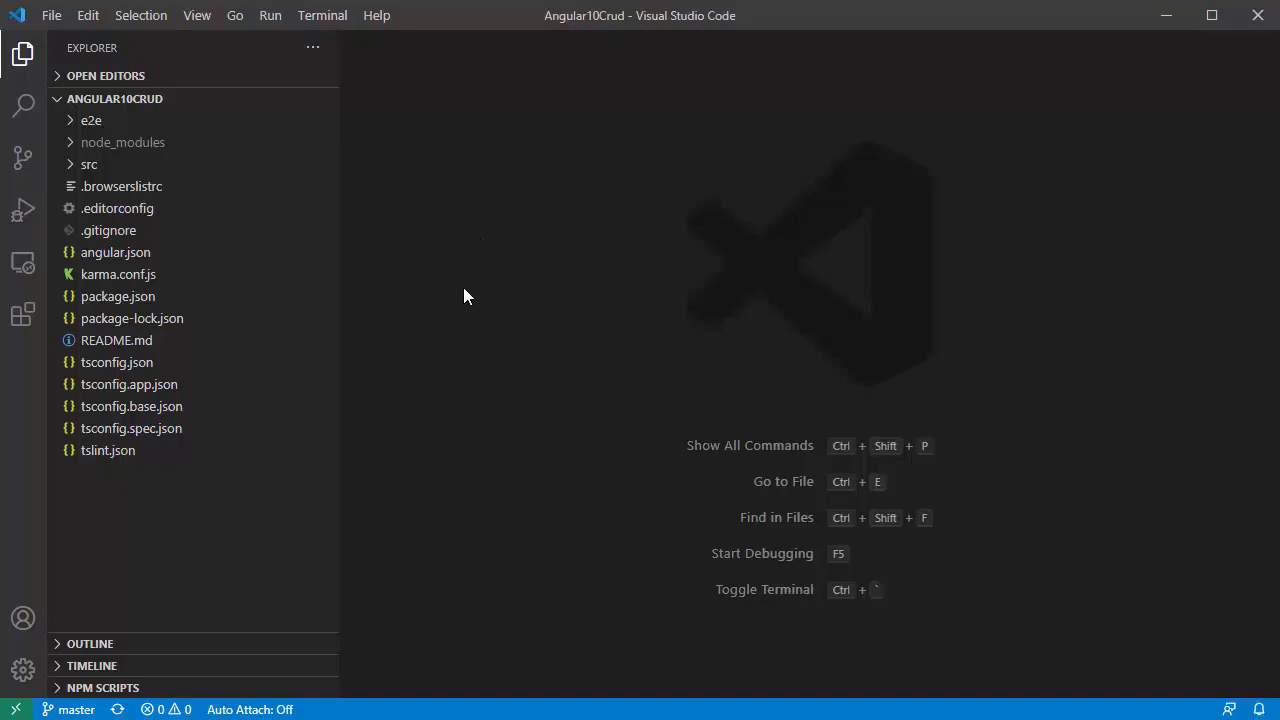
mouse_move(290, 316)
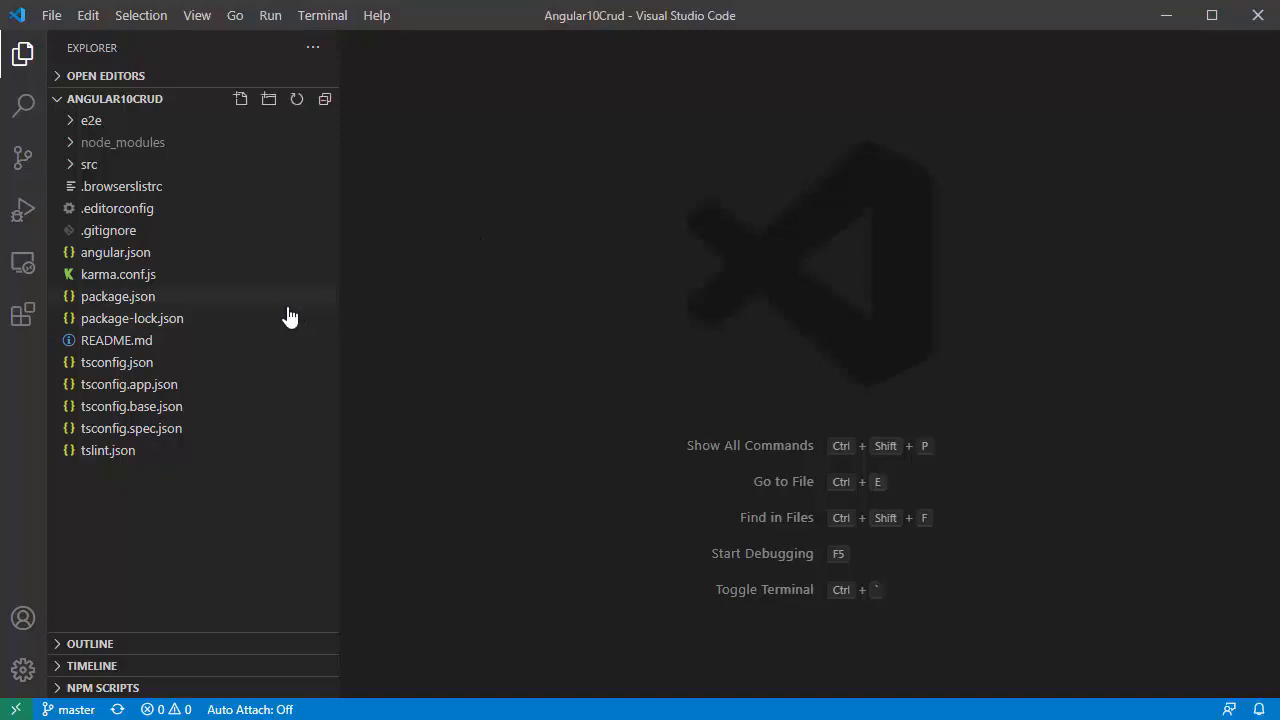
Step: Expand the Angular10Crud src folder to reveal its app components and services
click(88, 164)
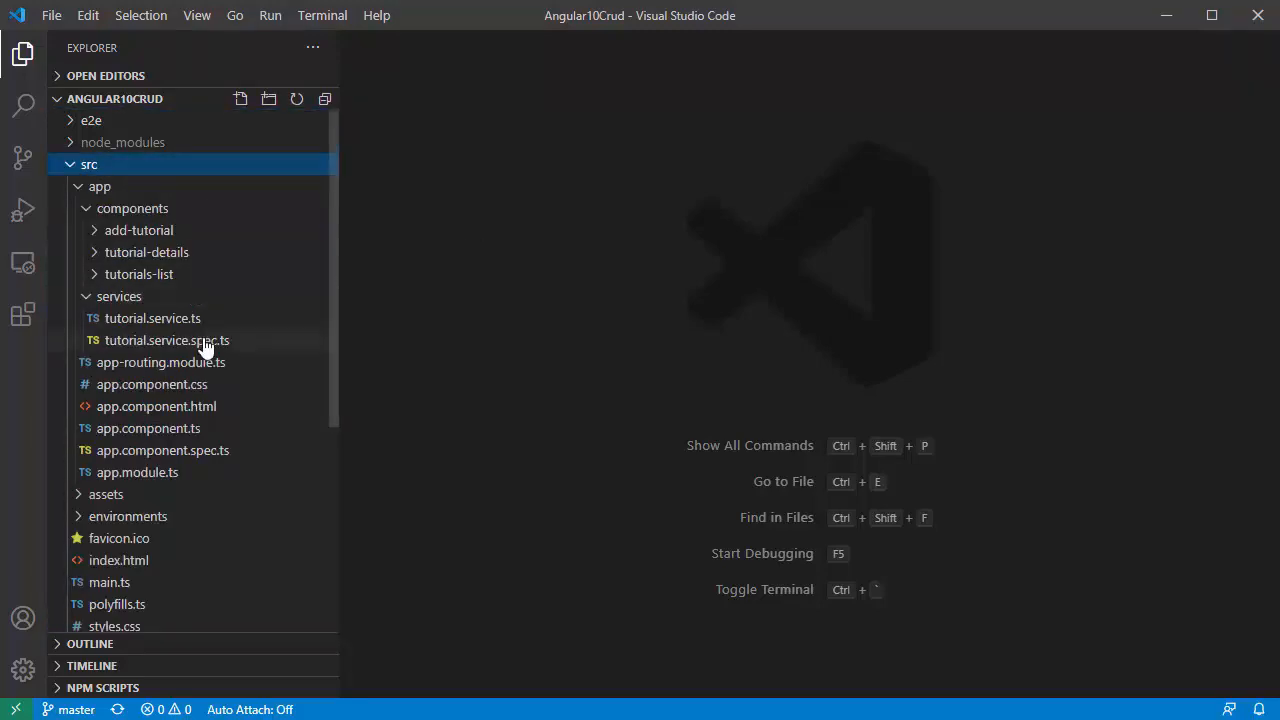
scroll(down, 3)
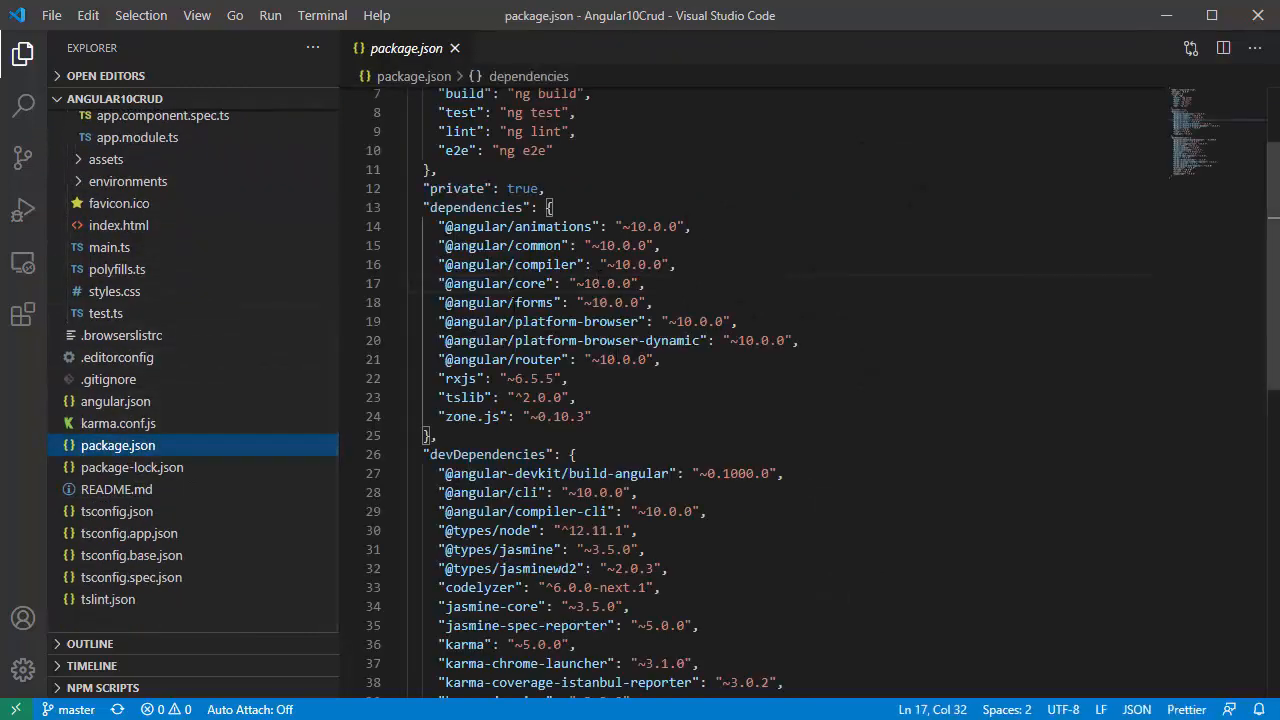
double_click(472, 226)
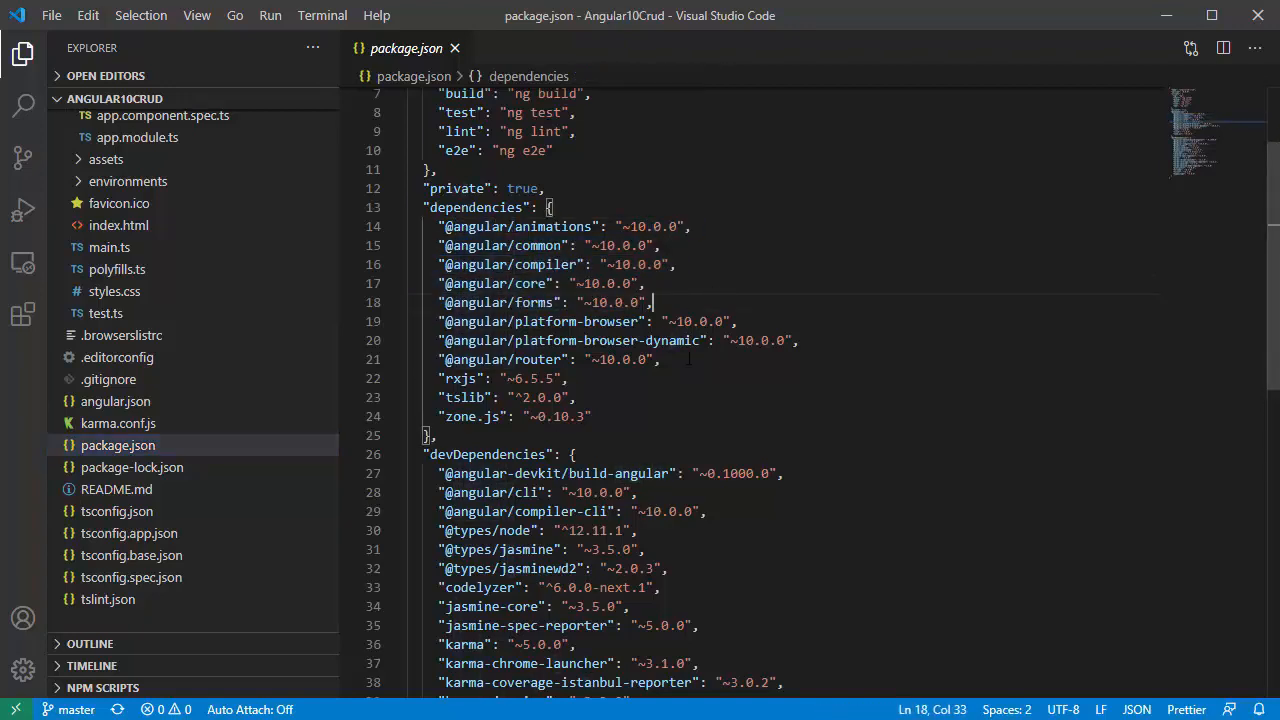
scroll(down, 3)
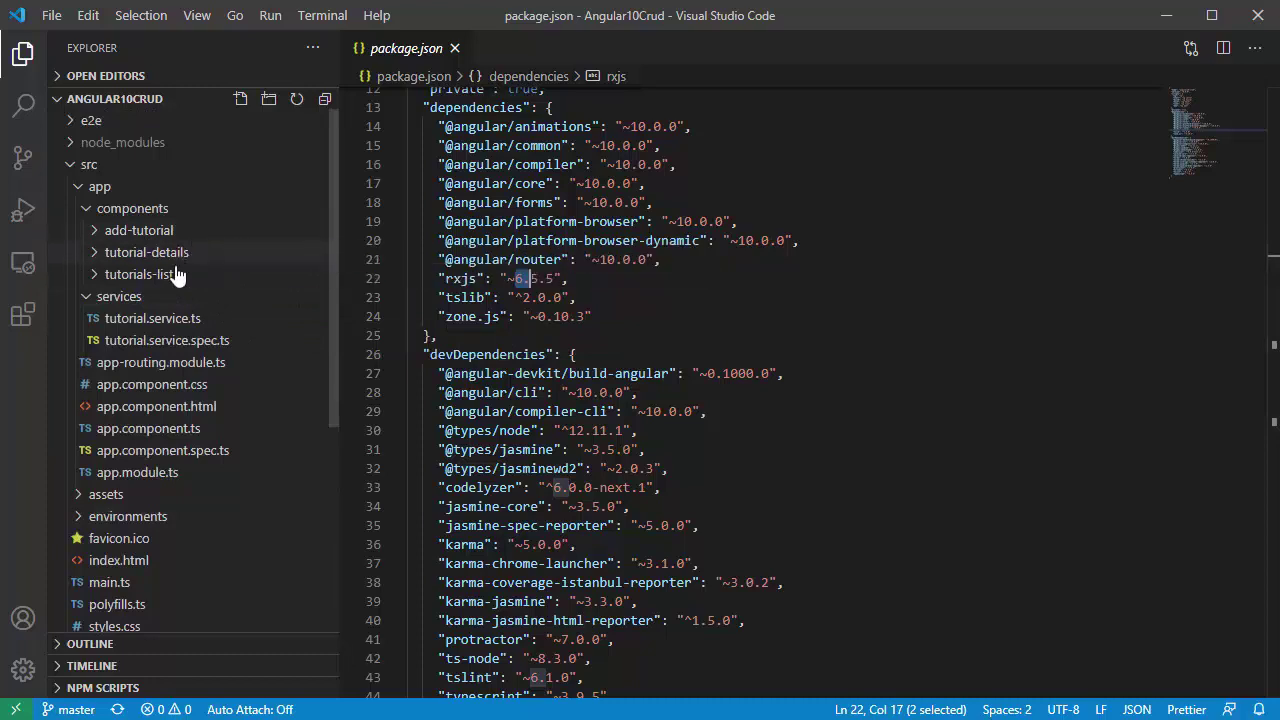
Step: Expand the tutorials-list and tutorial-details component folders and scroll to the services folder
click(136, 274)
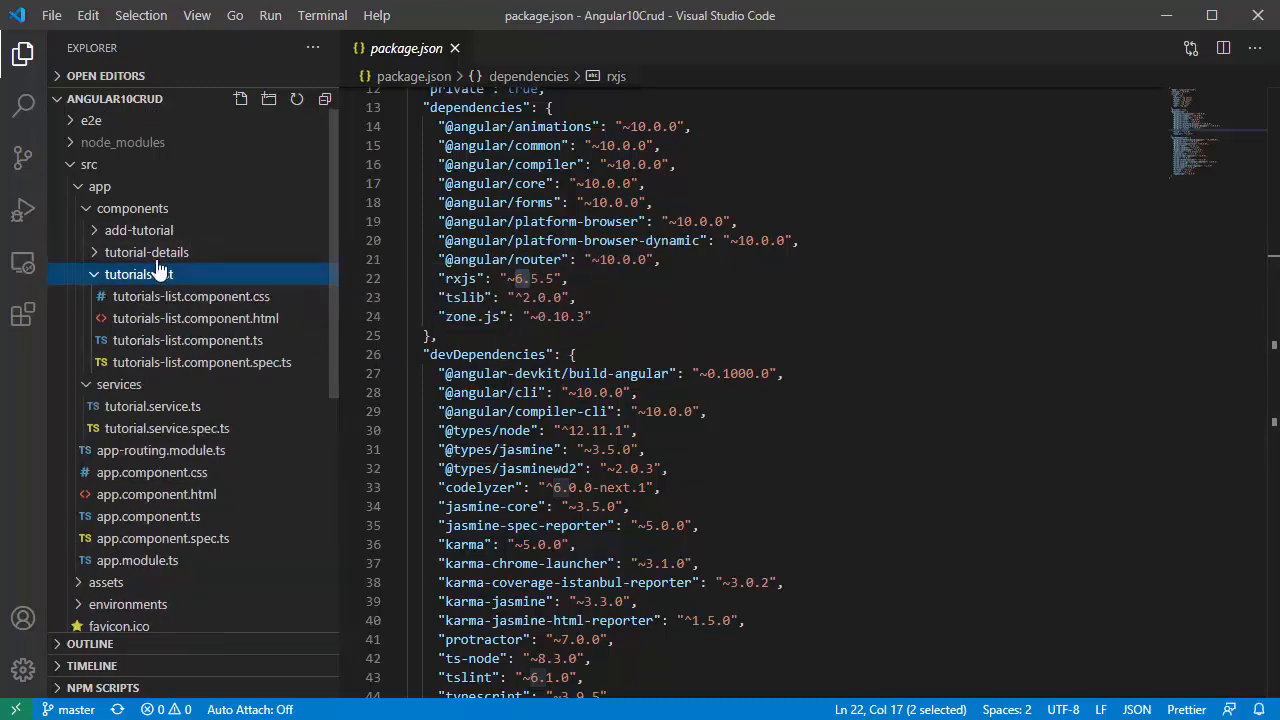
click(146, 252)
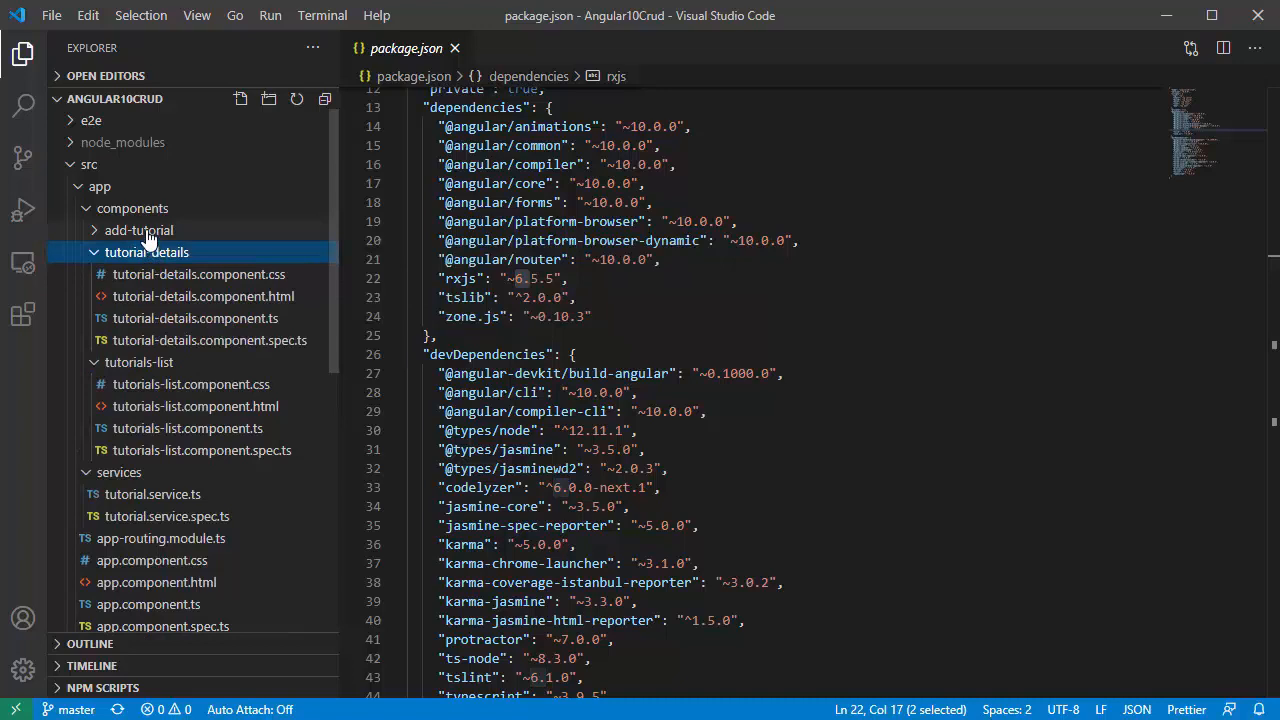
scroll(down, 3)
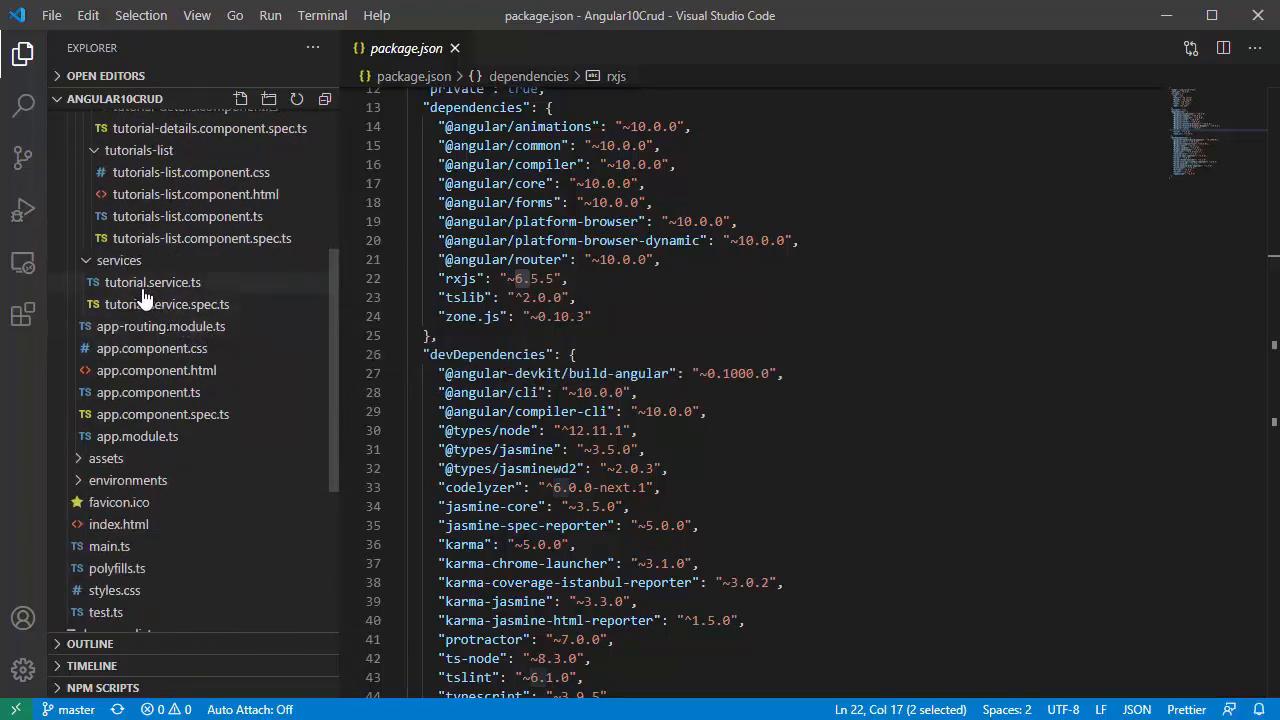
mouse_move(140, 292)
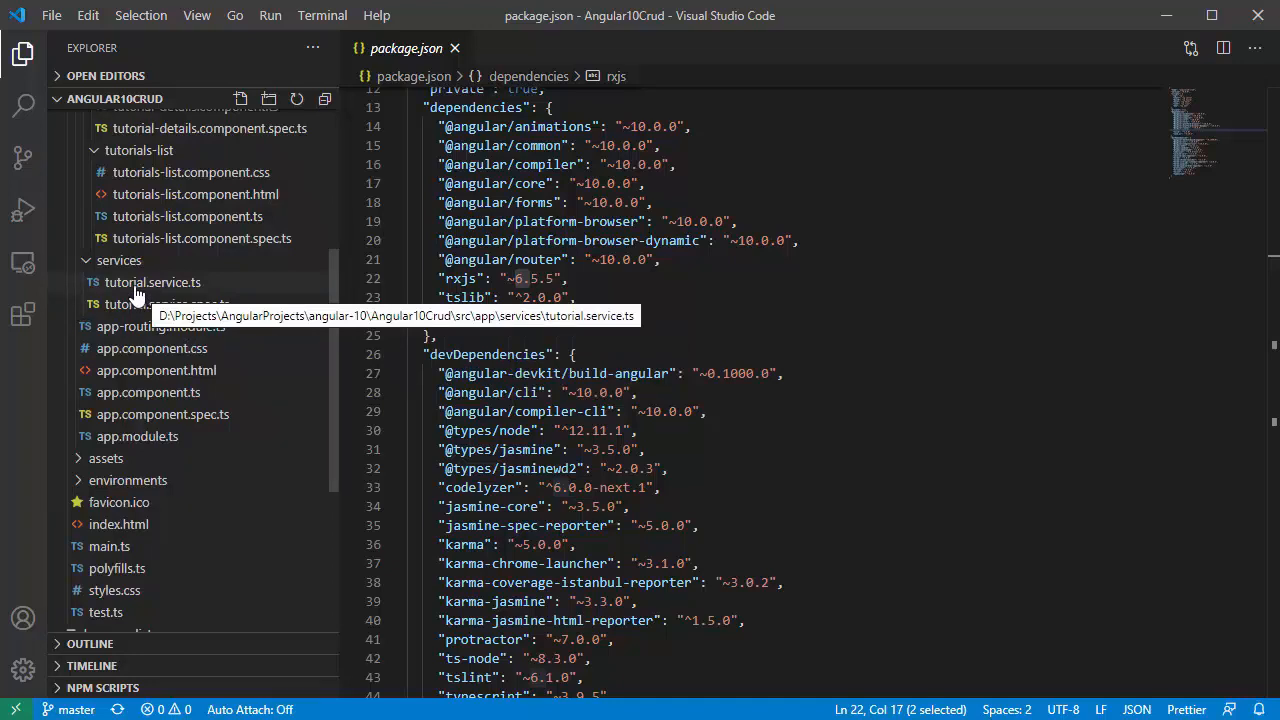
scroll(down, 3)
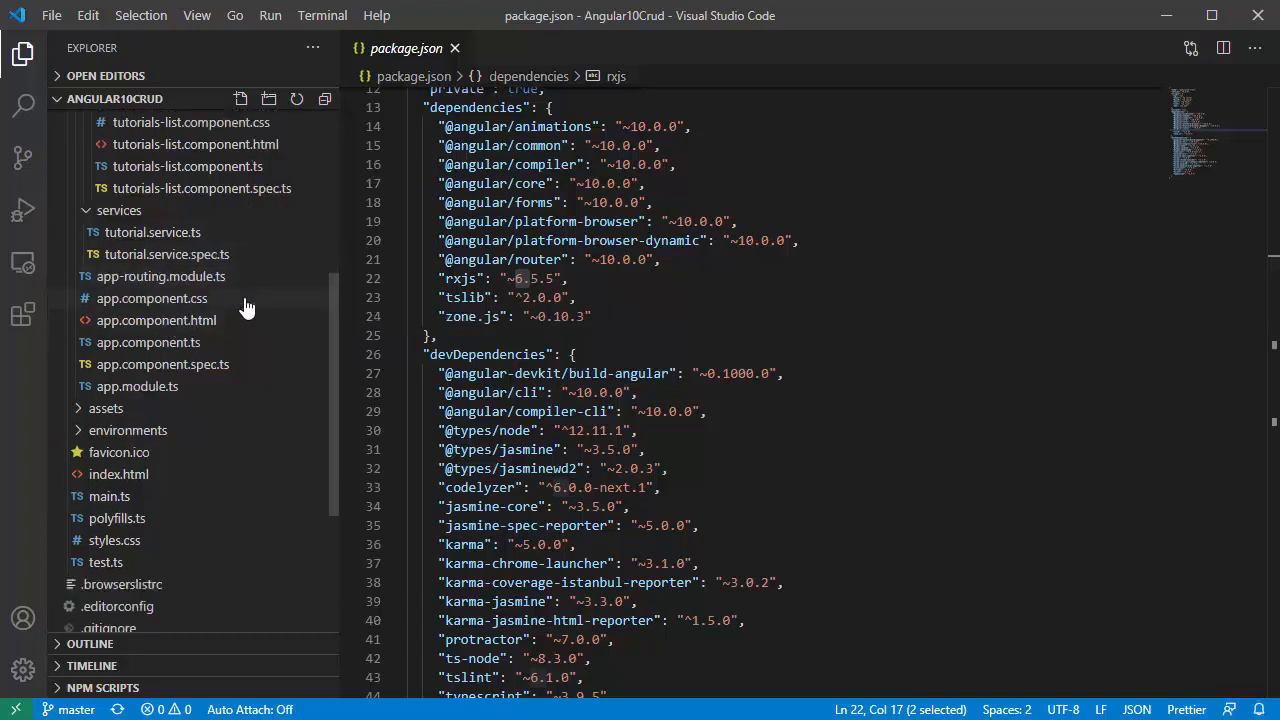
mouse_move(232, 294)
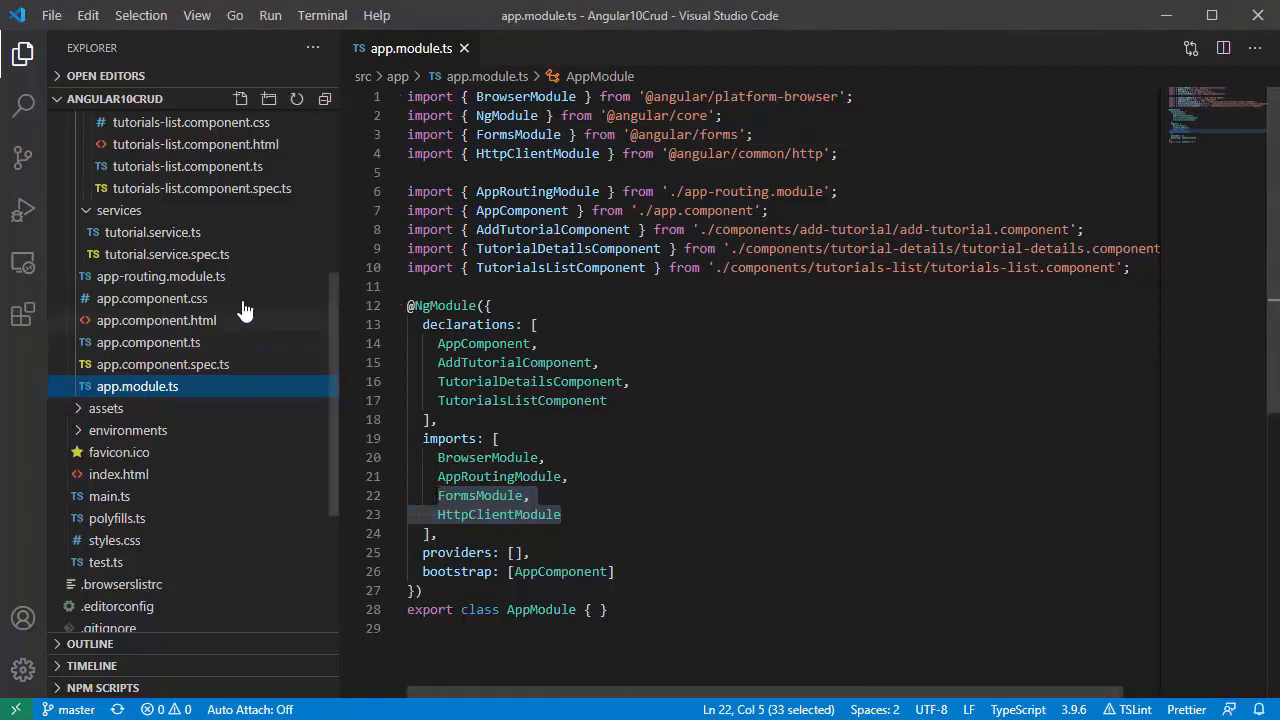
Step: Review app-routing.module.ts, highlighting the add route path and component, then move to app.component.html
click(160, 276)
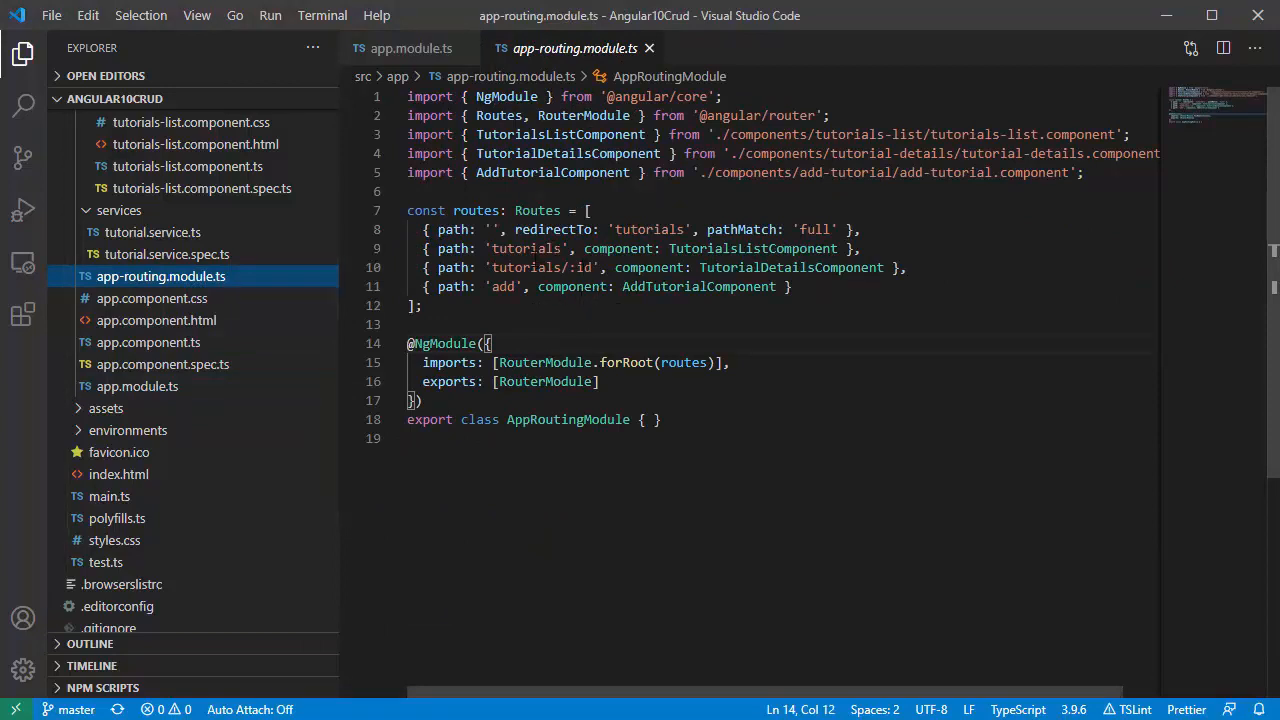
double_click(528, 248)
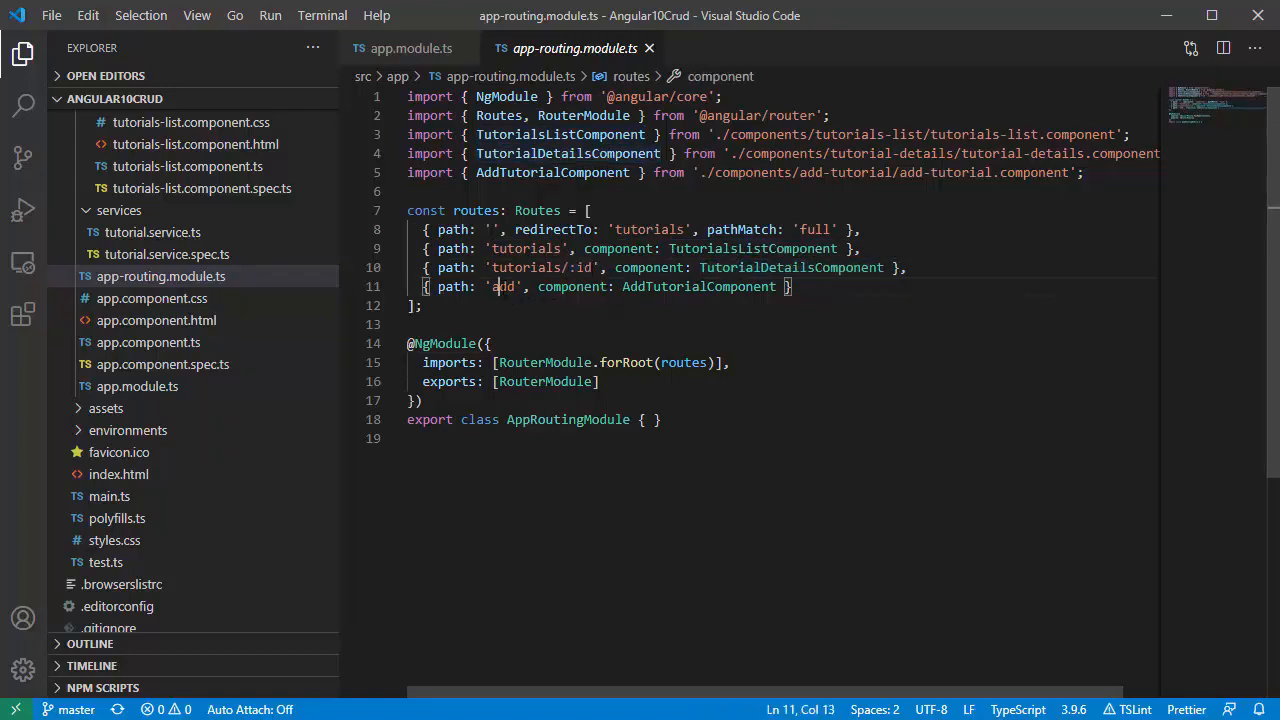
double_click(698, 288)
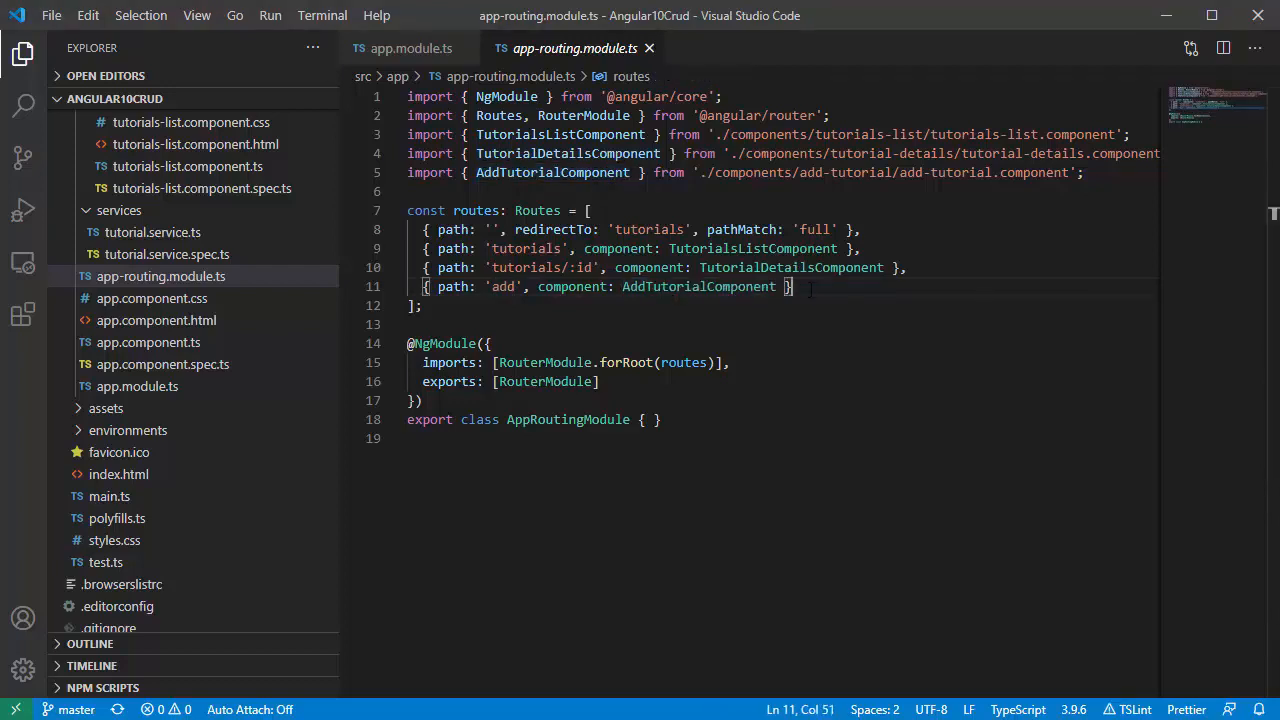
click(156, 320)
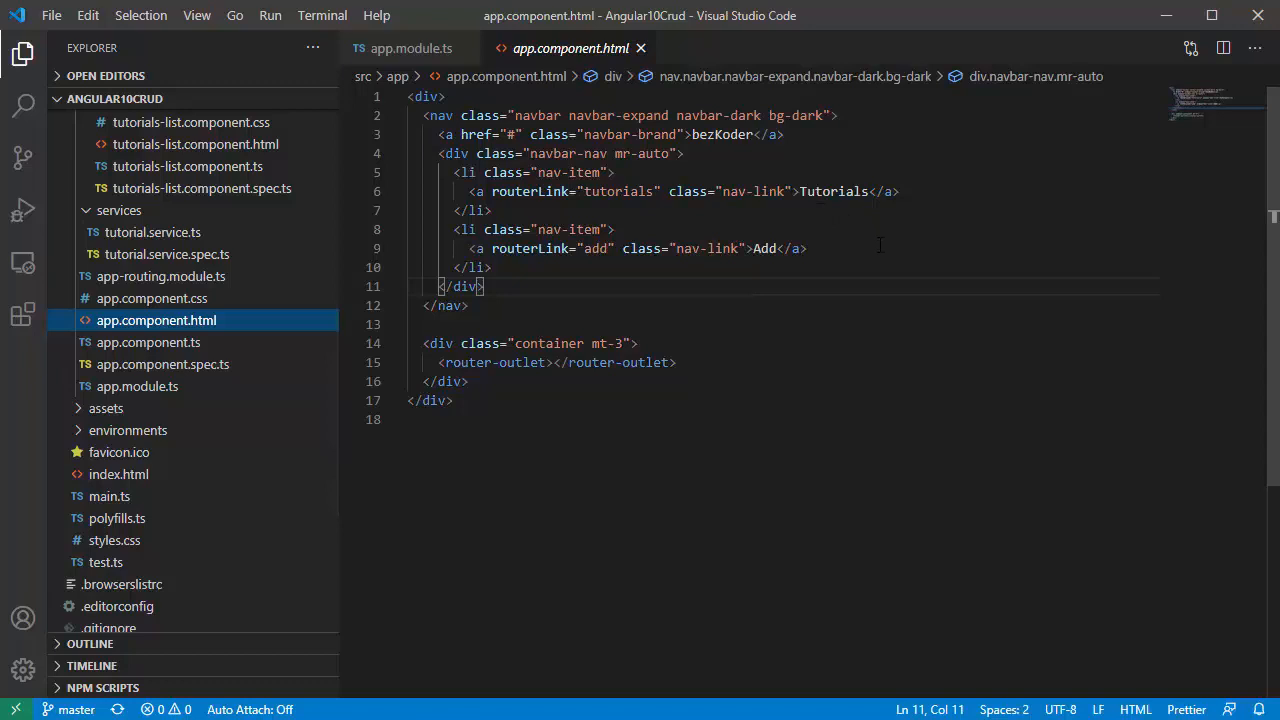
mouse_move(956, 206)
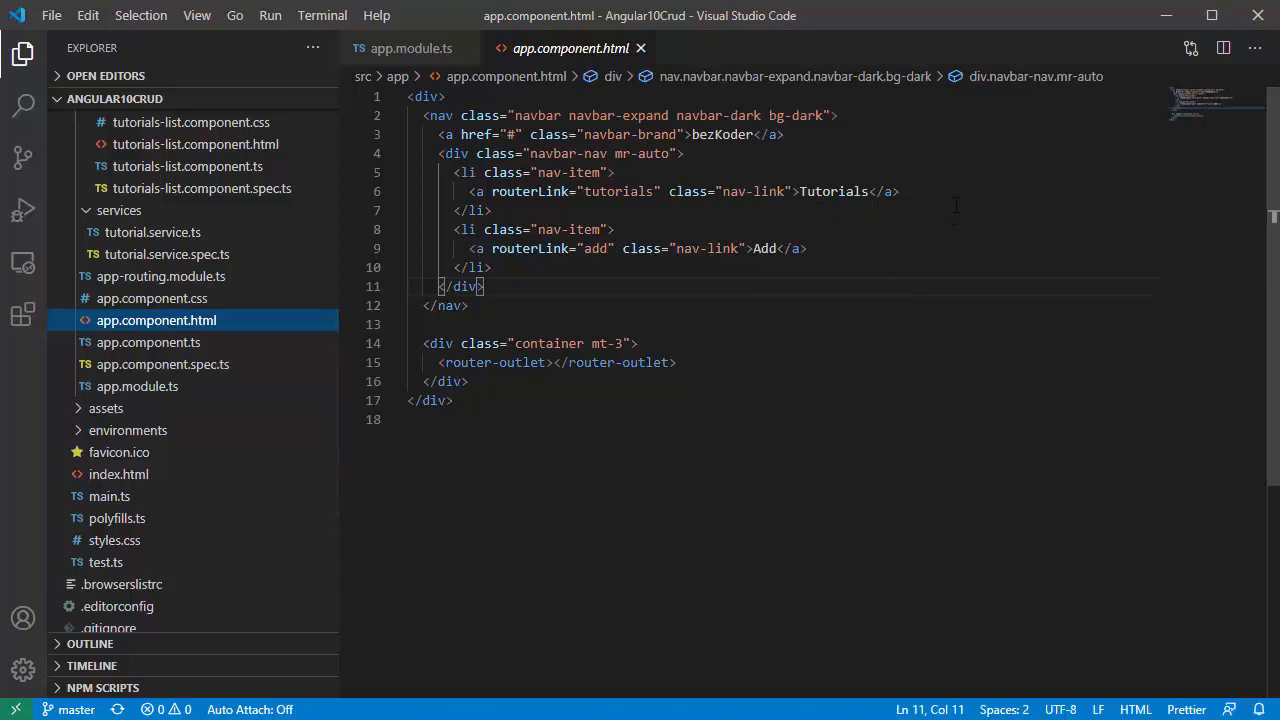
Step: Point out the bezKoder navbar-brand link and the router-outlet element in app.component.html
click(756, 134)
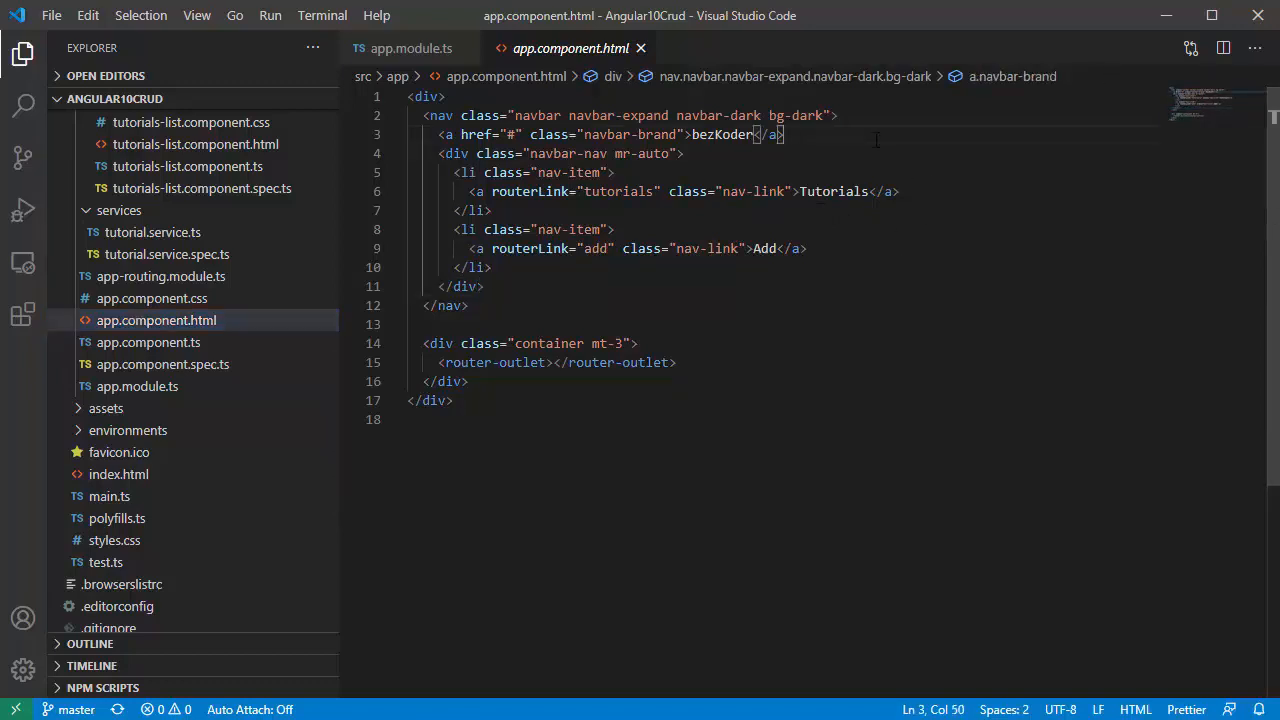
mouse_move(820, 176)
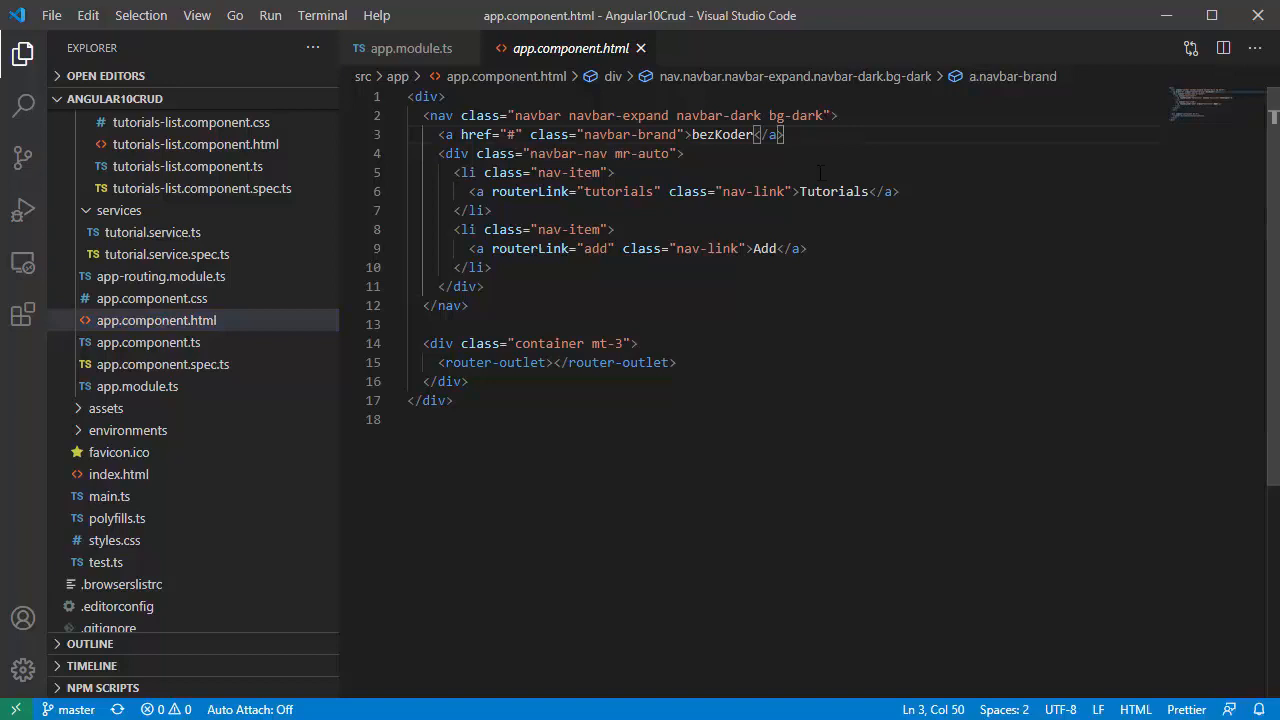
double_click(440, 114)
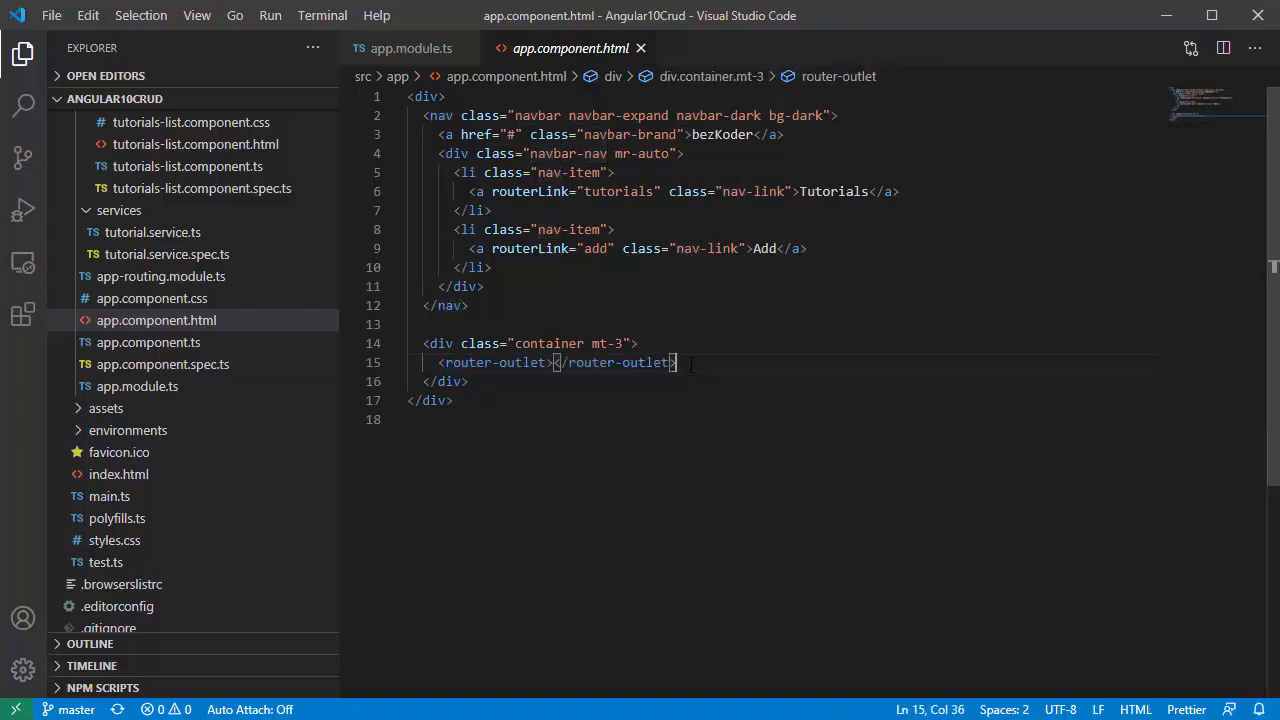
mouse_move(258, 322)
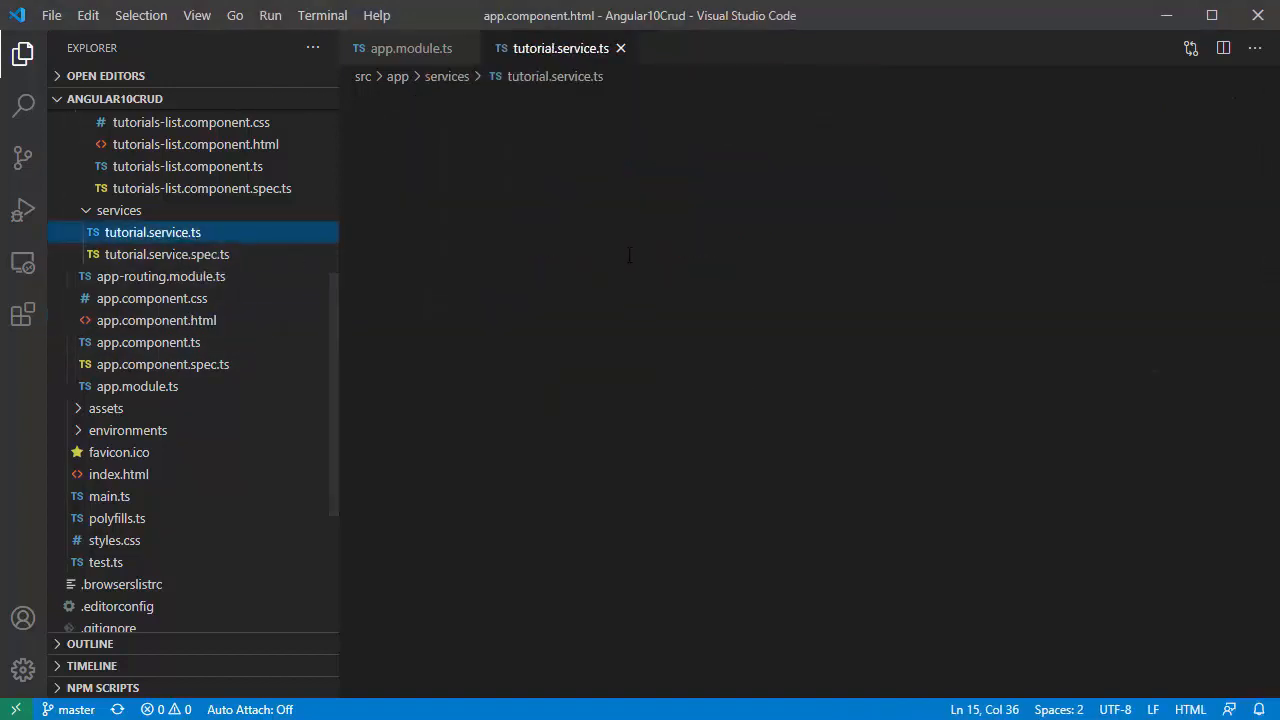
click(152, 232)
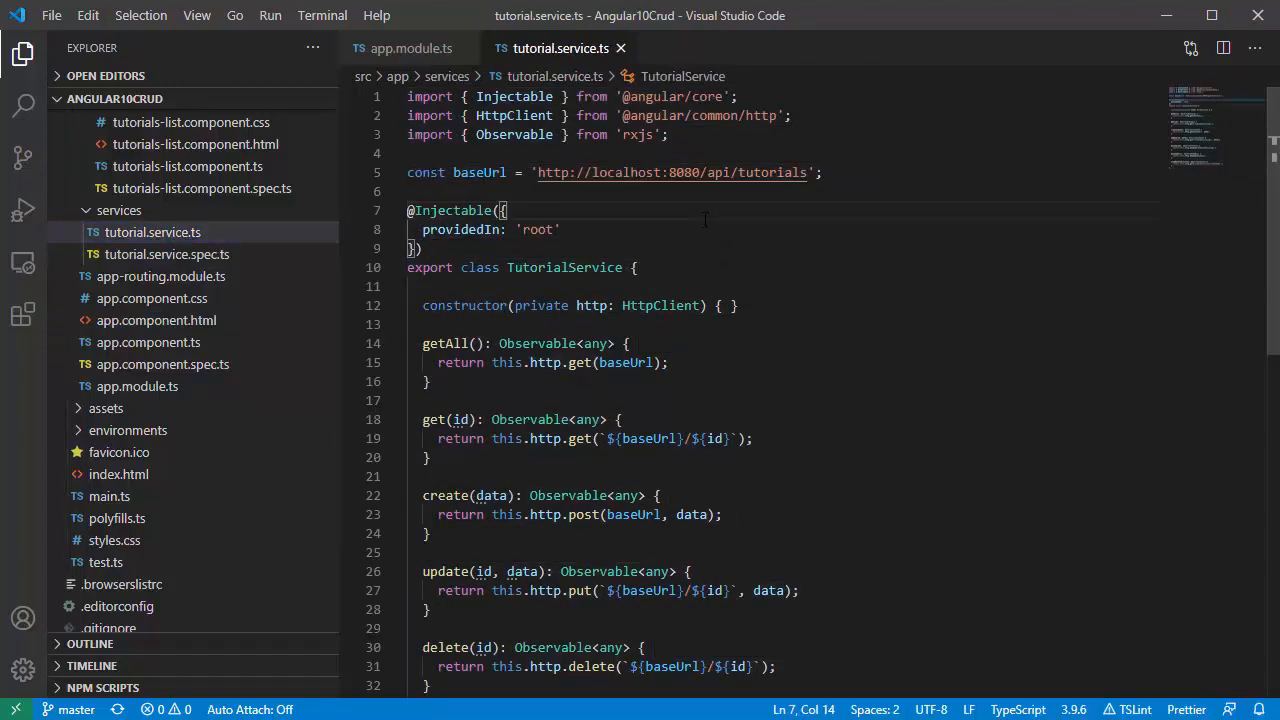
double_click(514, 114)
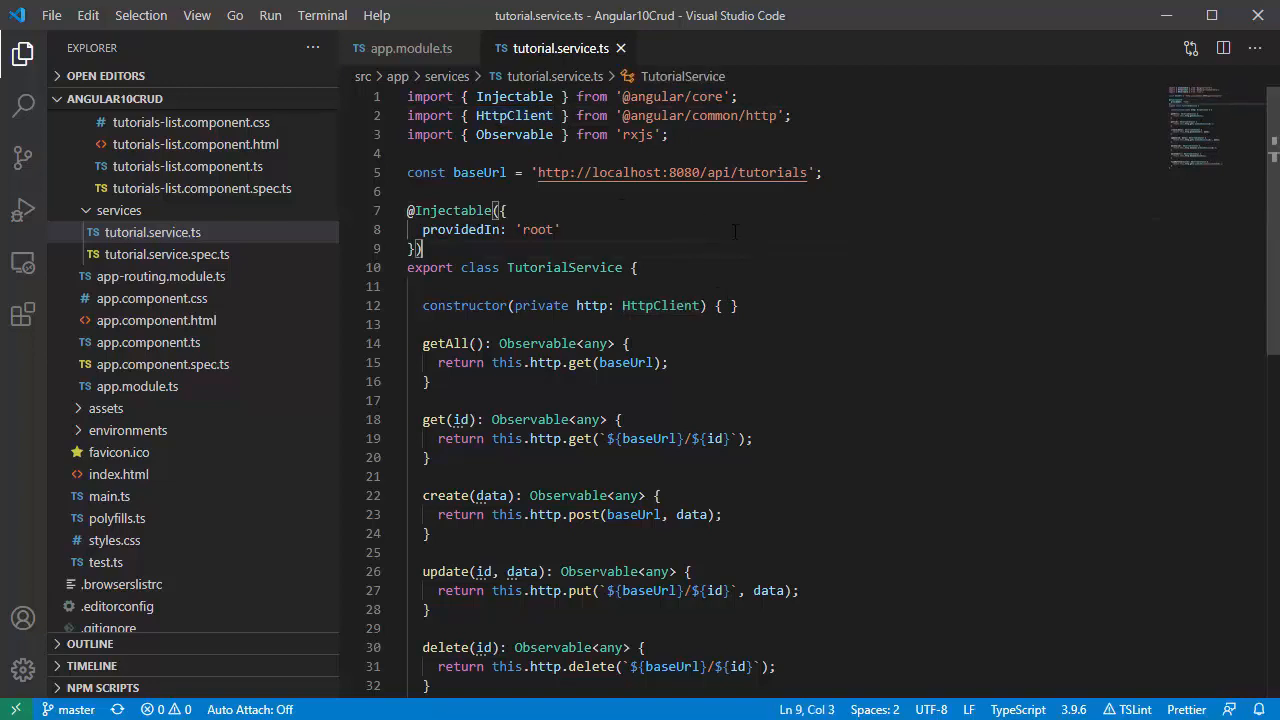
scroll(down, 3)
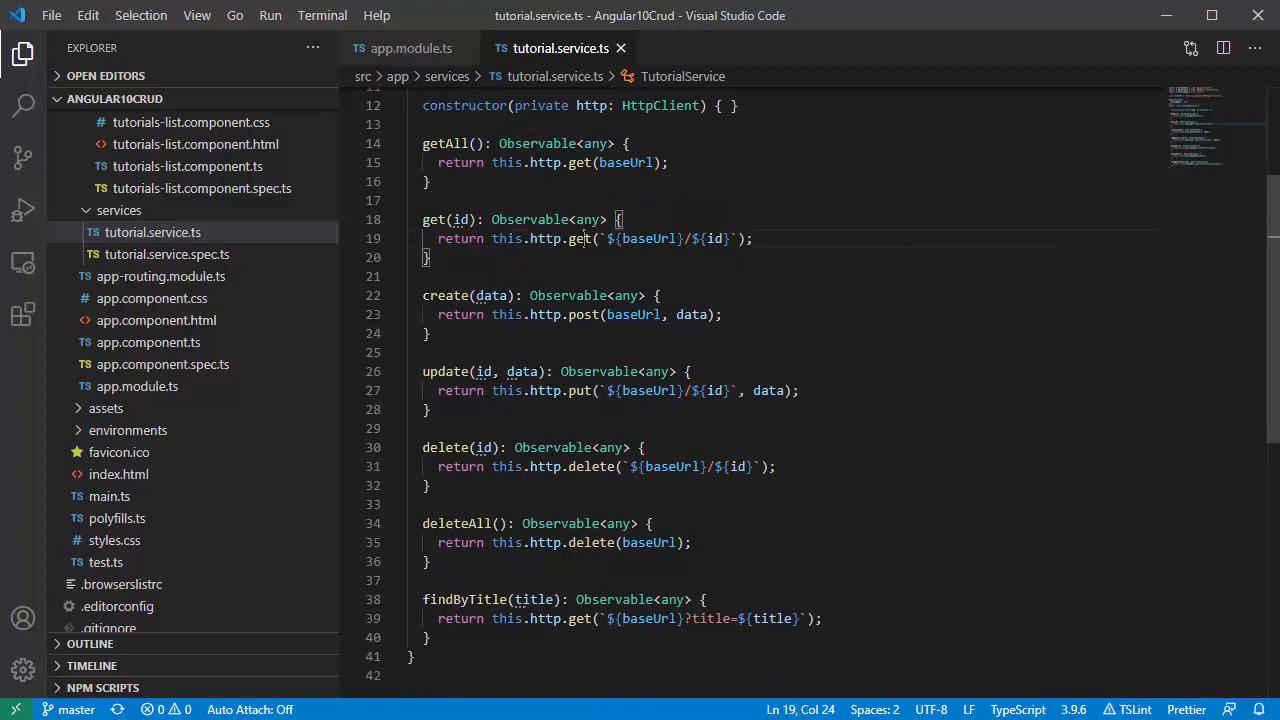
Step: Highlight the delete HTTP call and the title query parameter, then return to app-routing.module.ts
double_click(572, 390)
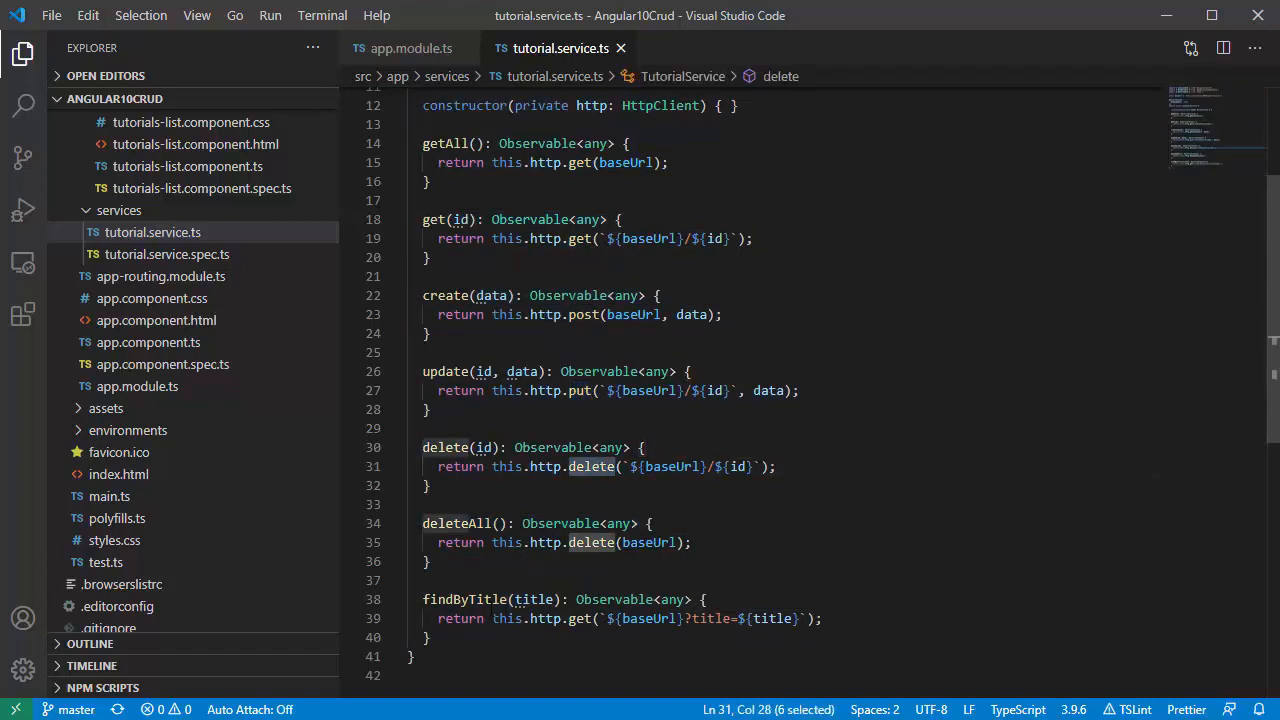
double_click(464, 600)
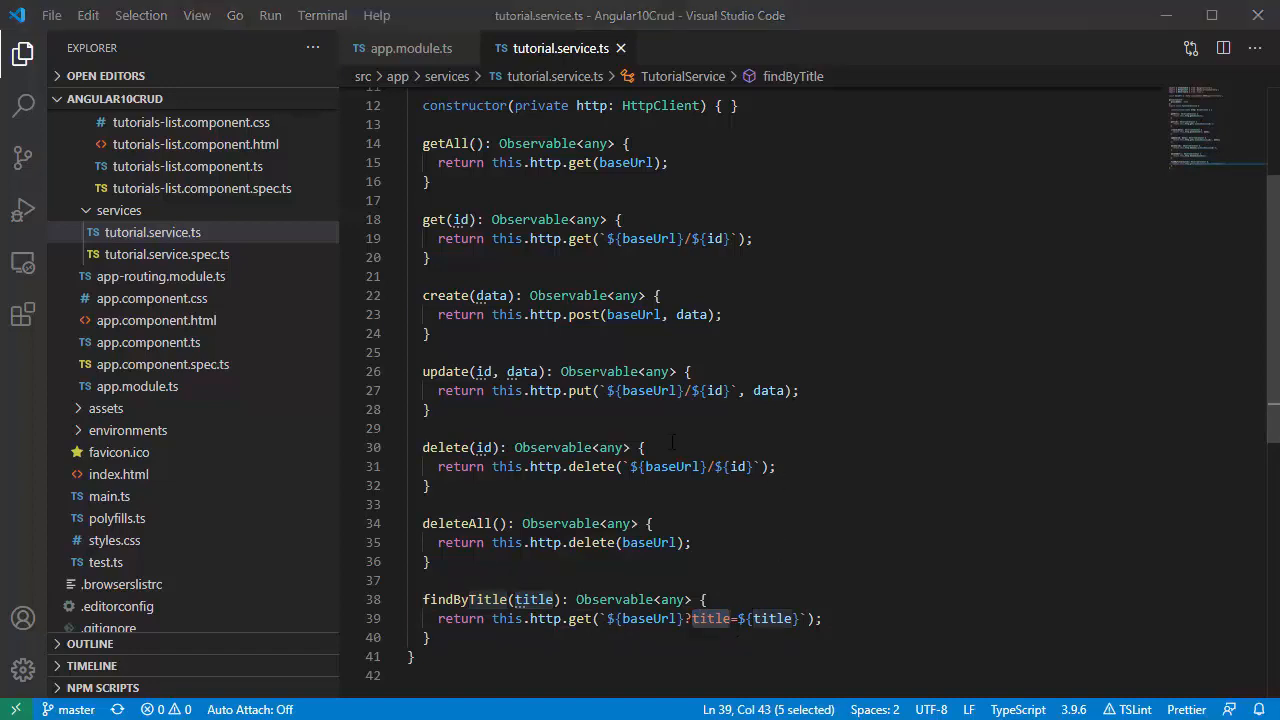
click(160, 276)
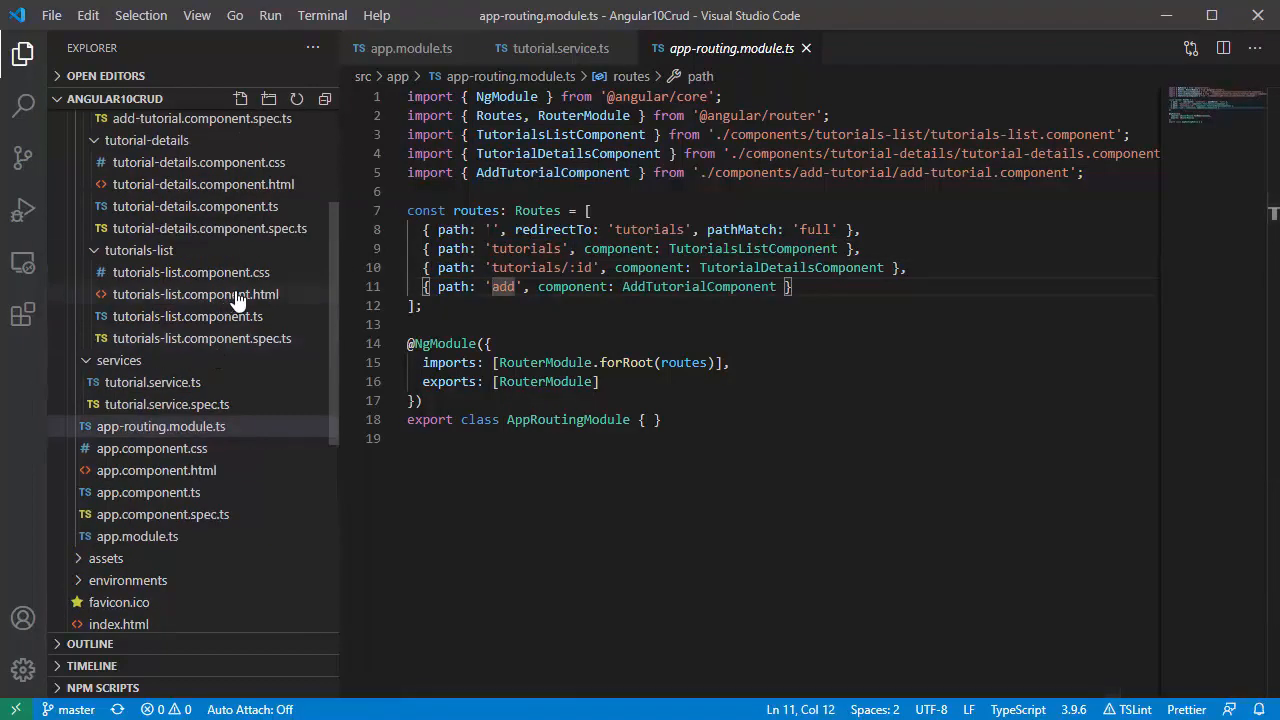
Step: Scroll the add-tutorial form template to its Submit button, then move on to tutorial-details.component.html
scroll(down, 3)
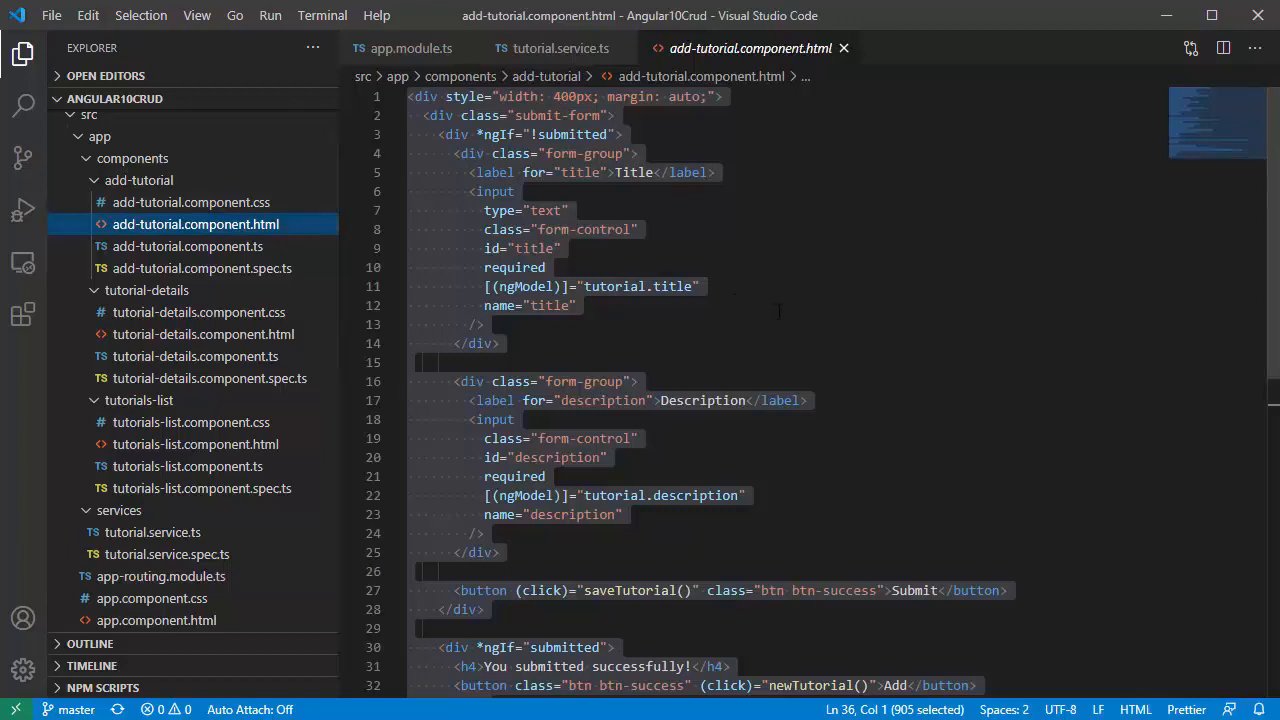
mouse_move(816, 272)
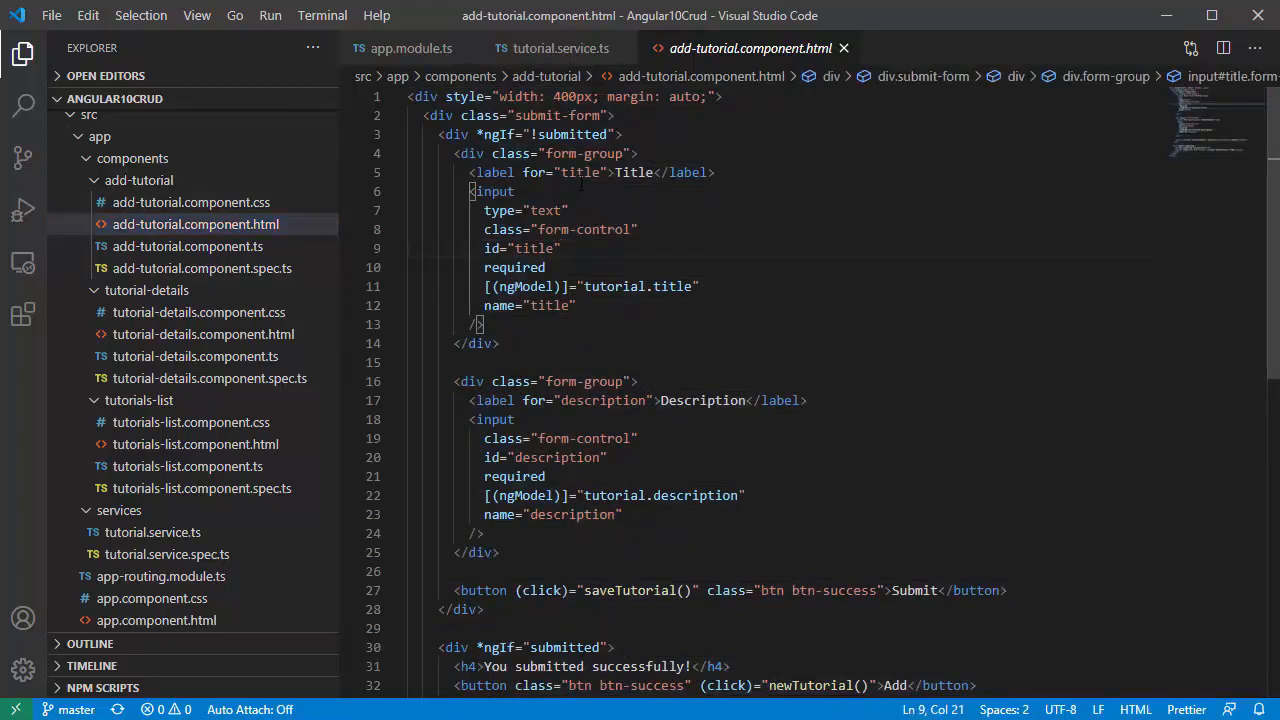
click(676, 286)
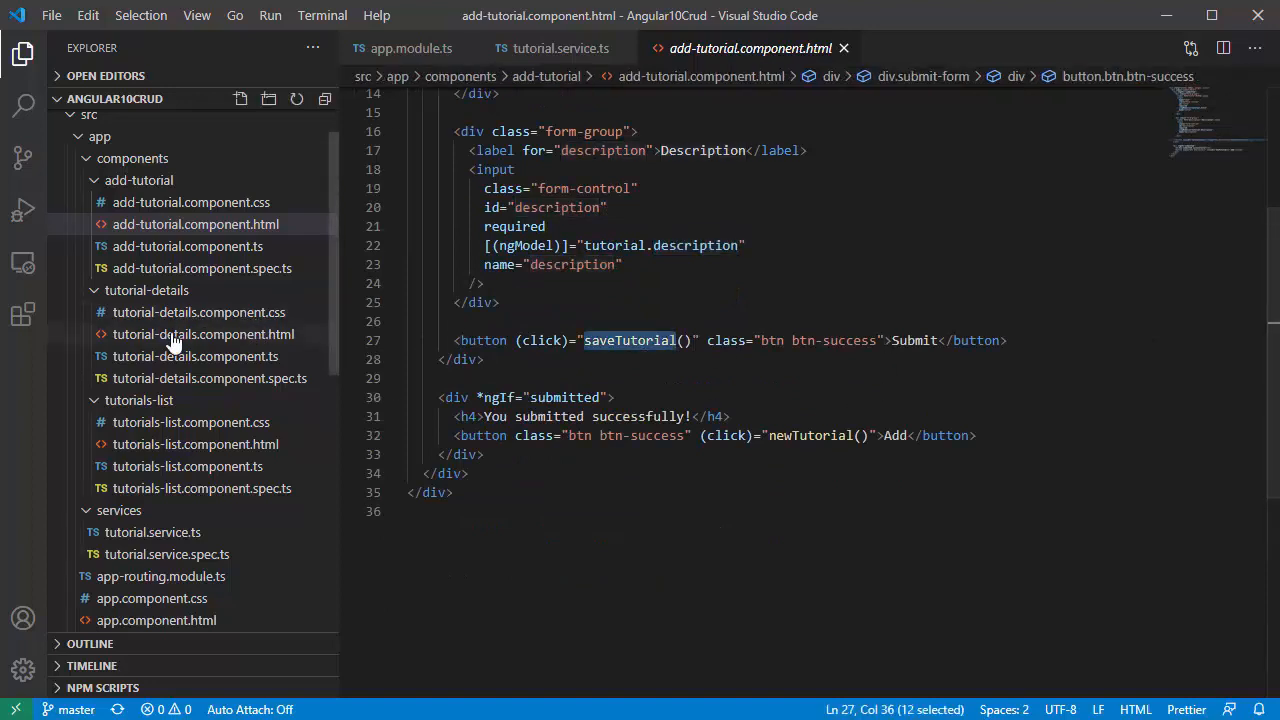
click(188, 246)
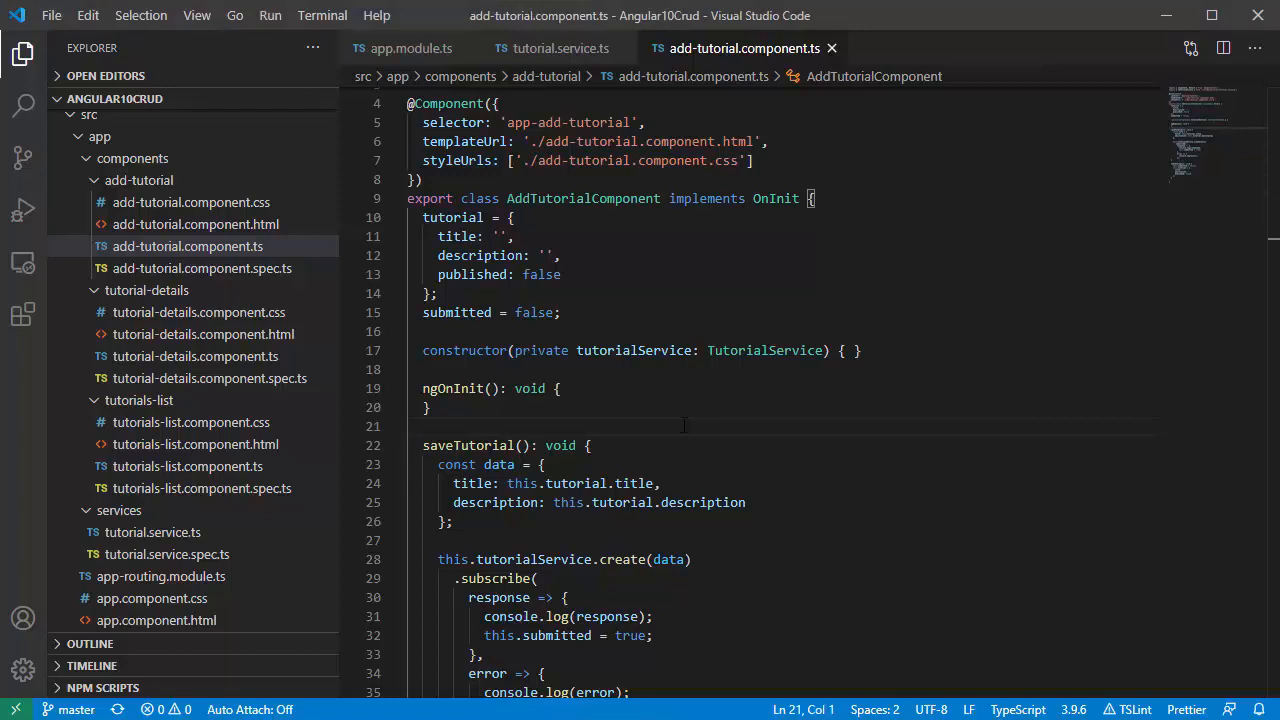
Step: Review tutorials-list.component.ts down to its removeAllTutorials code
click(186, 466)
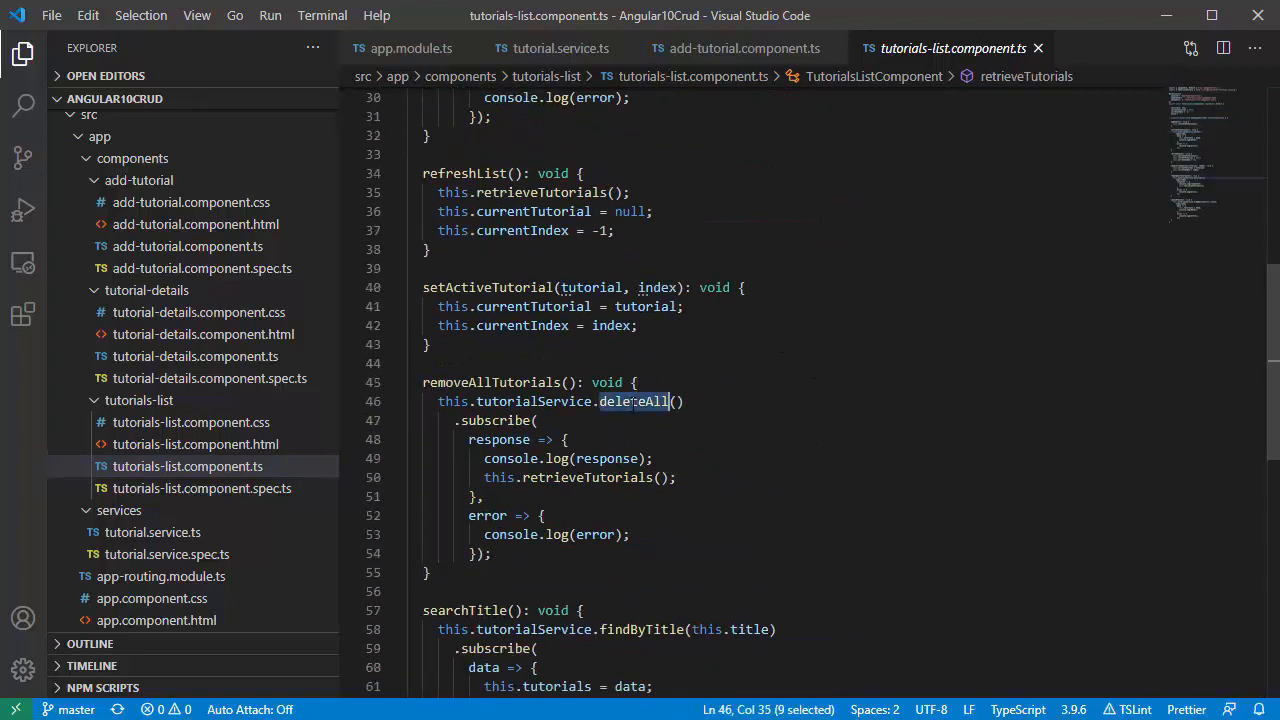
scroll(down, 3)
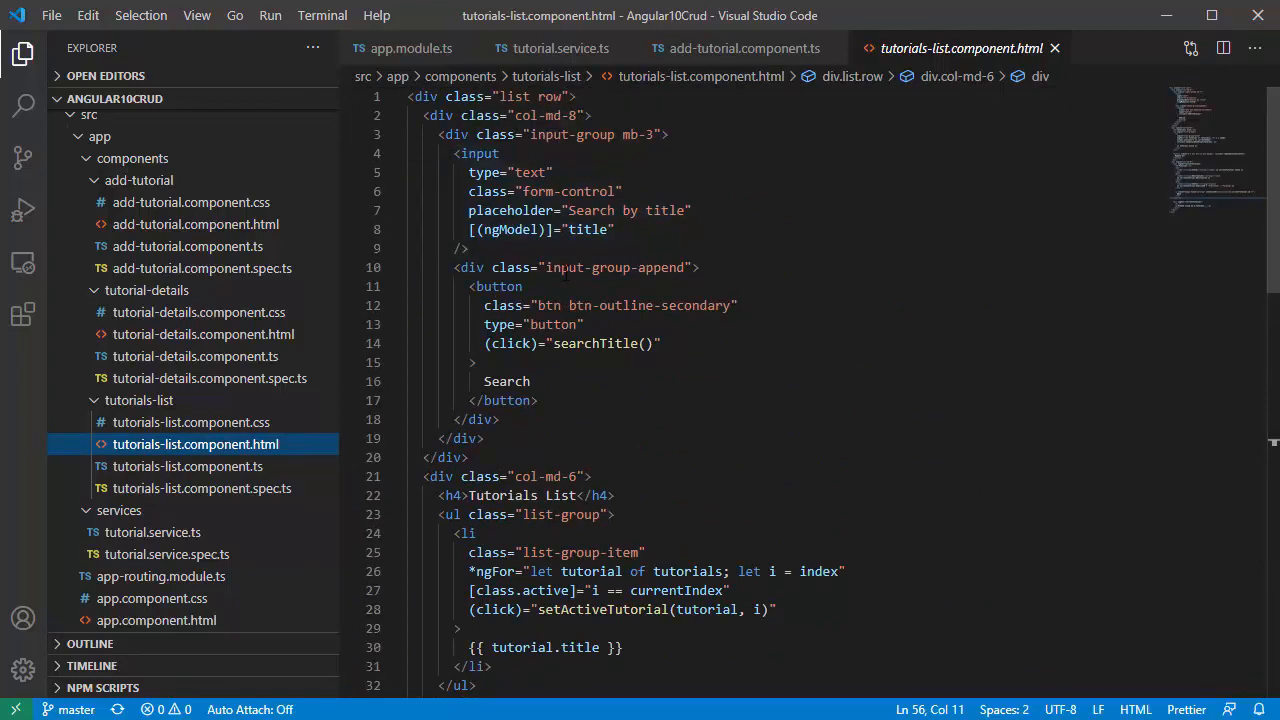
Step: Review the list template's title search input and its searchTitle handler
double_click(588, 228)
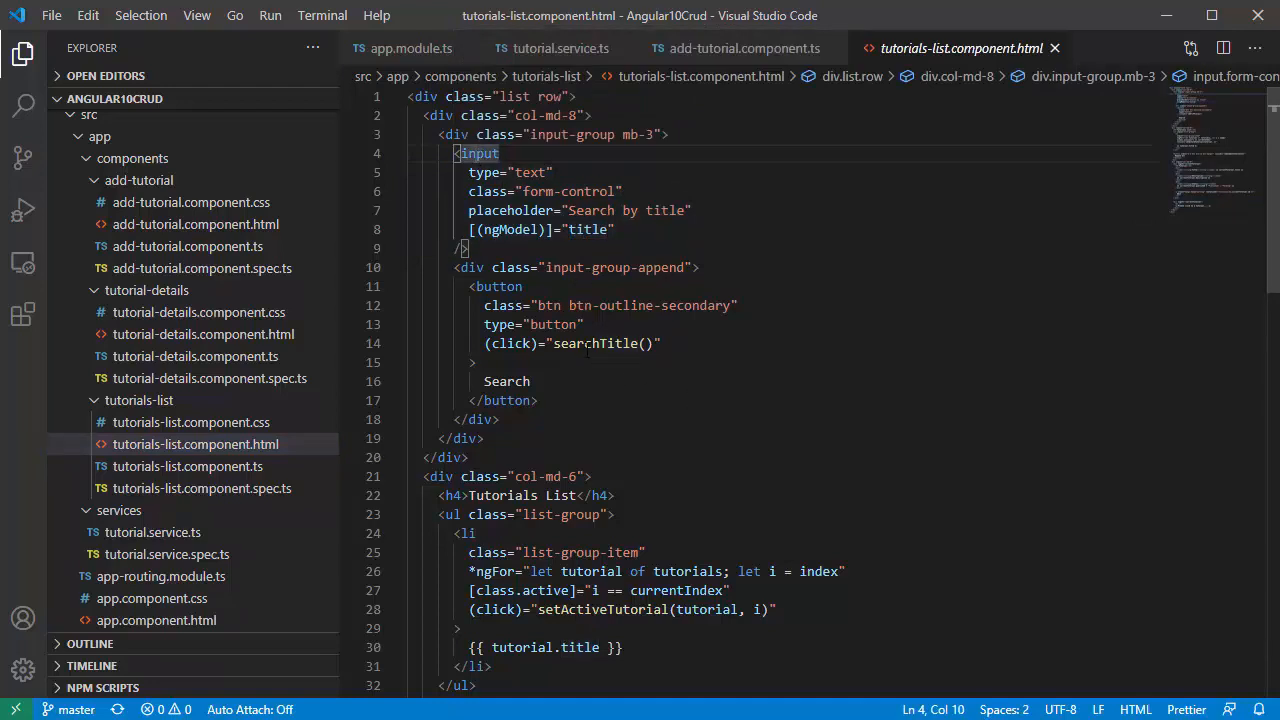
double_click(506, 380)
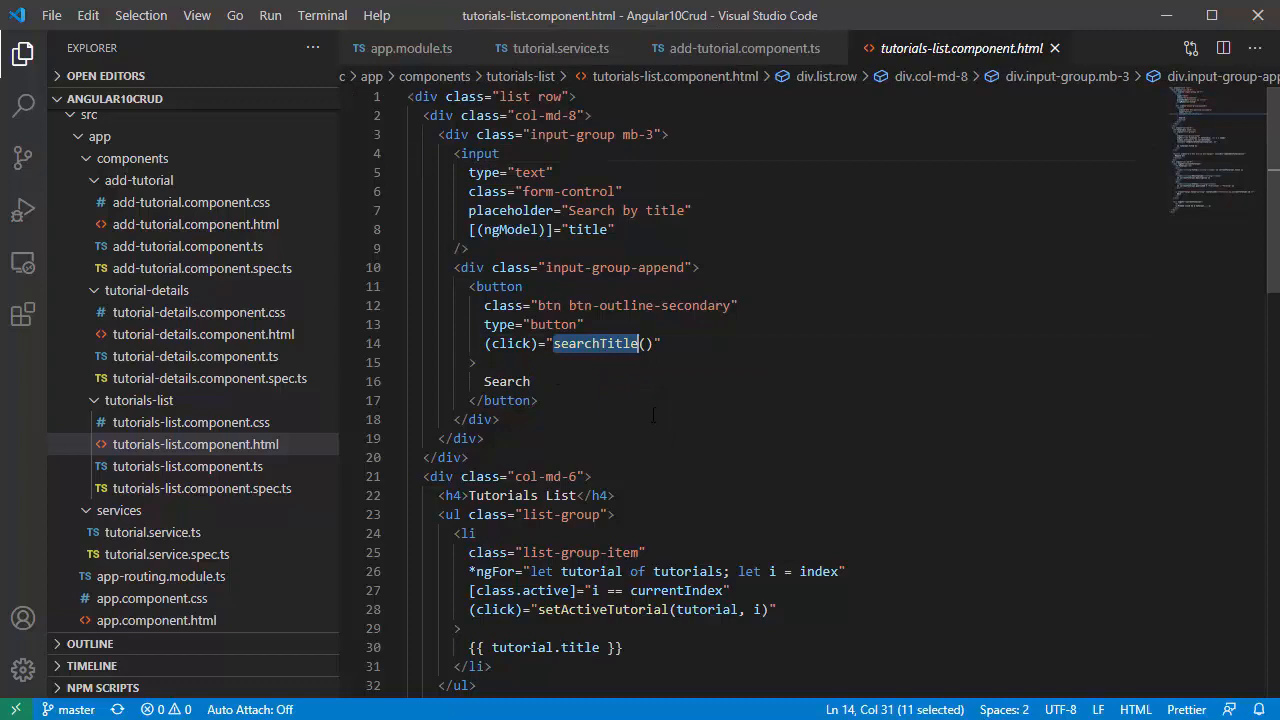
scroll(down, 3)
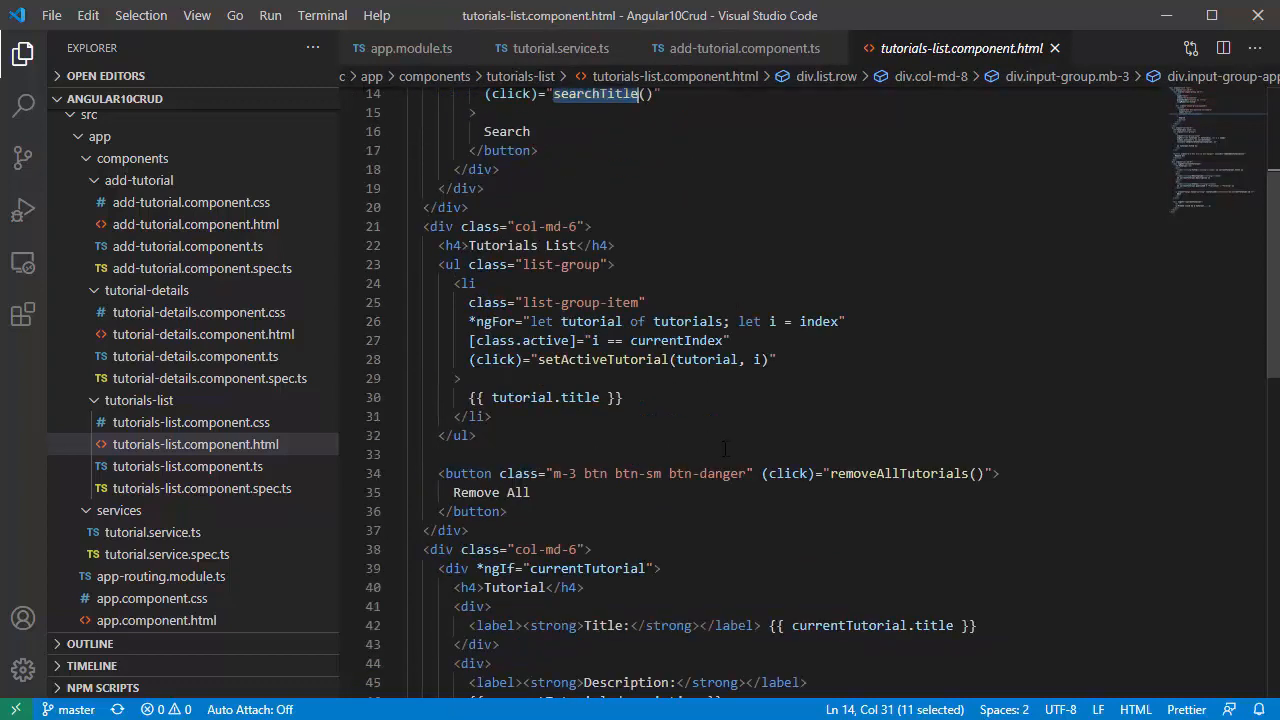
scroll(down, 3)
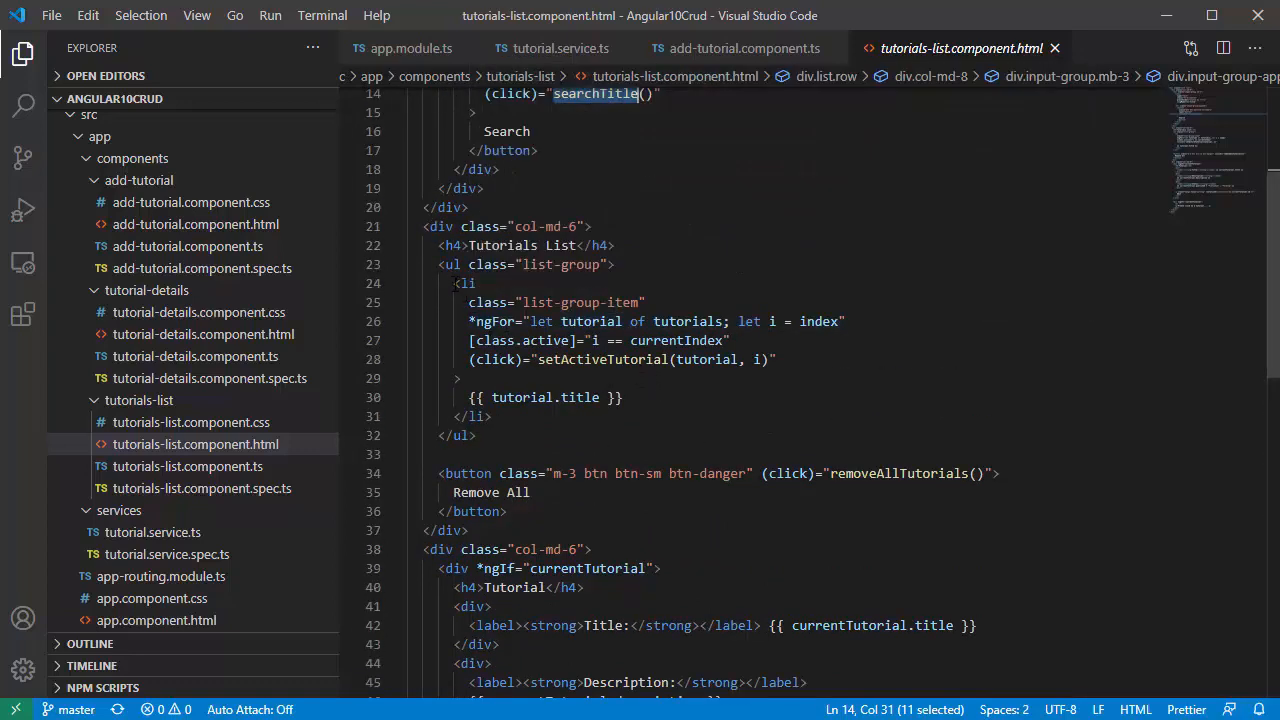
drag(464, 284, 490, 416)
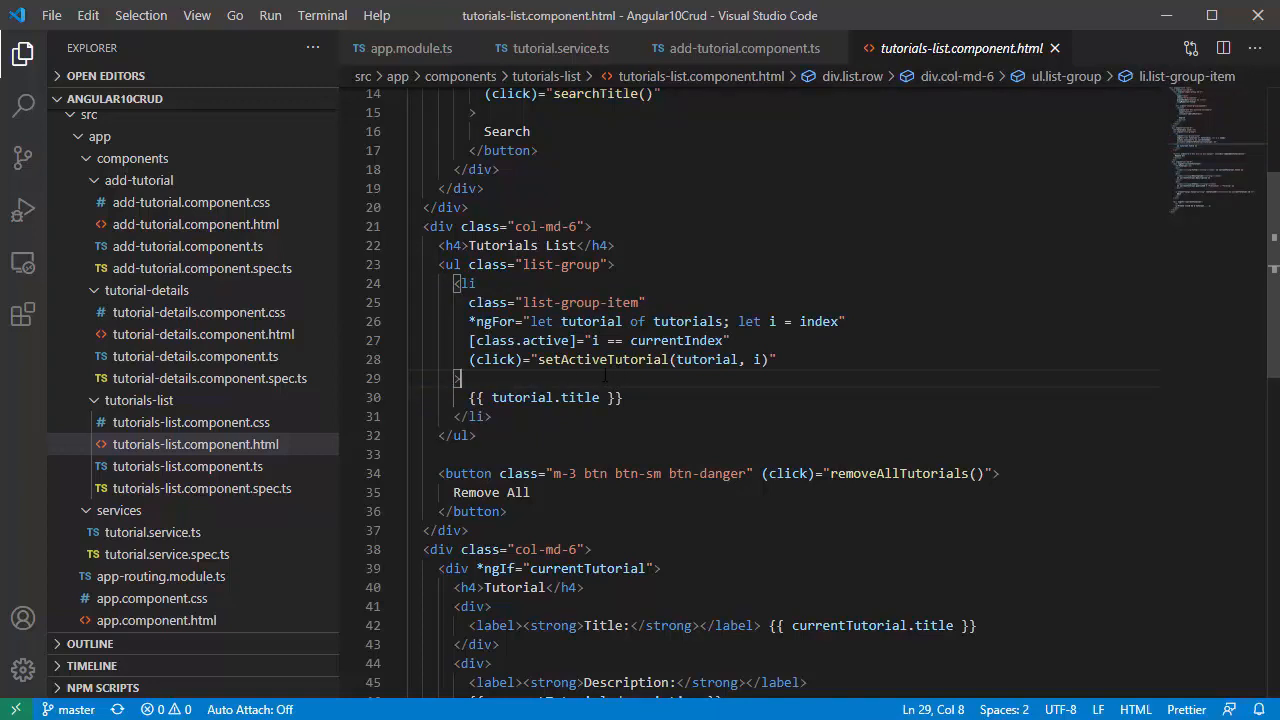
Step: Review the list's setActiveTutorial call, currentIndex binding, details and Edit link, reaching tutorial-details.component.ts
double_click(602, 360)
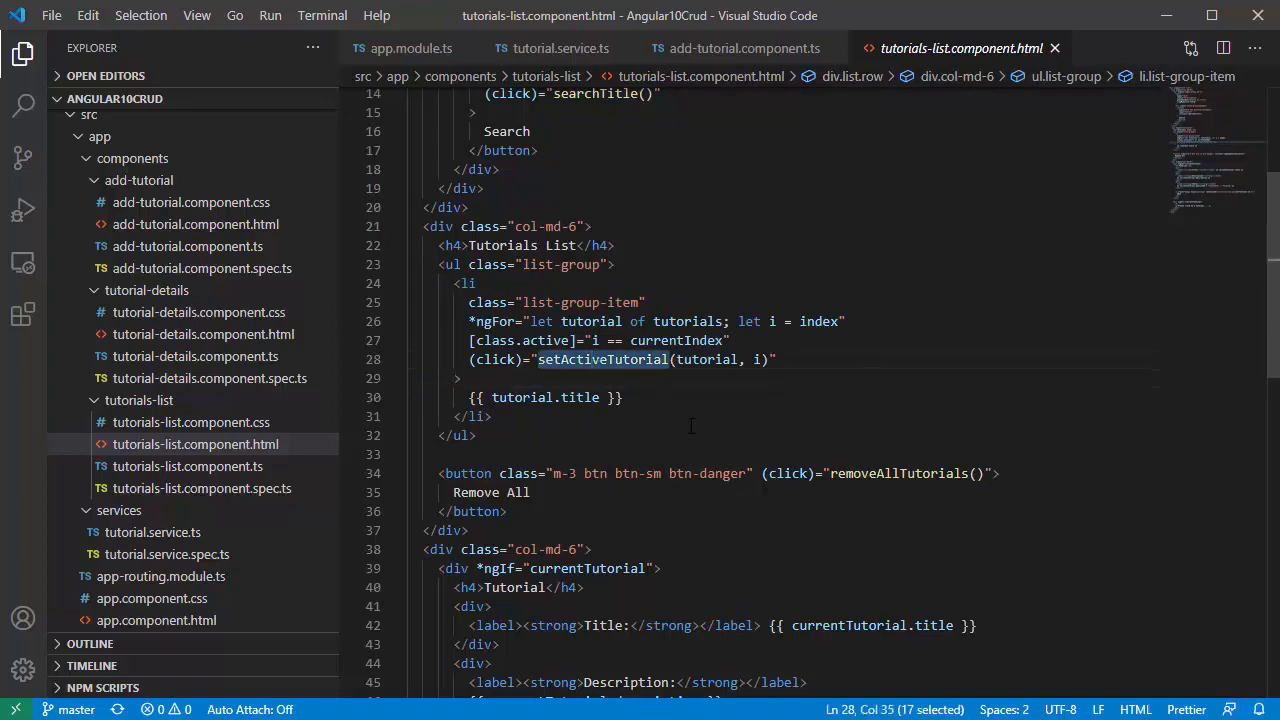
double_click(676, 340)
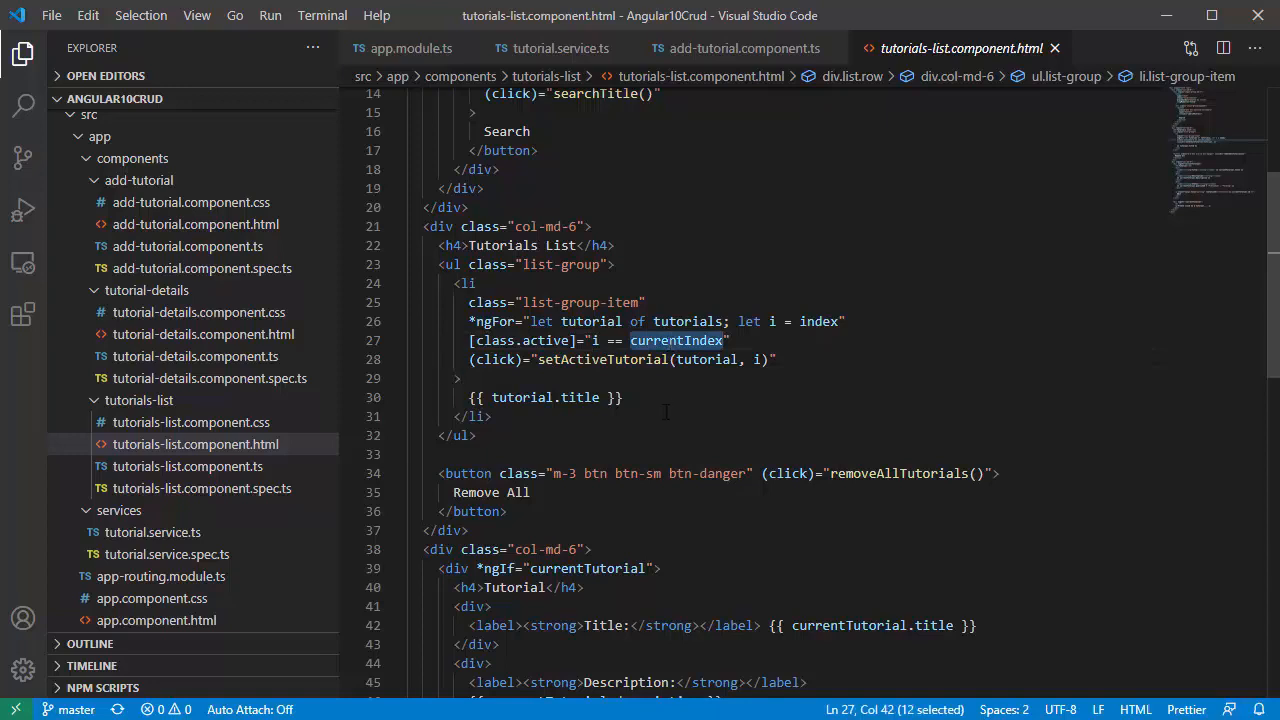
scroll(down, 3)
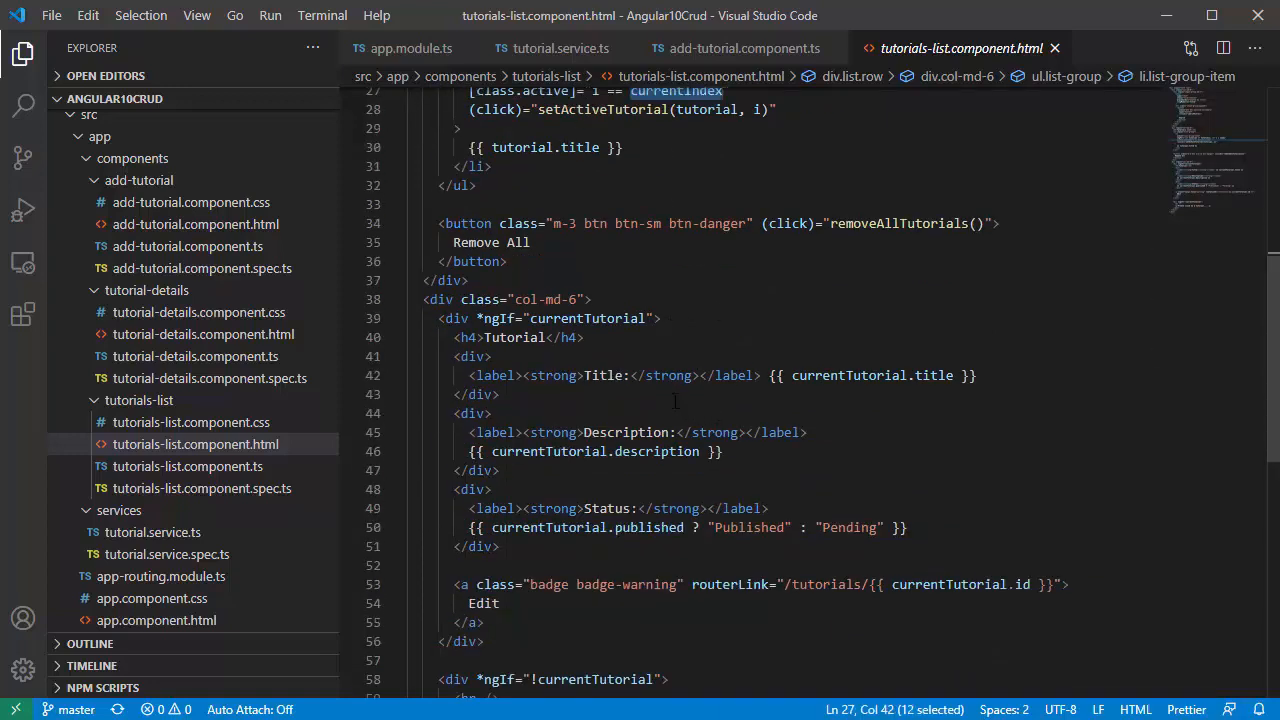
scroll(down, 3)
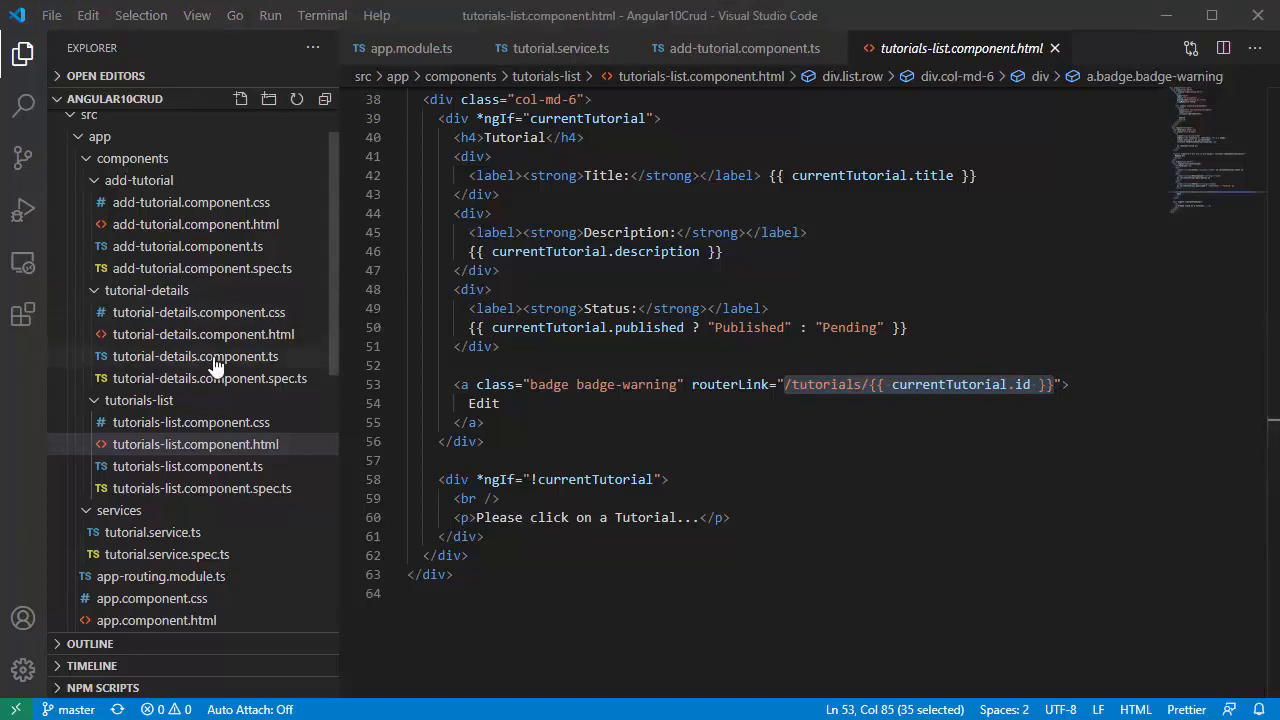
click(196, 356)
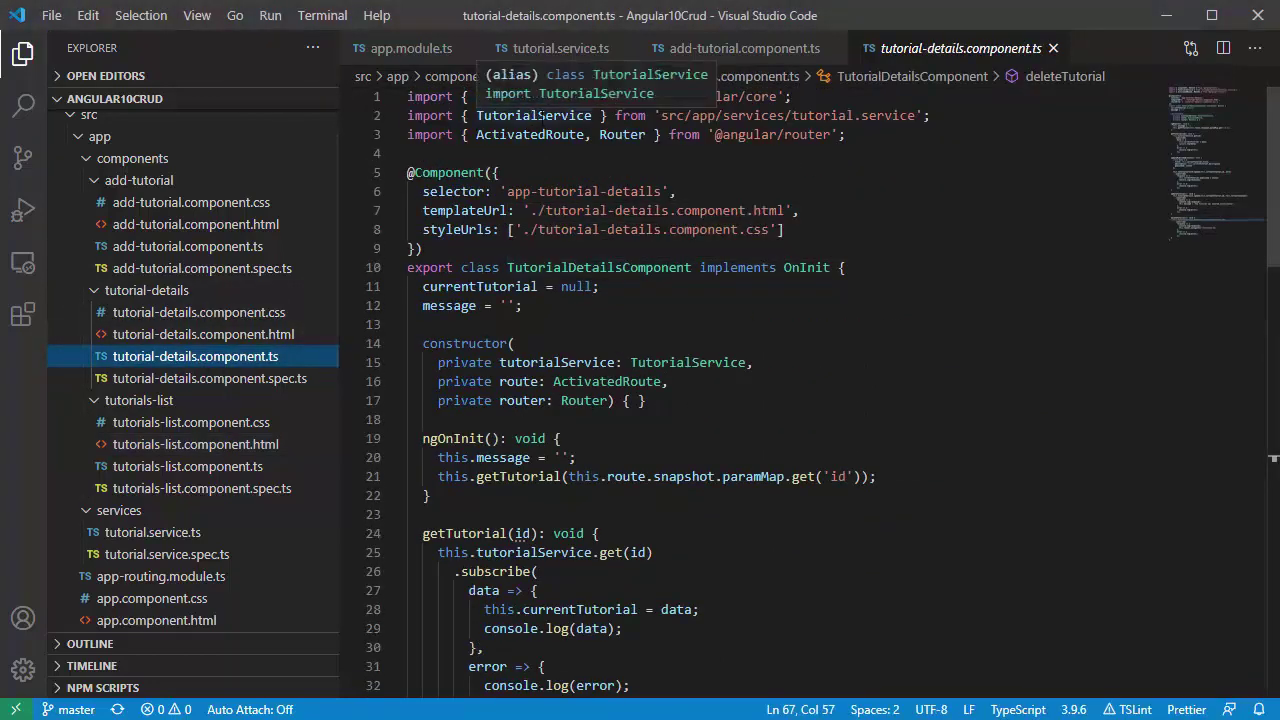
Step: Review the details component's getTutorial and updatePublished code, reaching tutorial-details.component.html
scroll(down, 3)
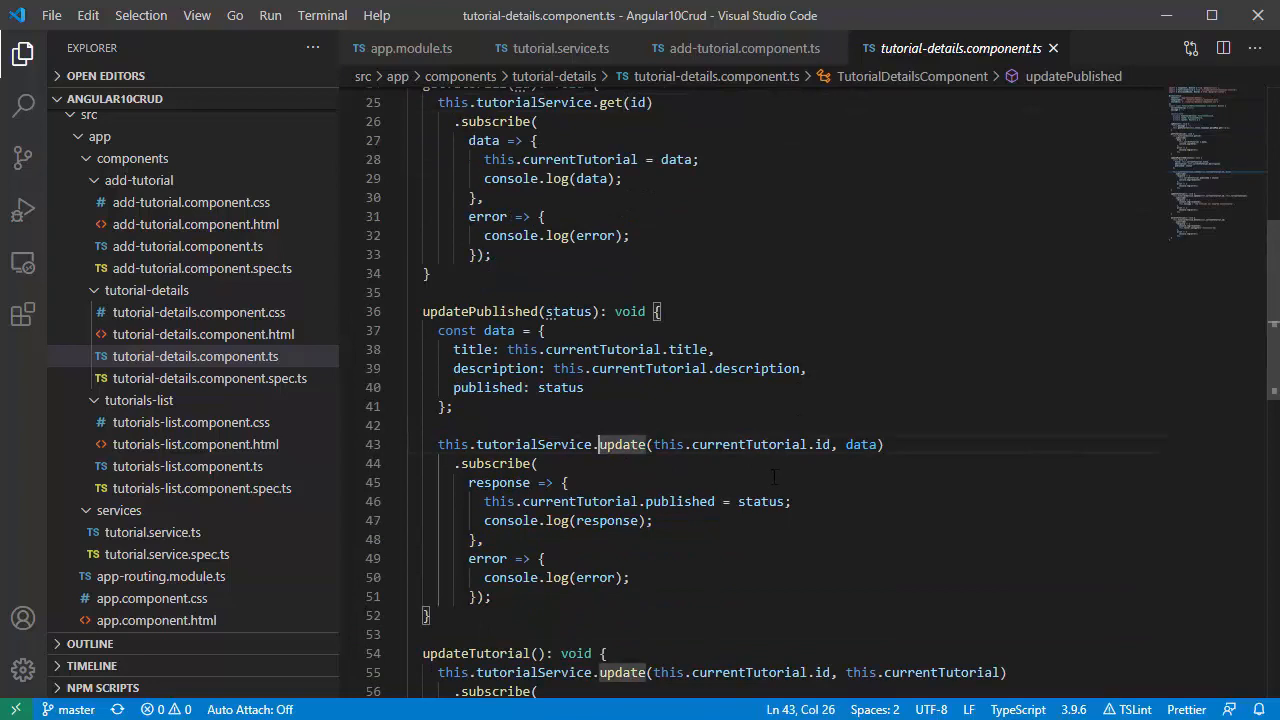
scroll(down, 3)
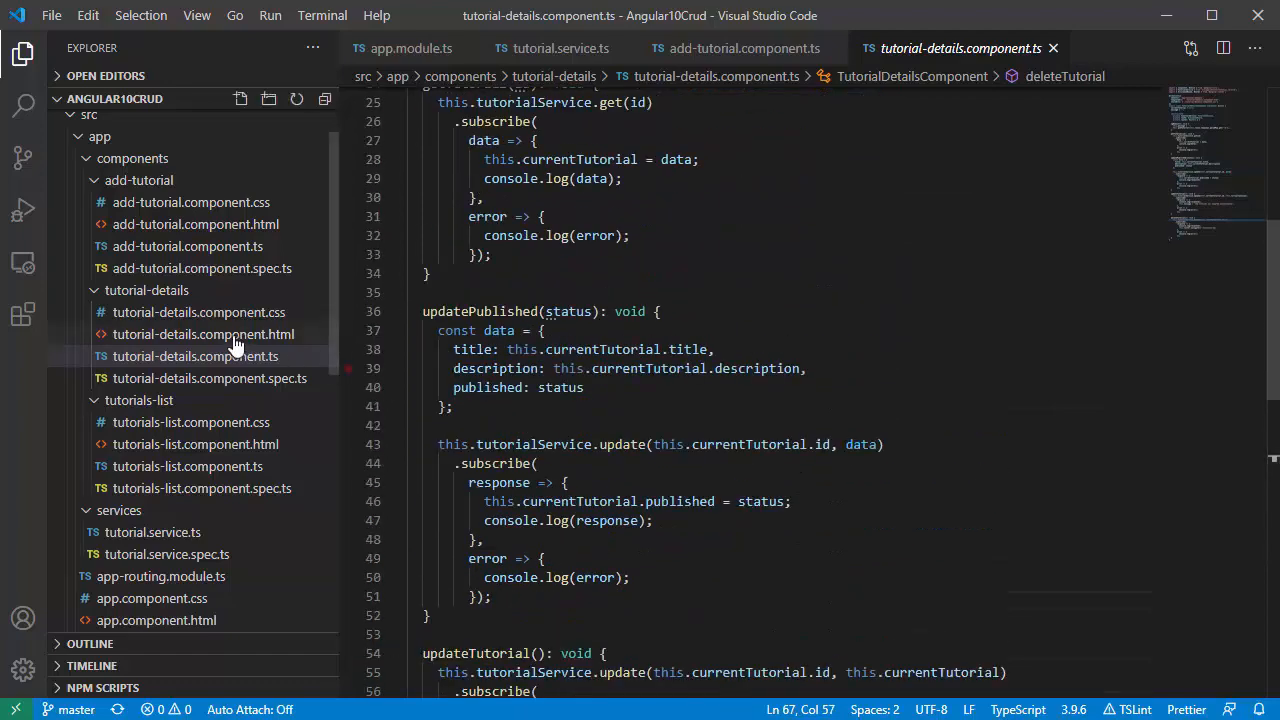
click(202, 334)
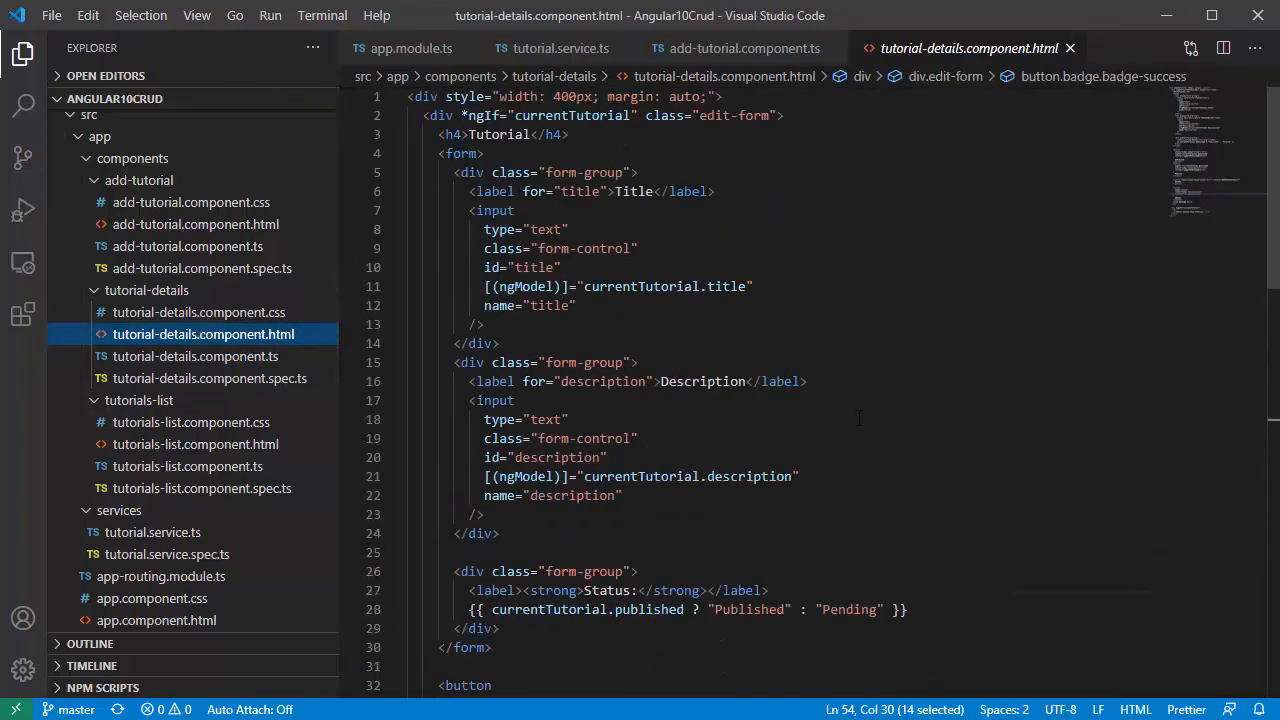
mouse_move(828, 248)
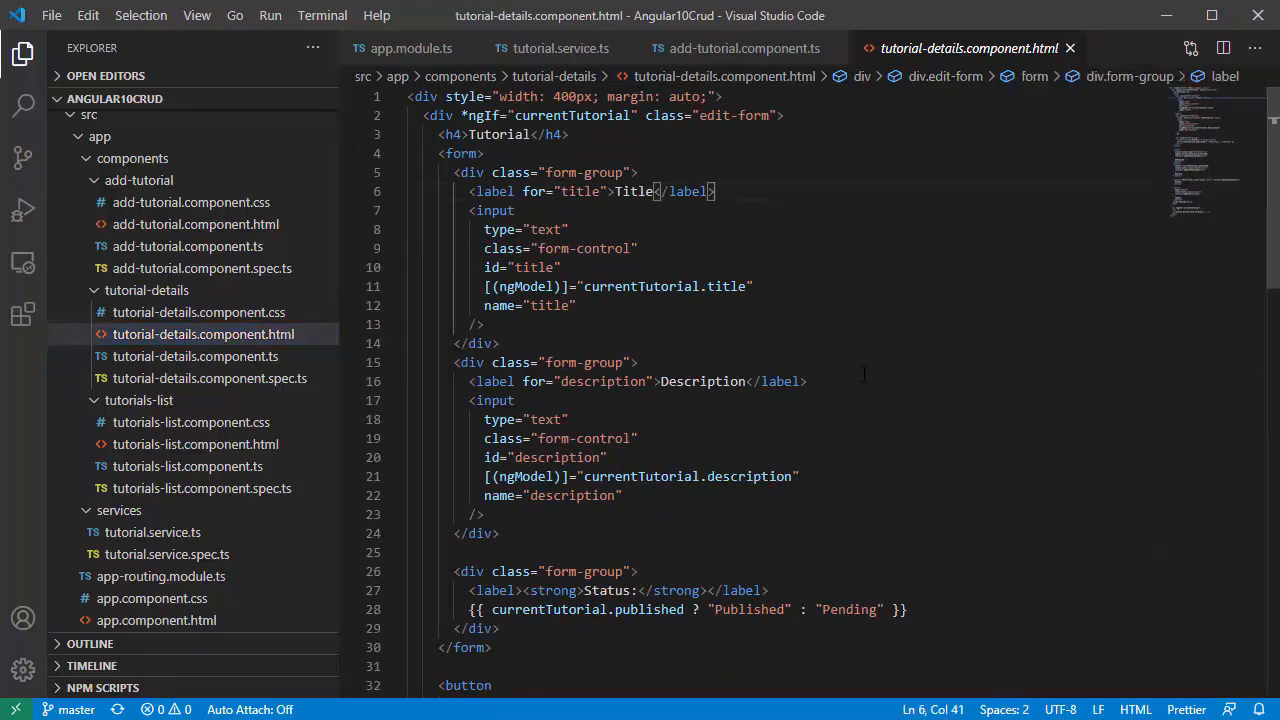
Step: Review the details edit form's status text and Delete button markup
scroll(down, 3)
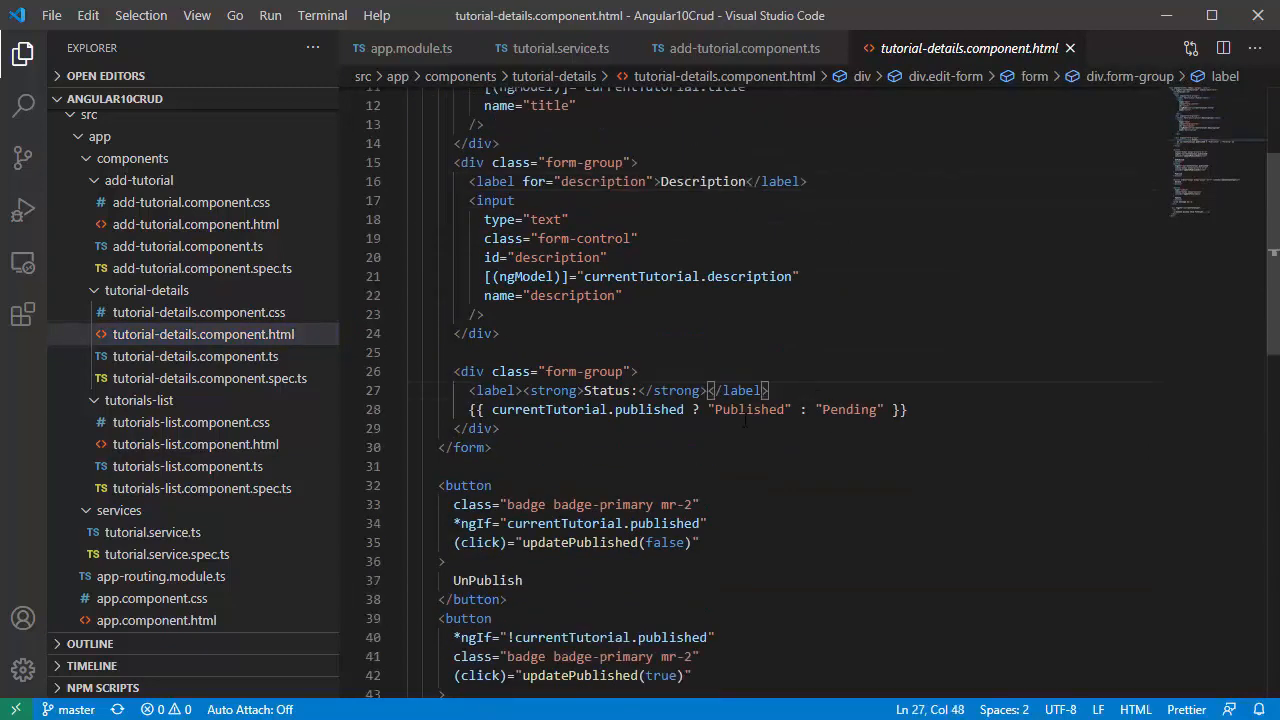
scroll(down, 3)
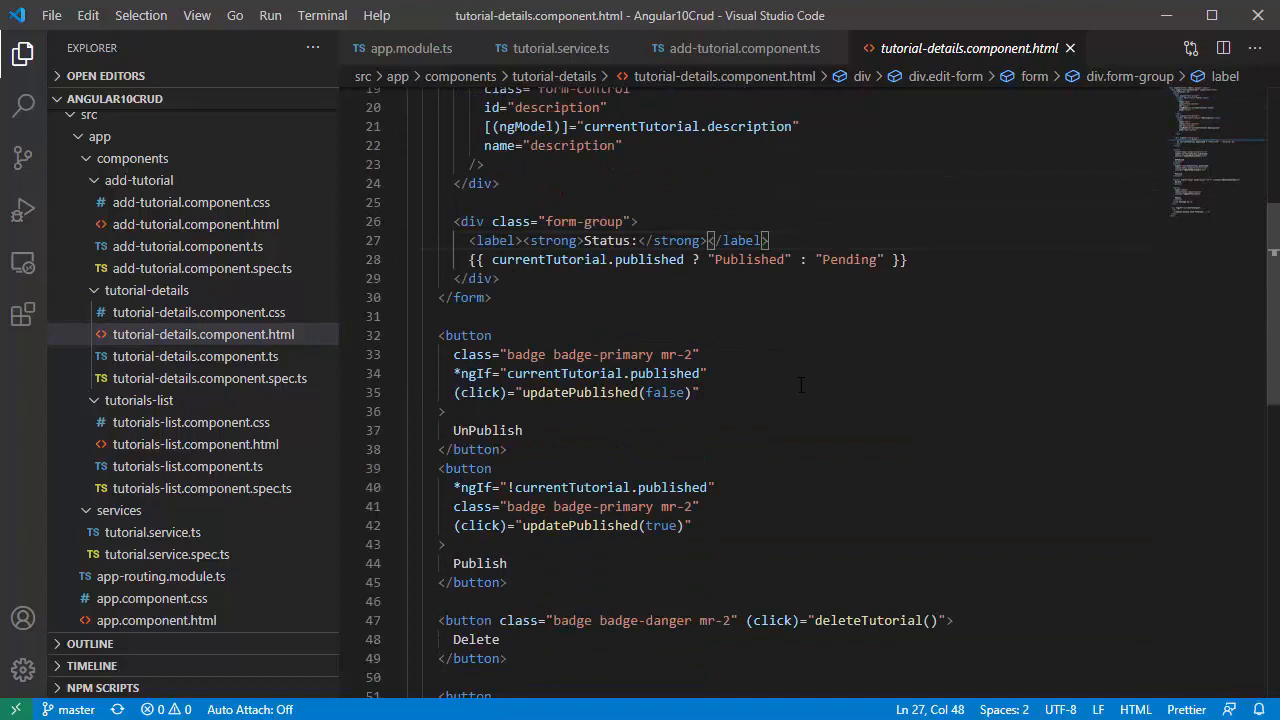
scroll(down, 3)
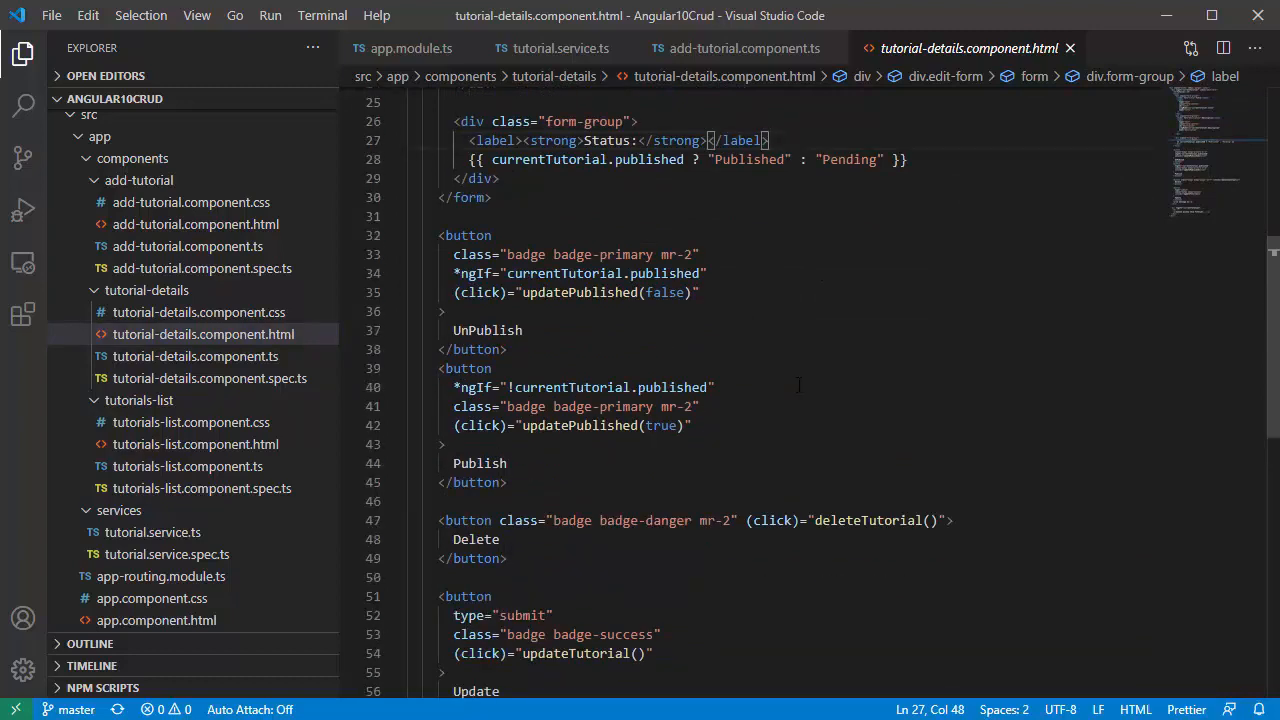
click(520, 330)
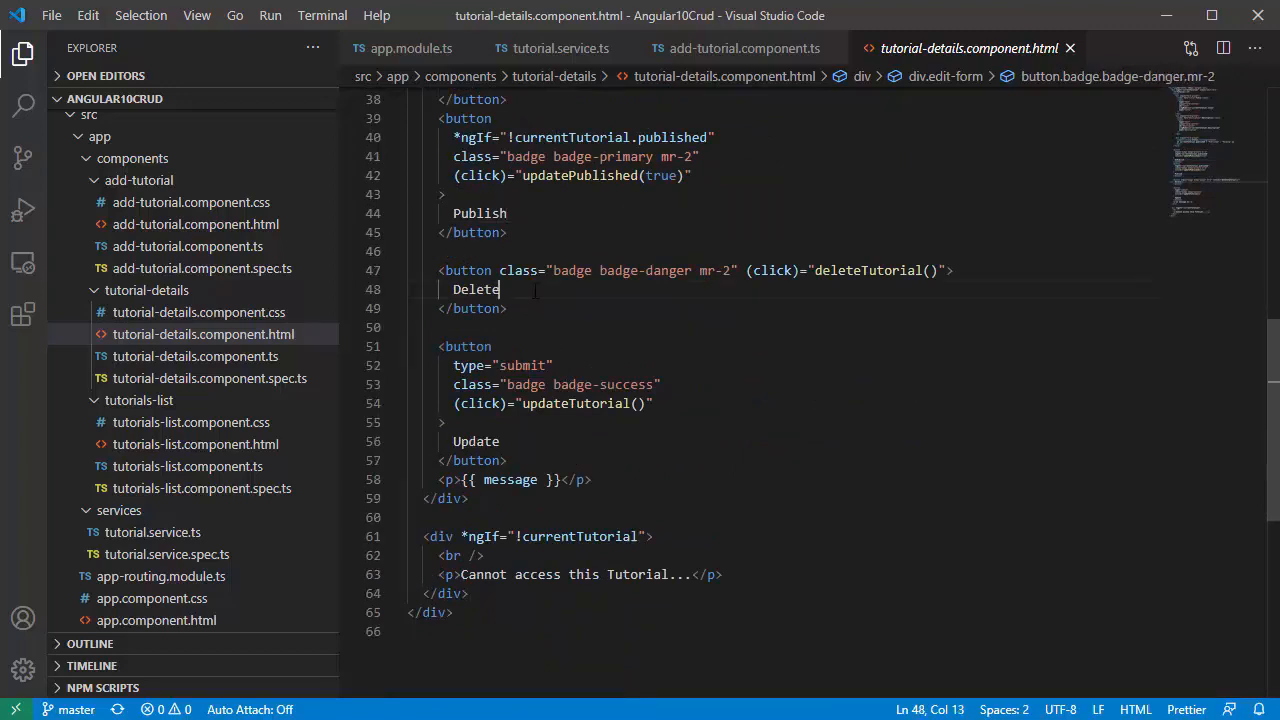
Step: Review the publish button's updatePublished call and the Update button, returning to tutorial-details.component.ts
click(476, 442)
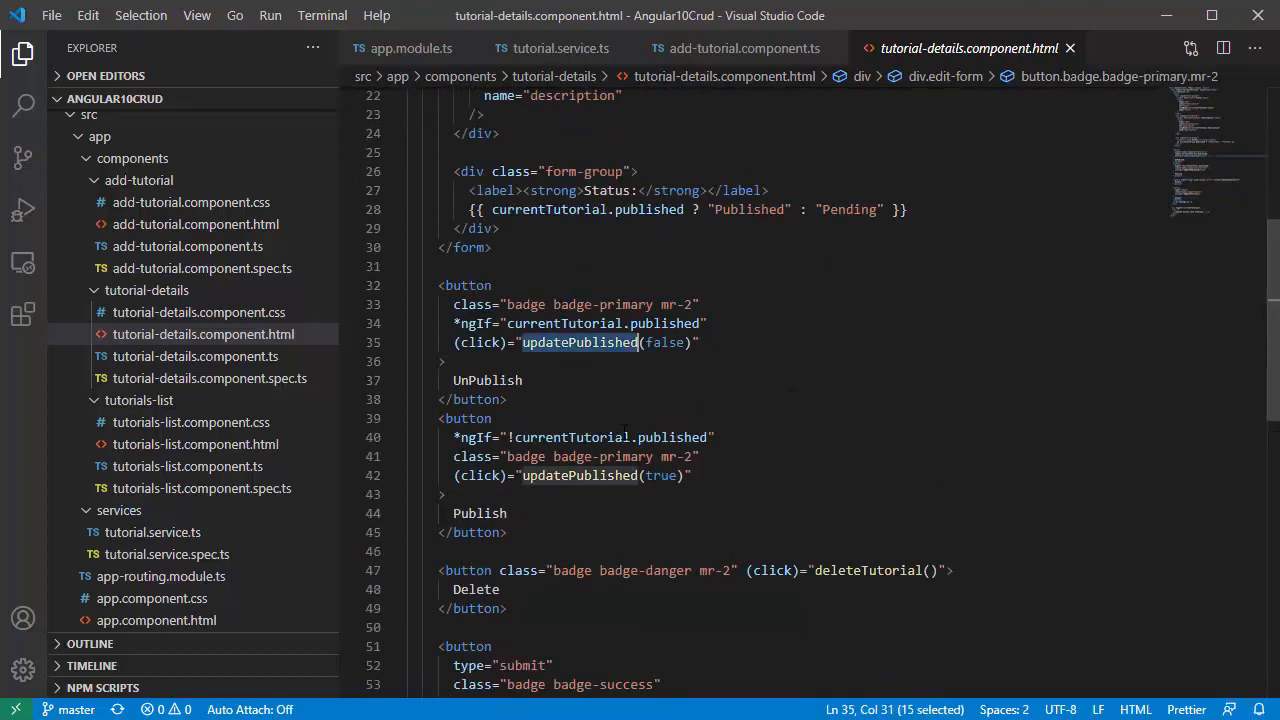
scroll(down, 3)
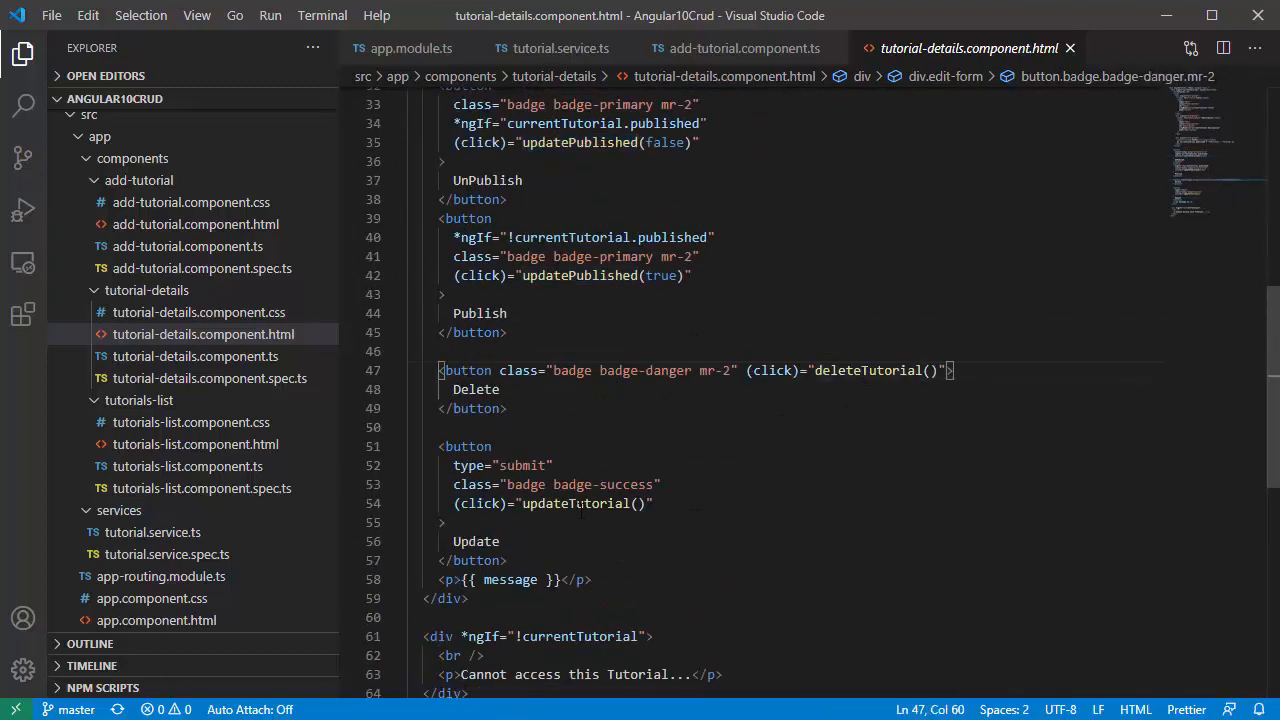
click(196, 356)
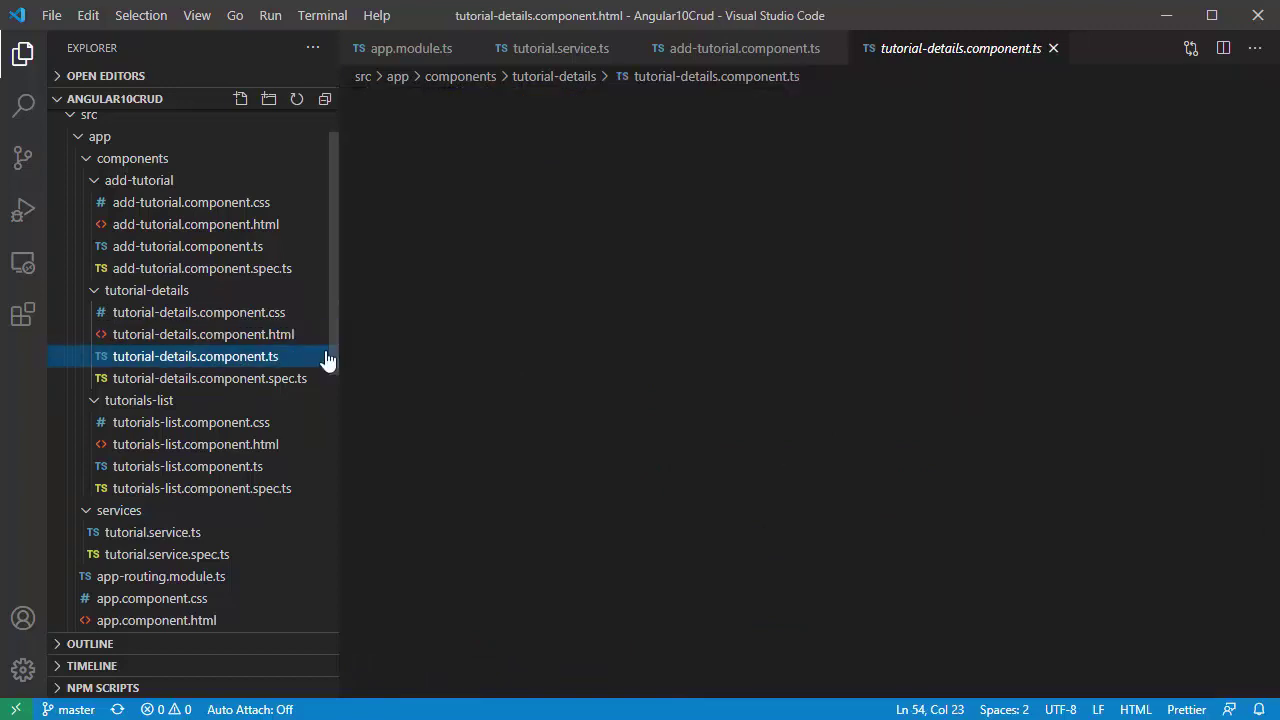
click(196, 356)
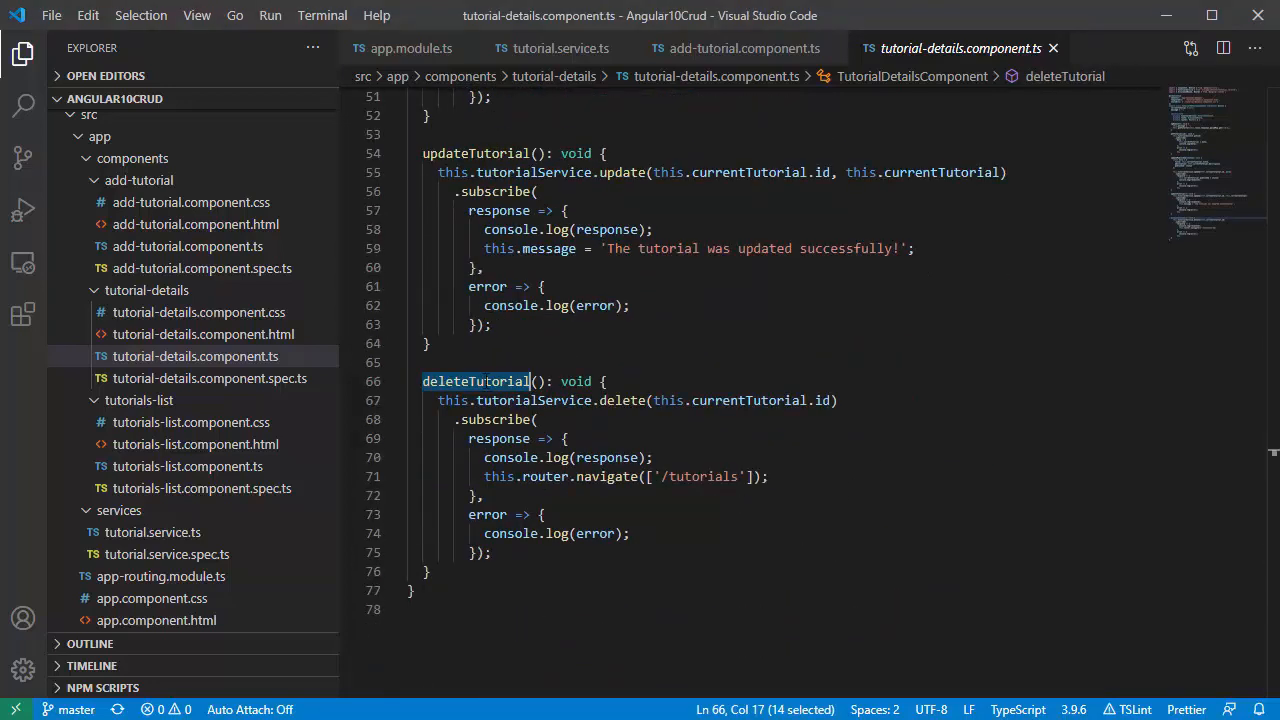
click(608, 380)
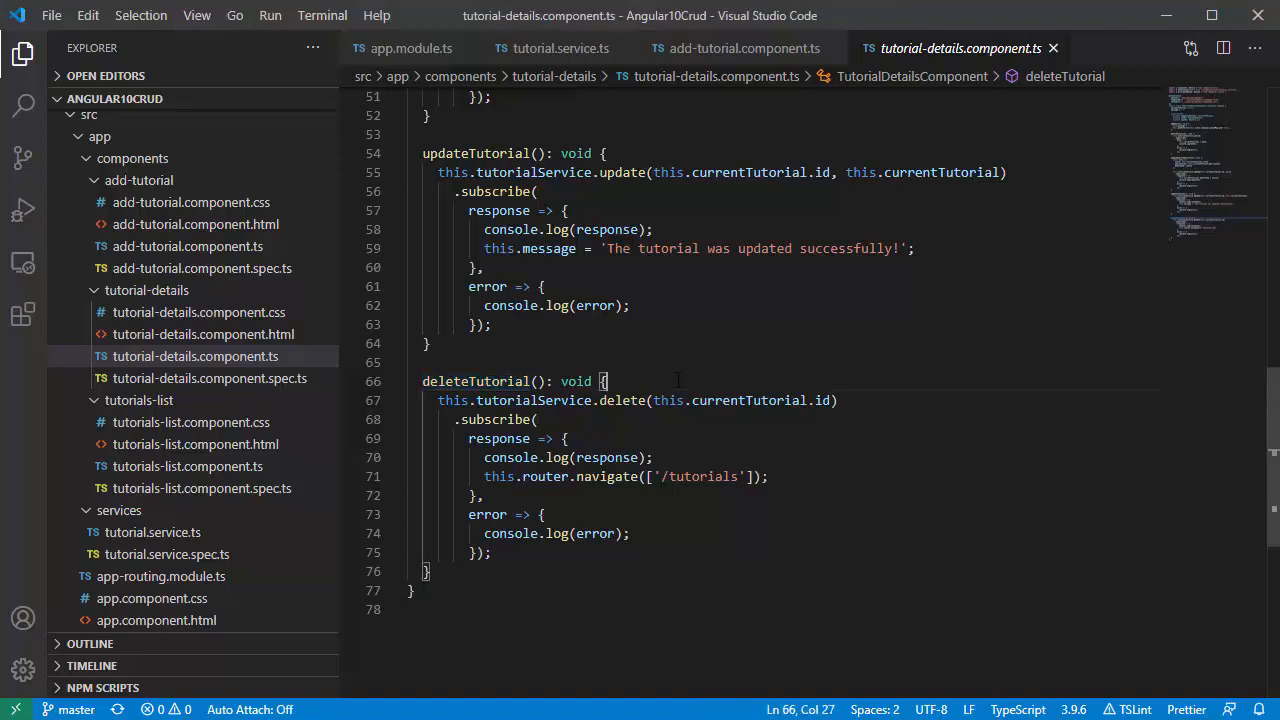